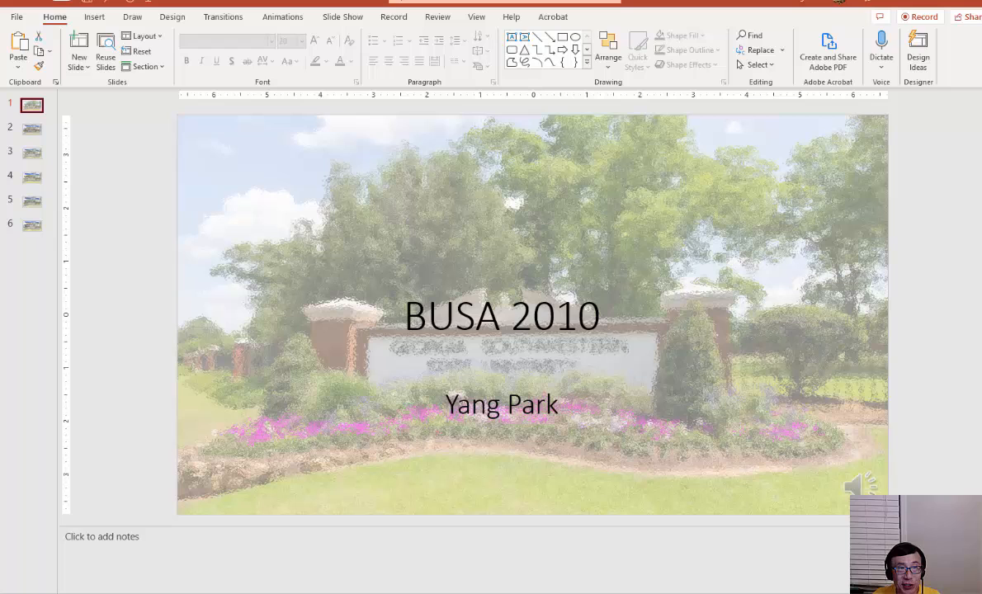
{"action": "mouse_move", "coordinate": [113, 180]}
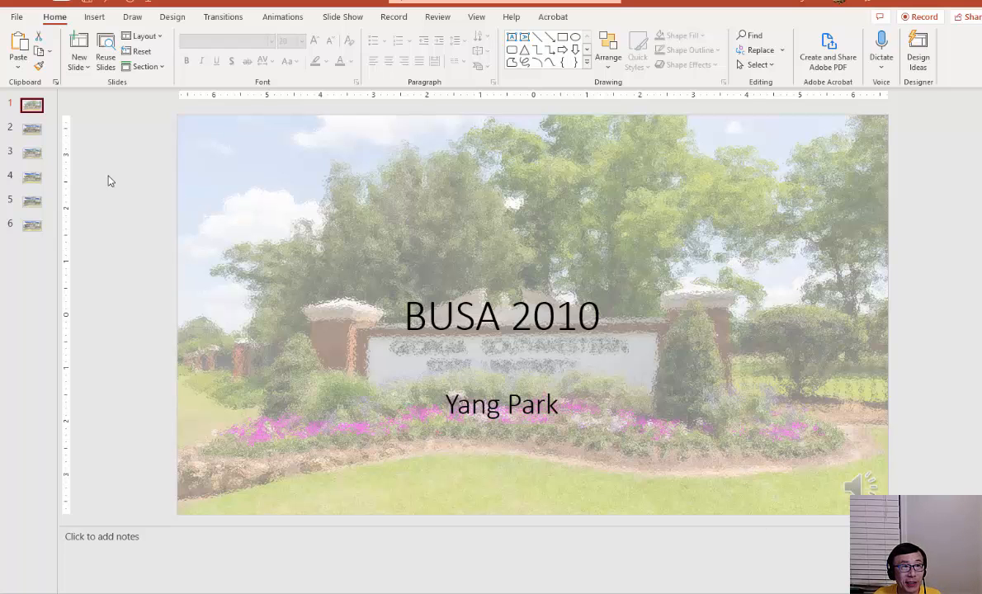
Show slide 2, the Microcomputer Applications in Business course requirements
{"action": "left_click", "coordinate": [31, 129]}
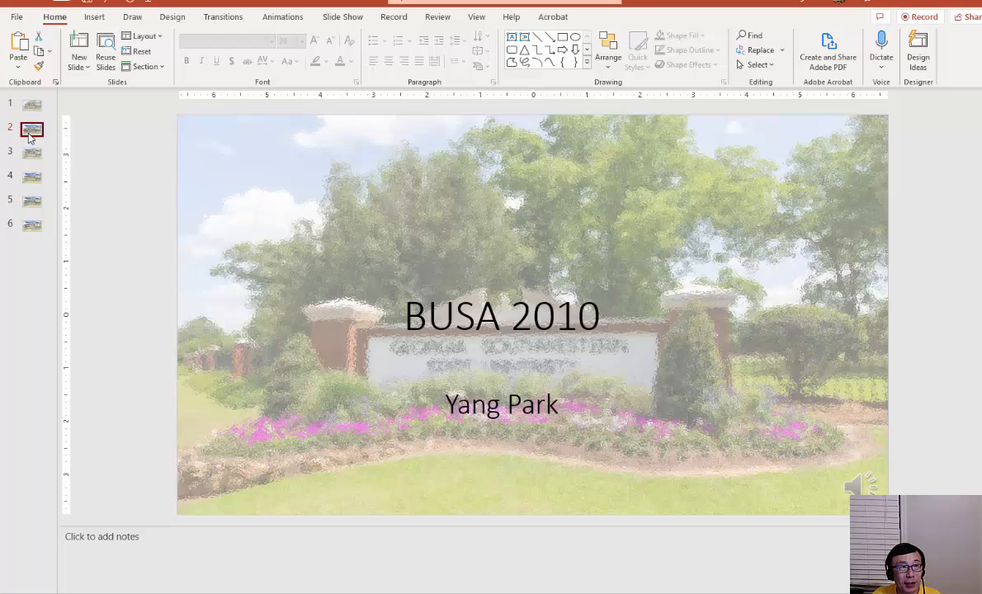
{"action": "left_click", "coordinate": [32, 129]}
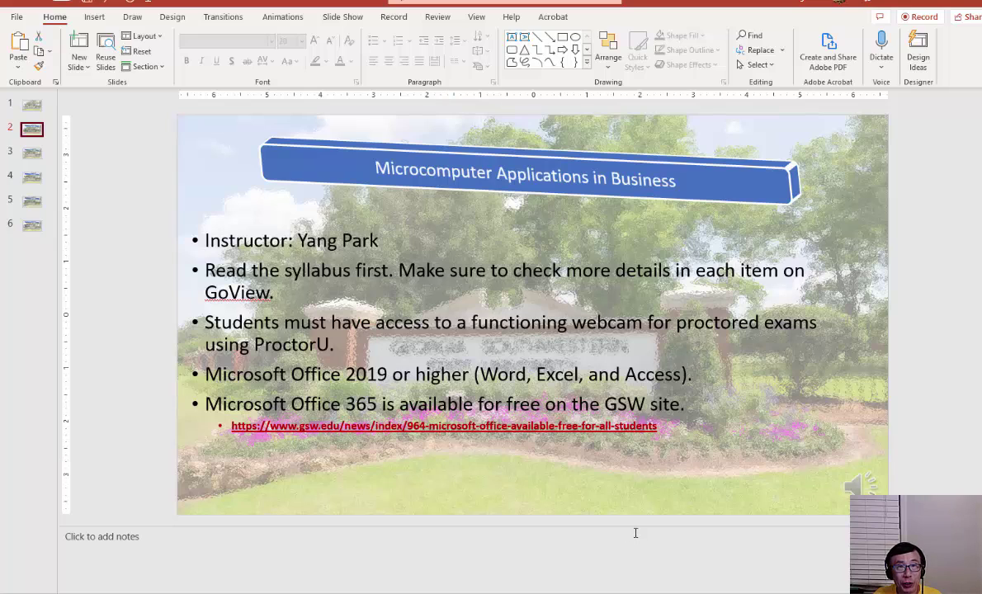
{"action": "mouse_move", "coordinate": [614, 526]}
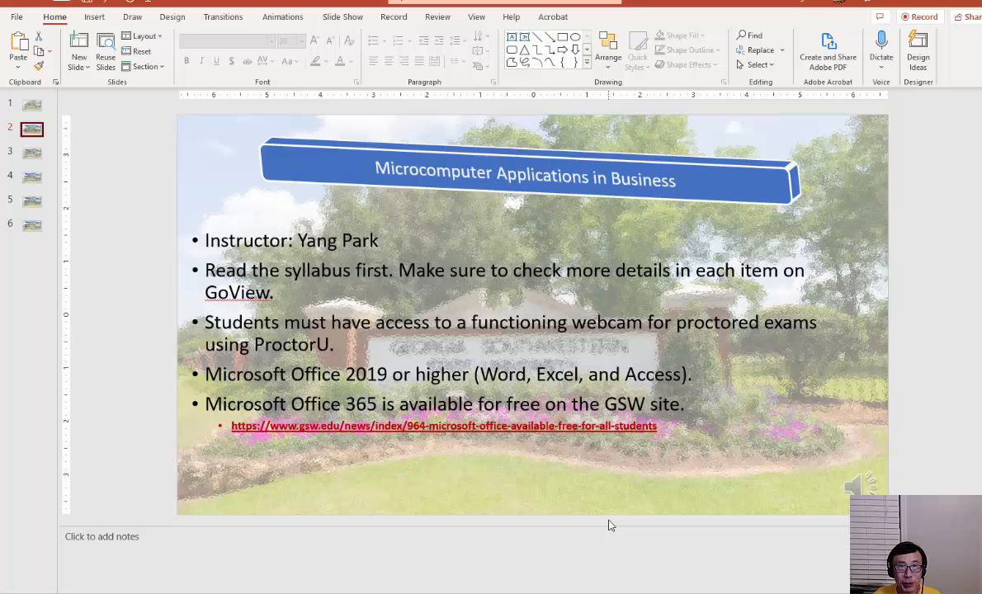
{"action": "mouse_move", "coordinate": [604, 522]}
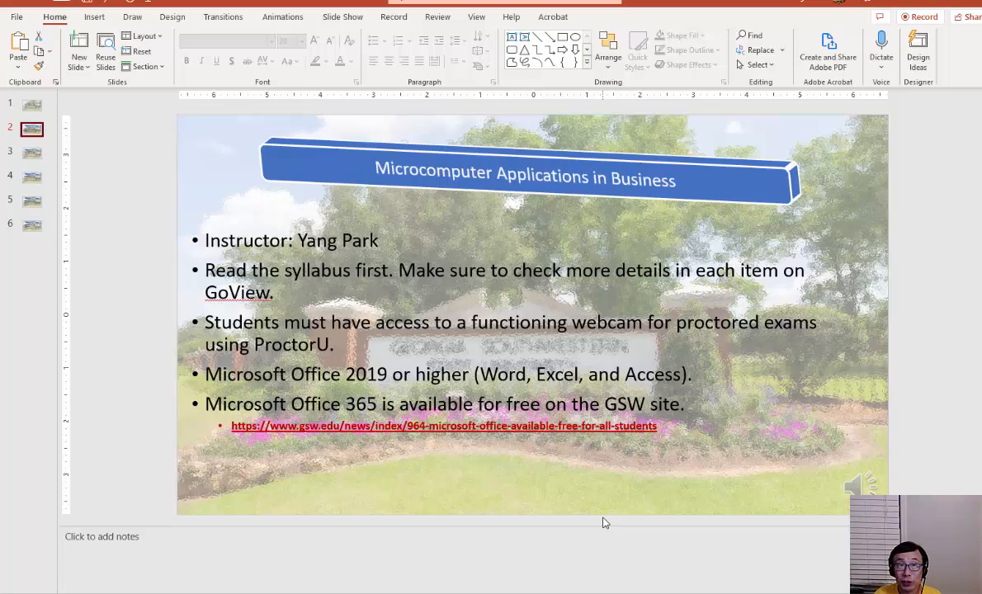
{"action": "mouse_move", "coordinate": [601, 521]}
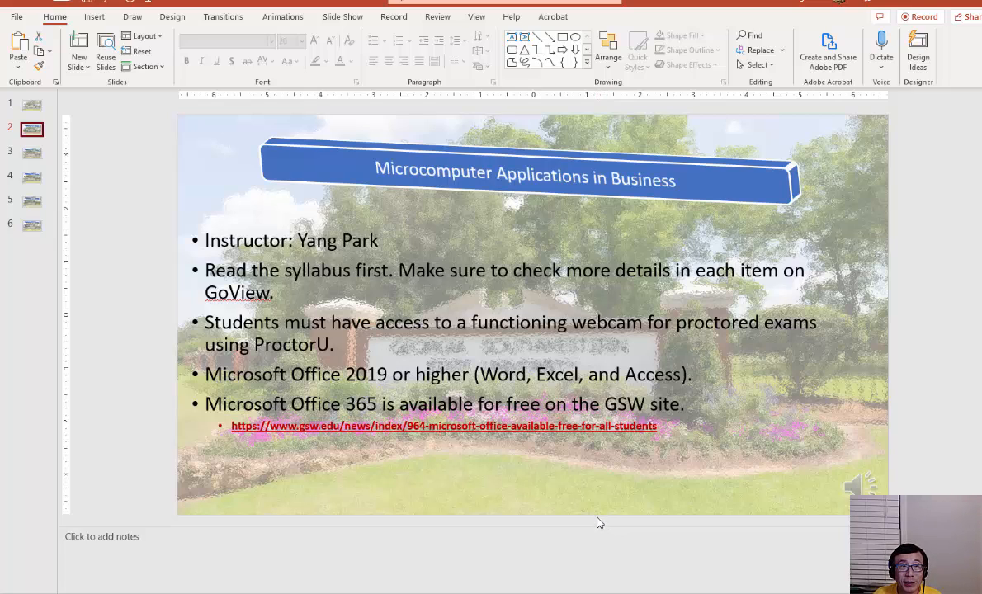
{"action": "mouse_move", "coordinate": [595, 520]}
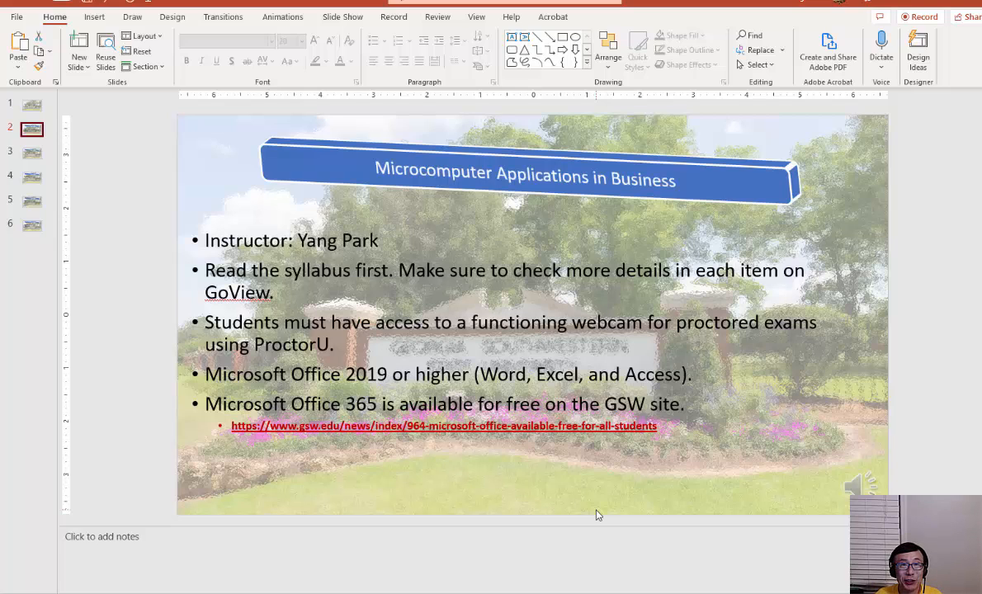
{"action": "mouse_move", "coordinate": [591, 518]}
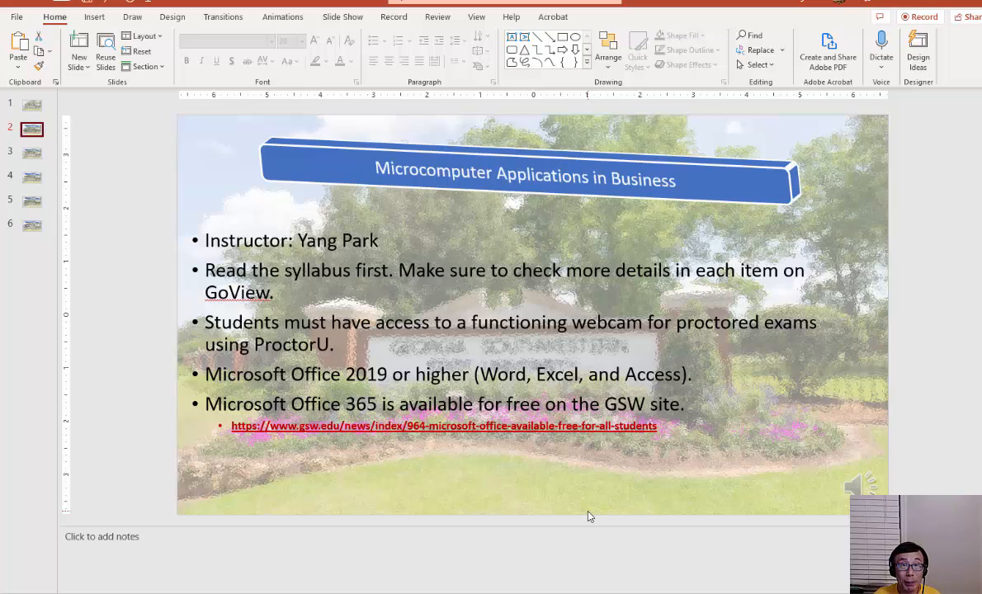
{"action": "mouse_move", "coordinate": [594, 505]}
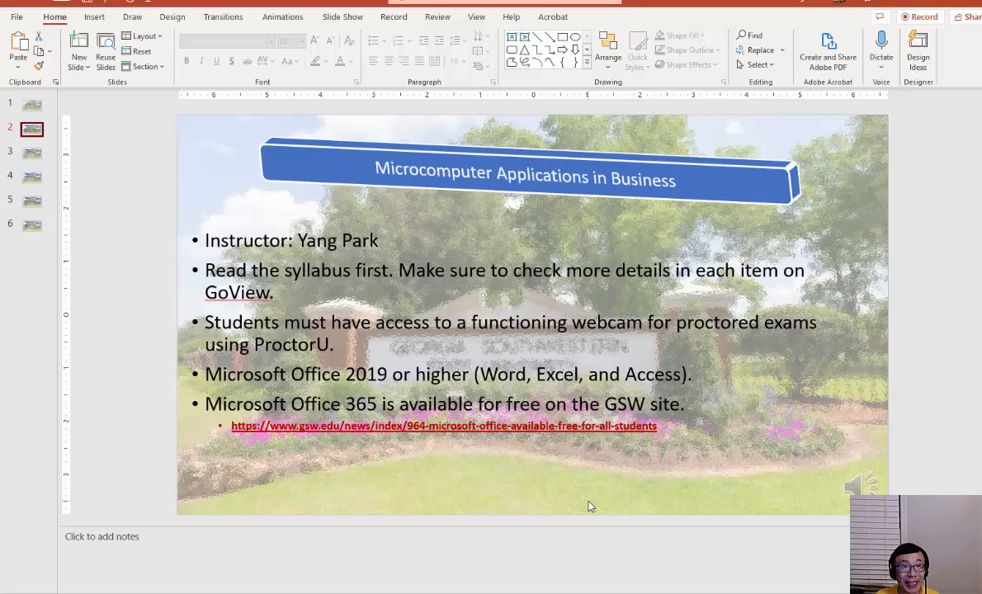
{"action": "mouse_move", "coordinate": [585, 507]}
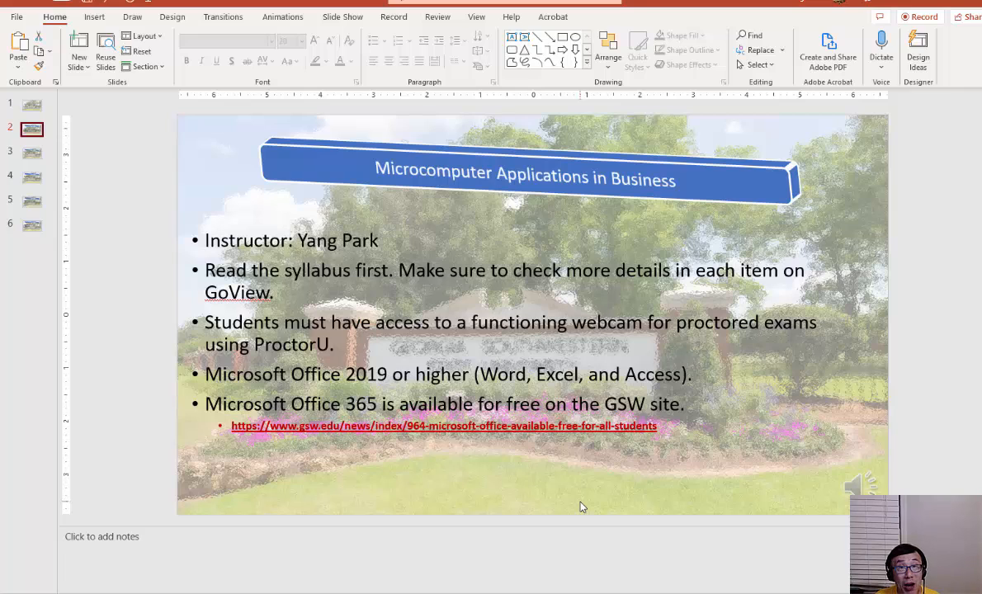
{"action": "mouse_move", "coordinate": [584, 505]}
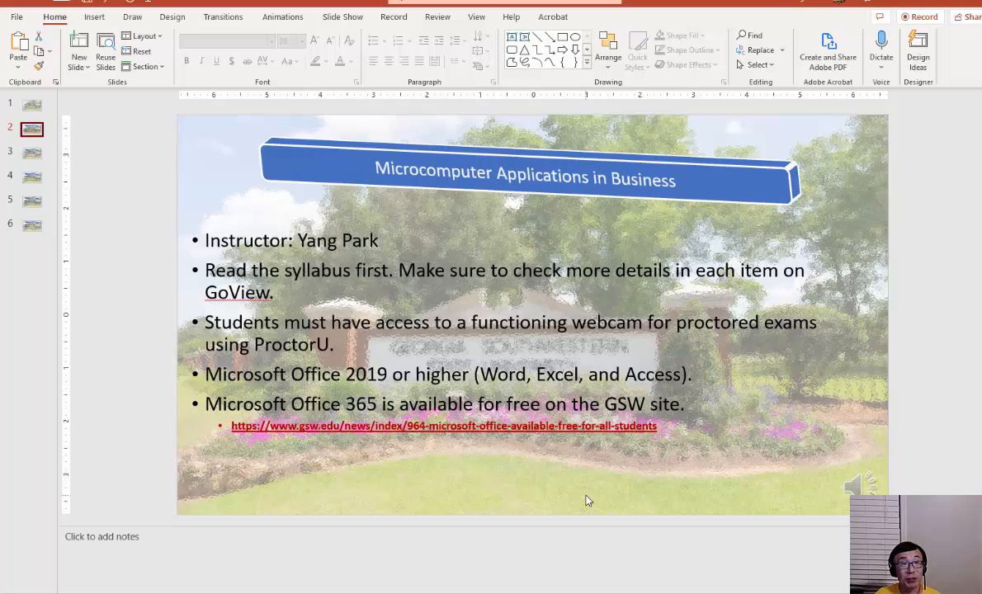
{"action": "mouse_move", "coordinate": [569, 505]}
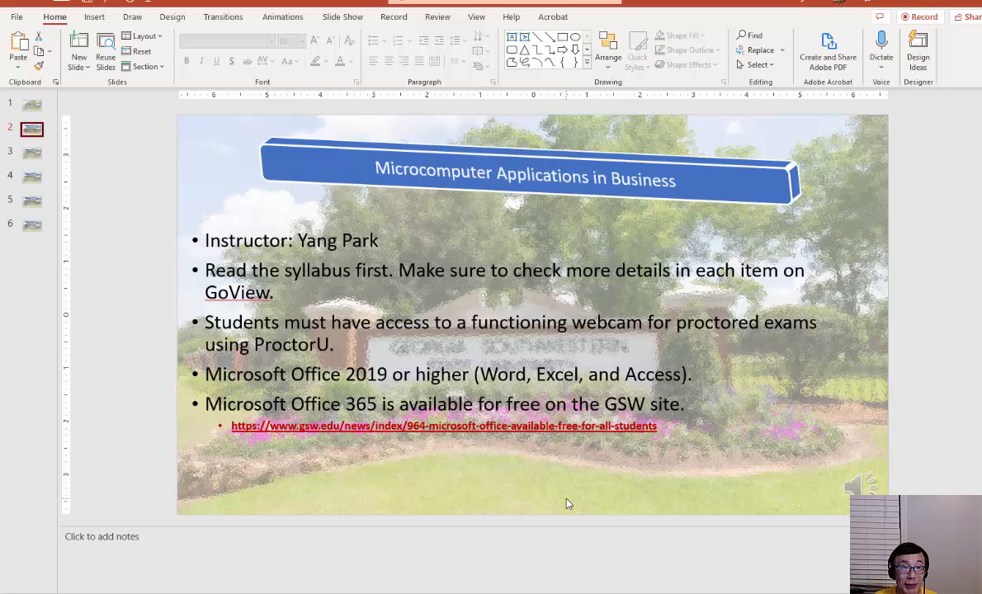
{"action": "mouse_move", "coordinate": [69, 196]}
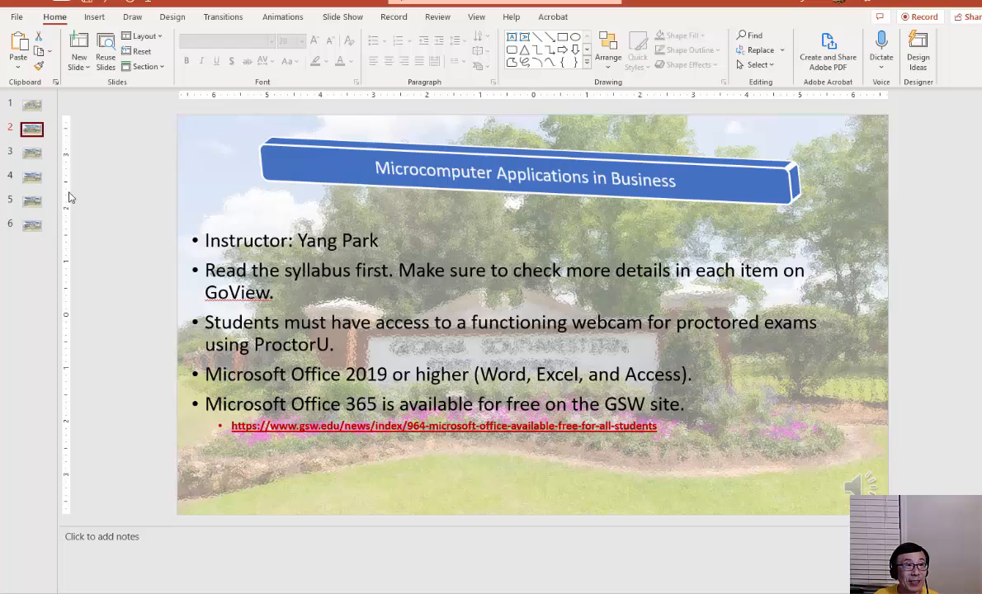
Show slide 3 on course navigation, modules and ProctorU testing
{"action": "left_click", "coordinate": [32, 153]}
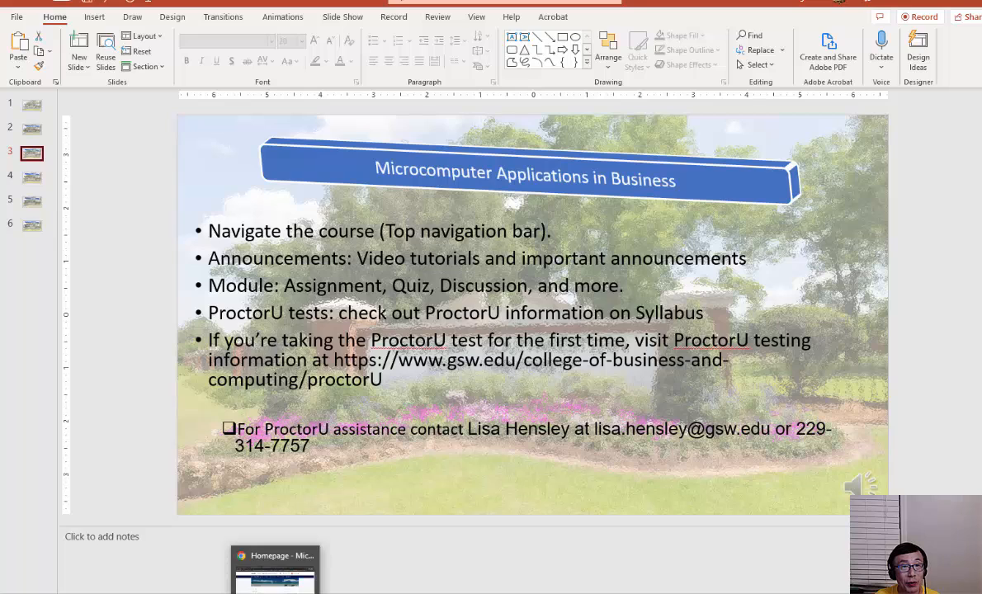
{"action": "mouse_move", "coordinate": [274, 569]}
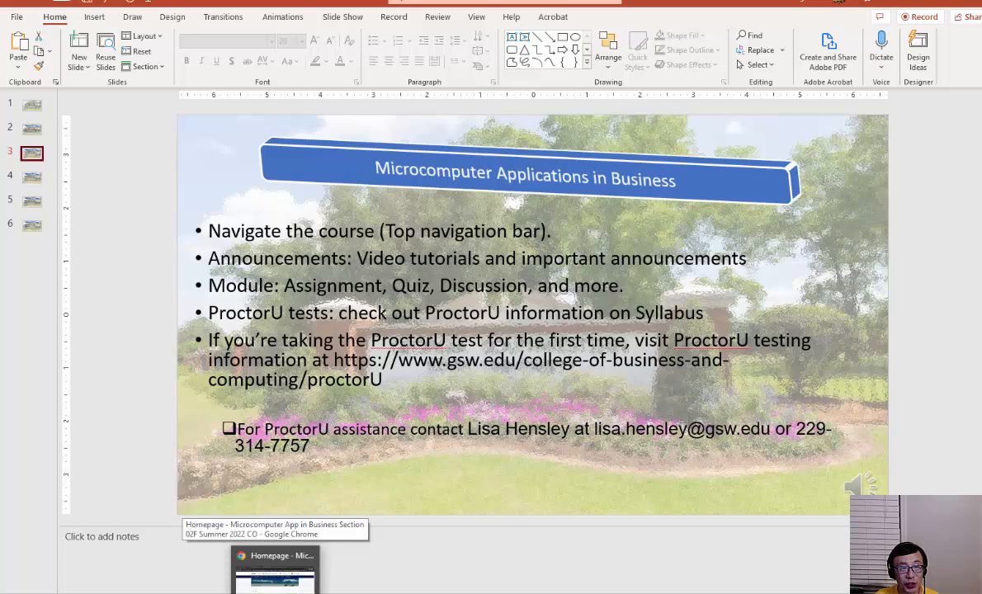
Switch to the GoView course homepage showing the Textbook announcement
{"action": "left_click", "coordinate": [274, 569]}
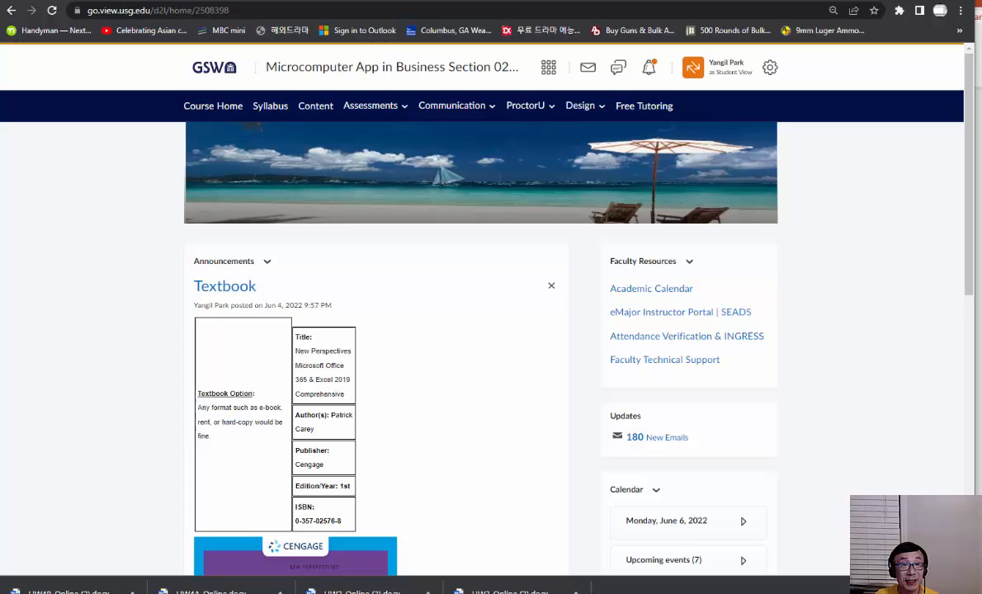
{"action": "mouse_move", "coordinate": [148, 304]}
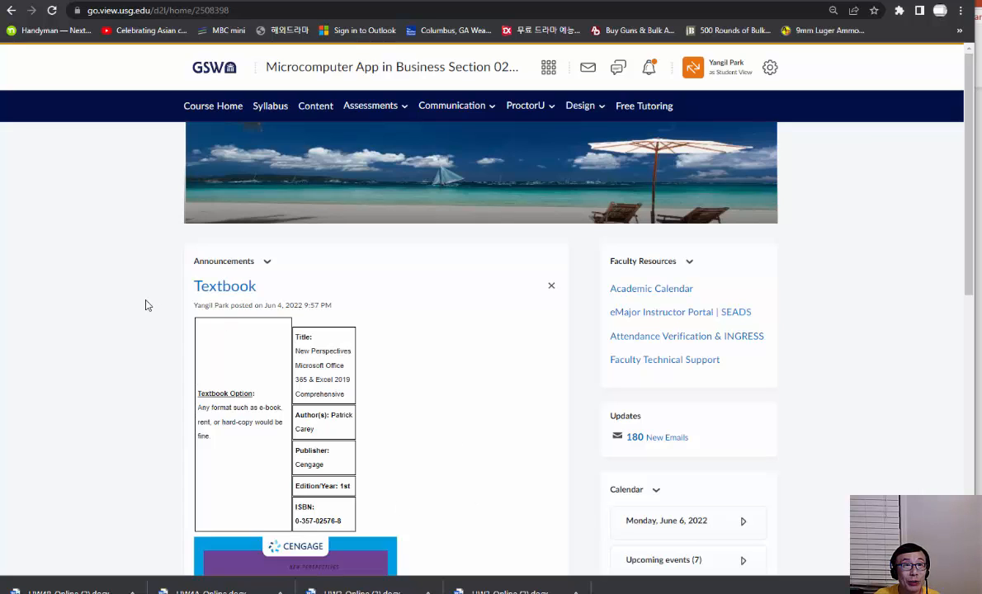
{"action": "mouse_move", "coordinate": [123, 287]}
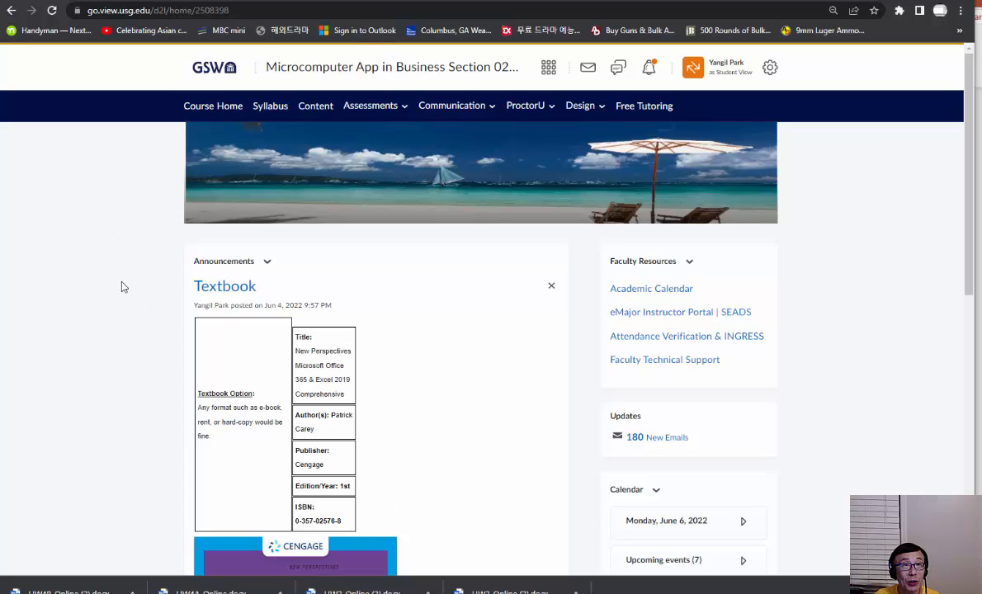
{"action": "mouse_move", "coordinate": [307, 66]}
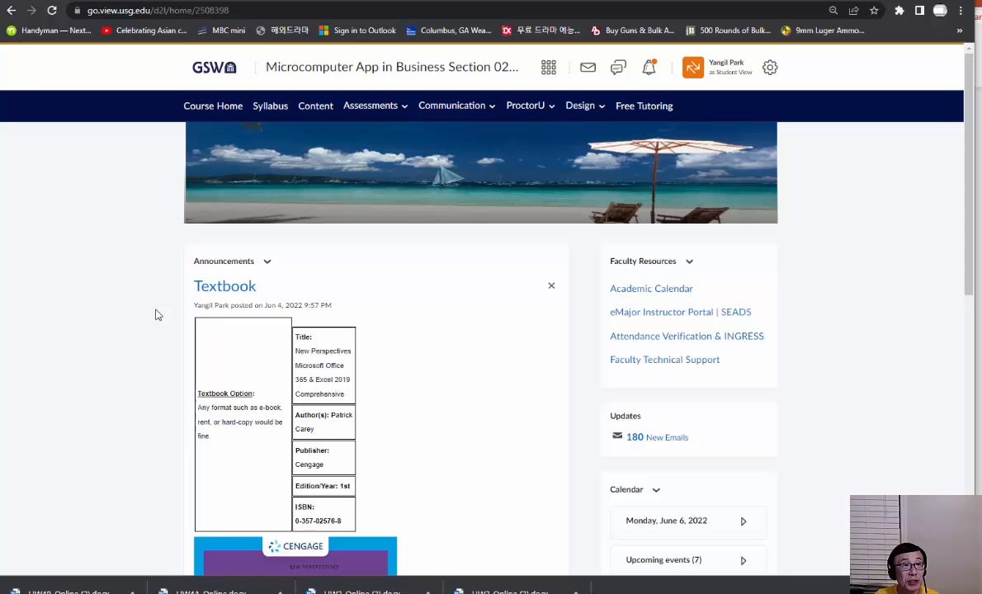
{"action": "mouse_move", "coordinate": [346, 336]}
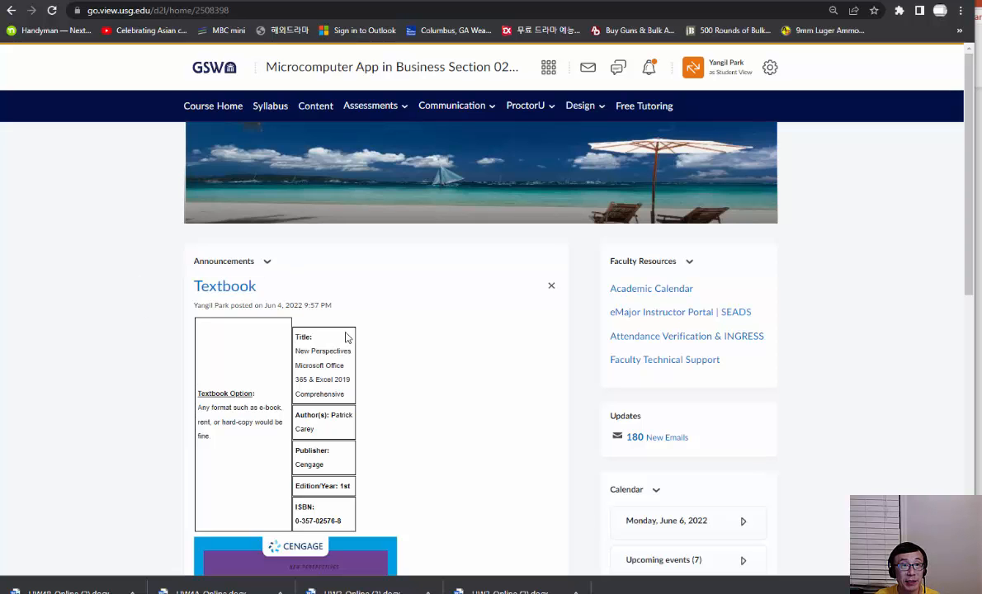
{"action": "left_click", "coordinate": [213, 106]}
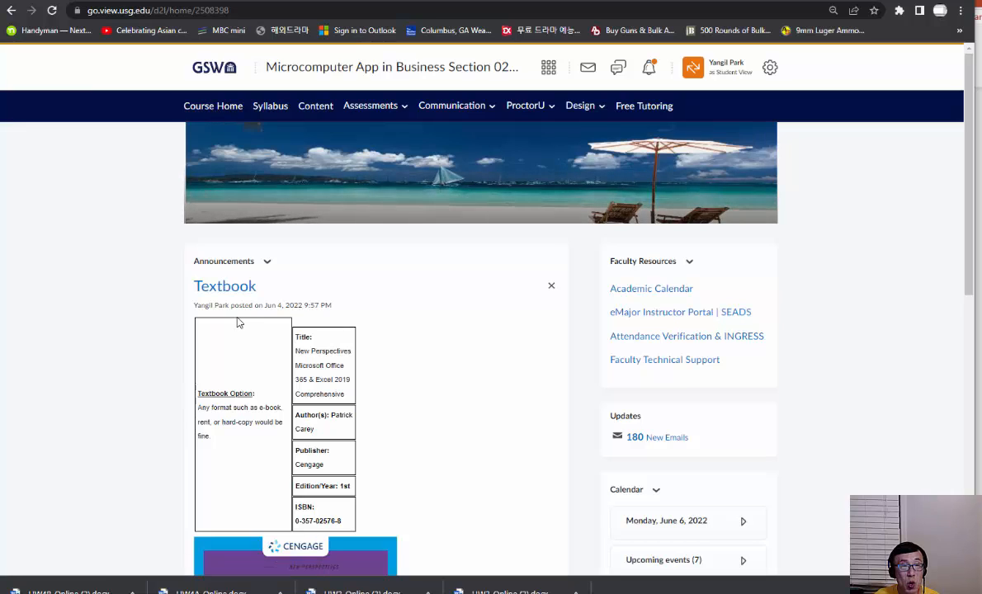
{"action": "mouse_move", "coordinate": [198, 301]}
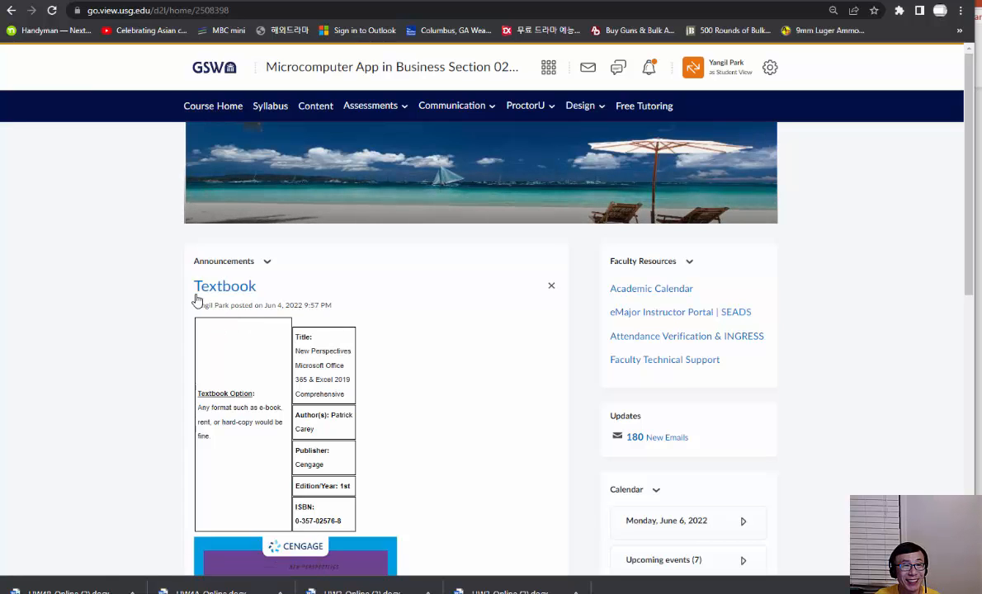
{"action": "mouse_move", "coordinate": [460, 416]}
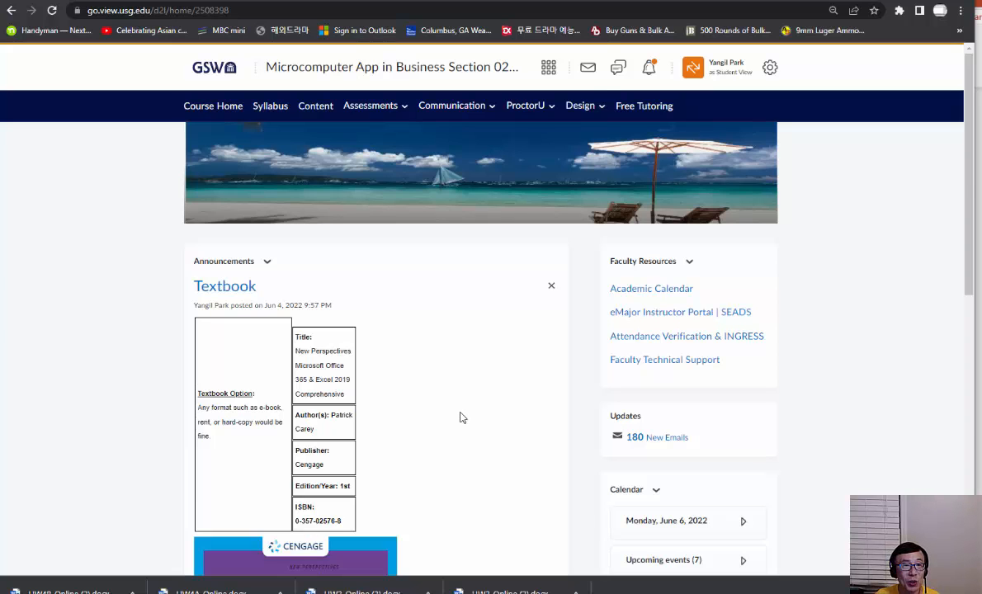
{"action": "mouse_move", "coordinate": [459, 408]}
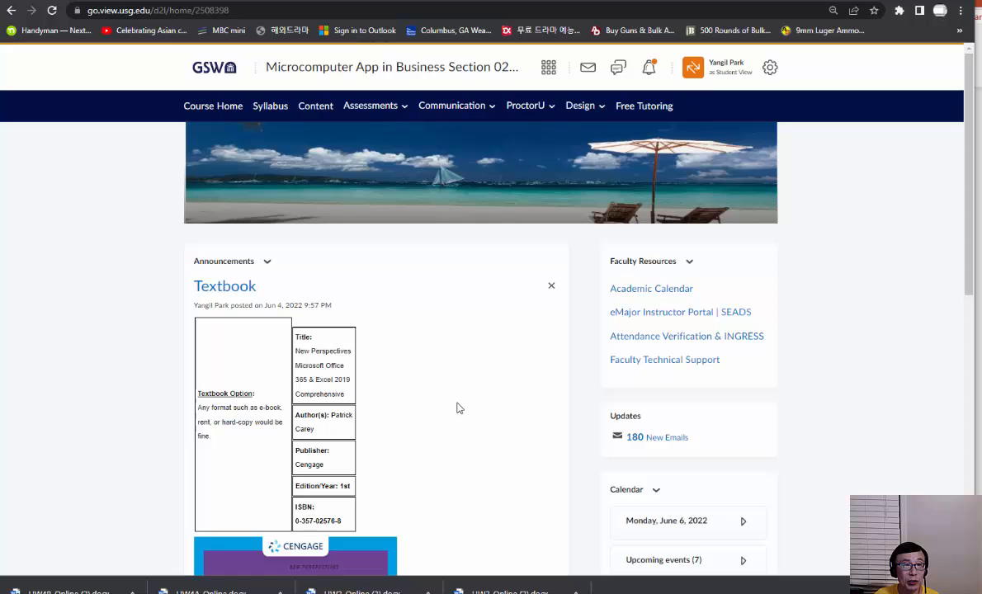
{"action": "scroll", "scroll_direction": "down", "scroll_amount": 3}
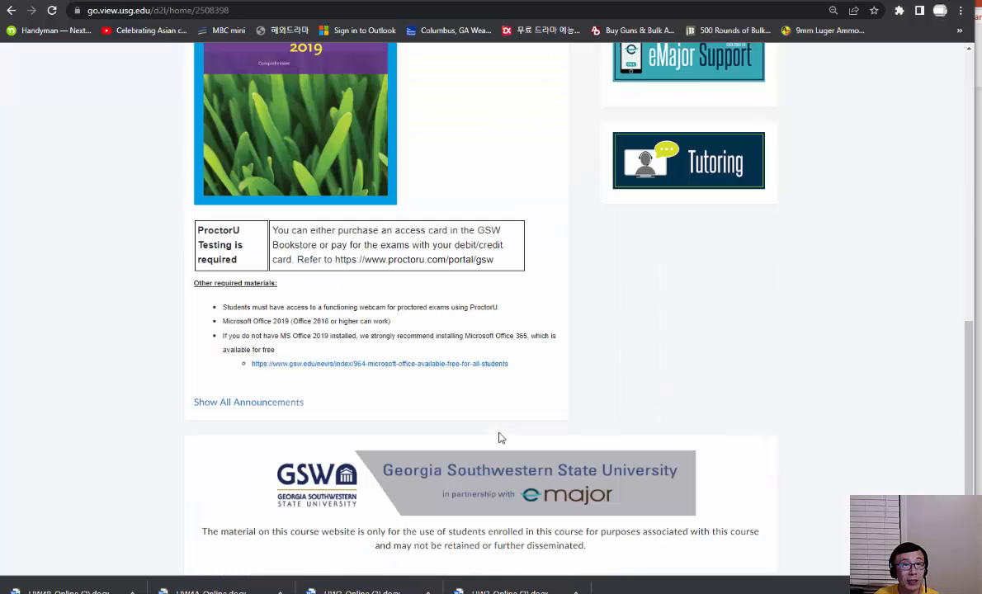
{"action": "scroll", "scroll_direction": "up", "scroll_amount": 3}
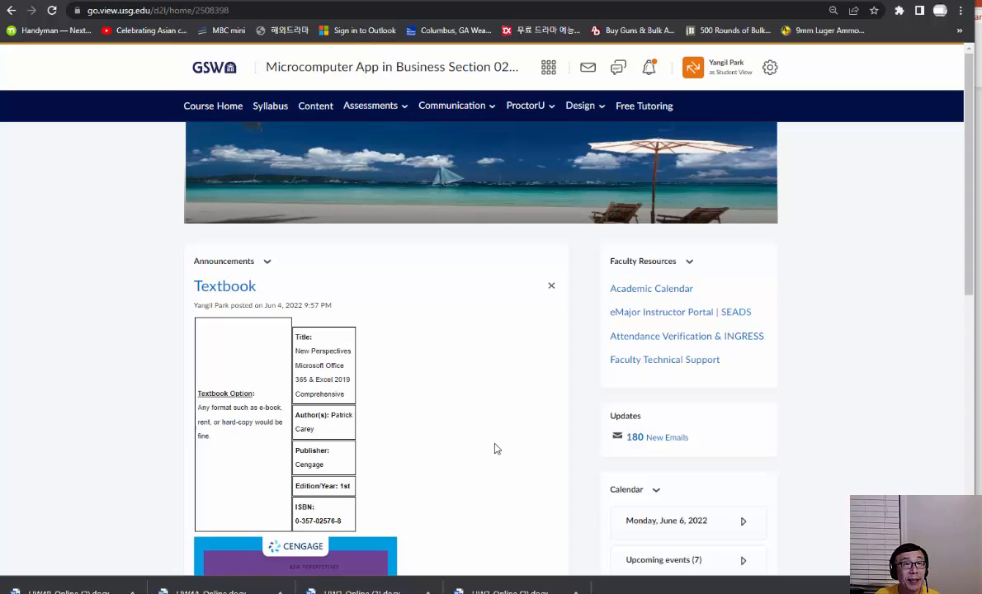
{"action": "scroll", "scroll_direction": "down", "scroll_amount": 3}
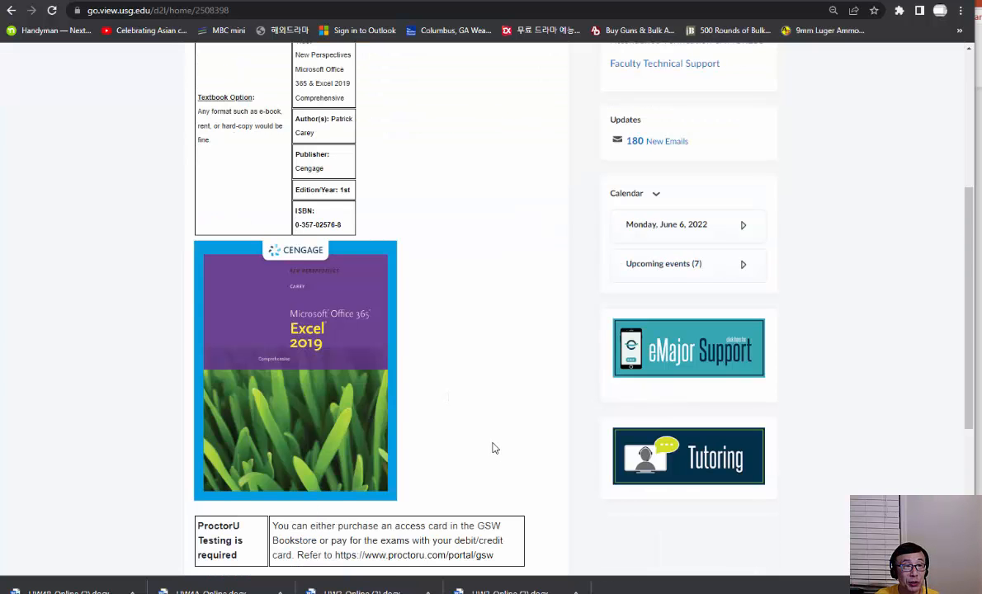
{"action": "mouse_move", "coordinate": [140, 402]}
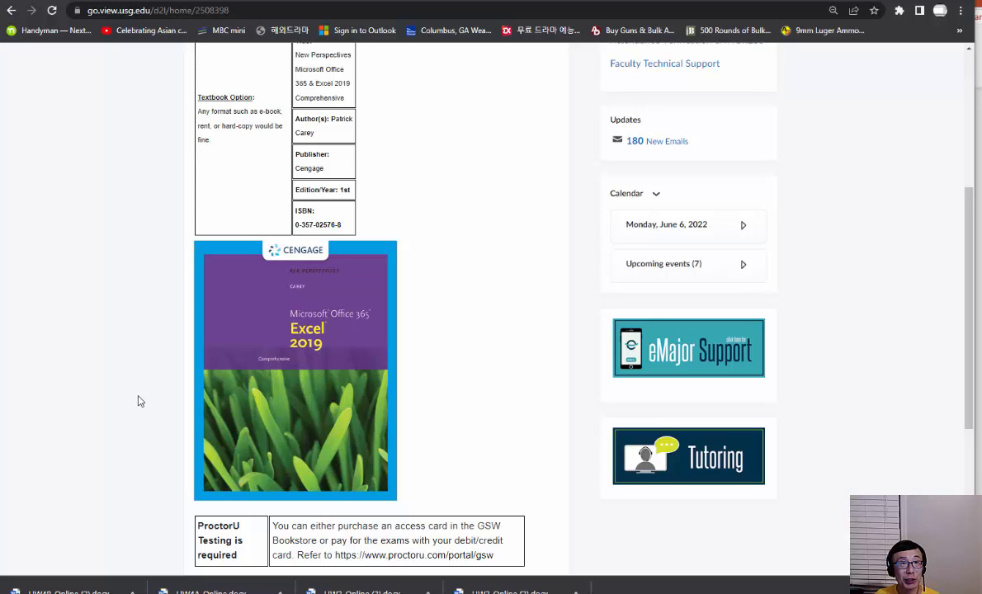
{"action": "scroll", "scroll_direction": "up", "scroll_amount": 3}
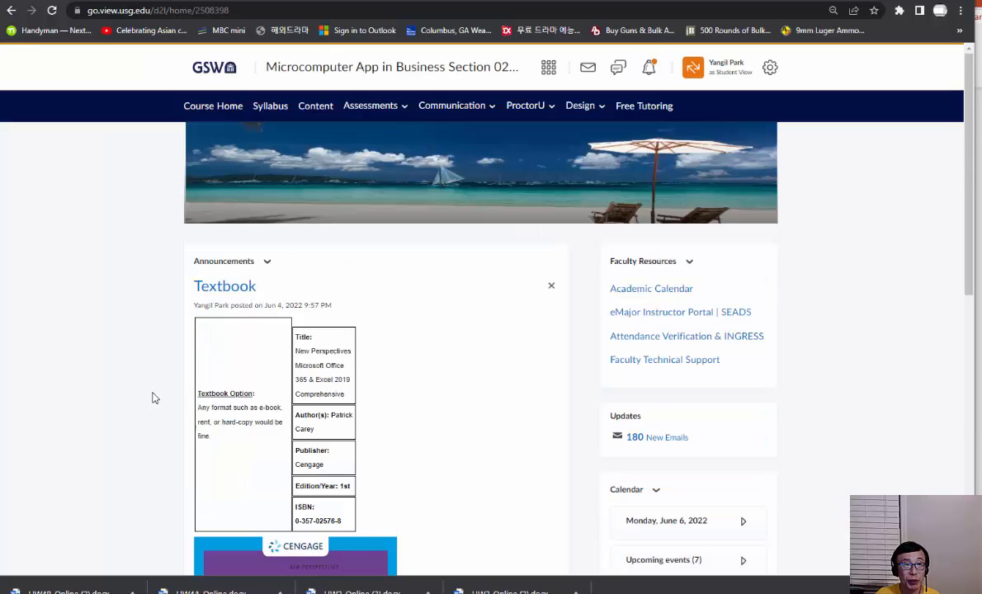
{"action": "mouse_move", "coordinate": [162, 391]}
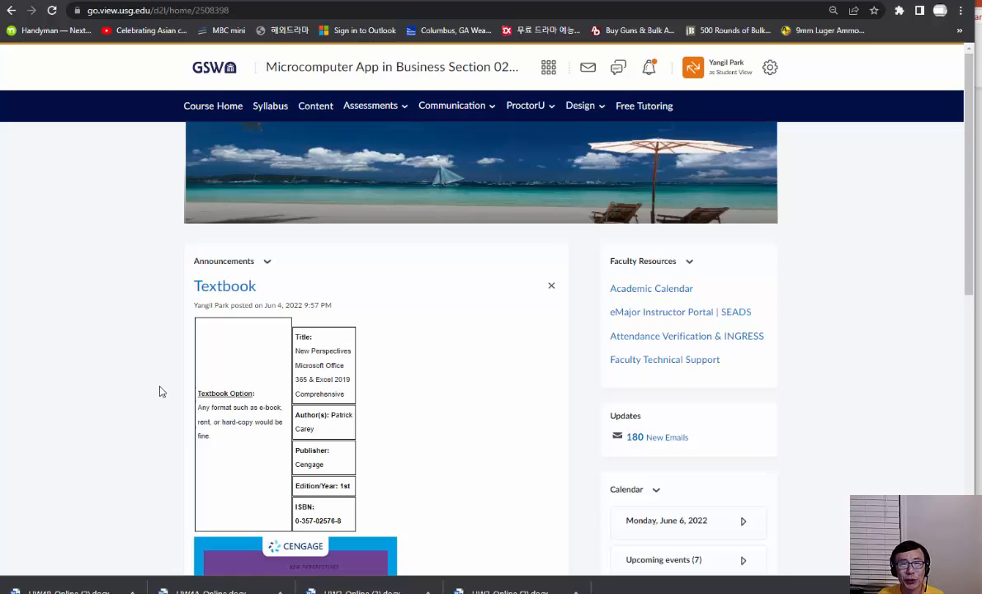
{"action": "mouse_move", "coordinate": [151, 386]}
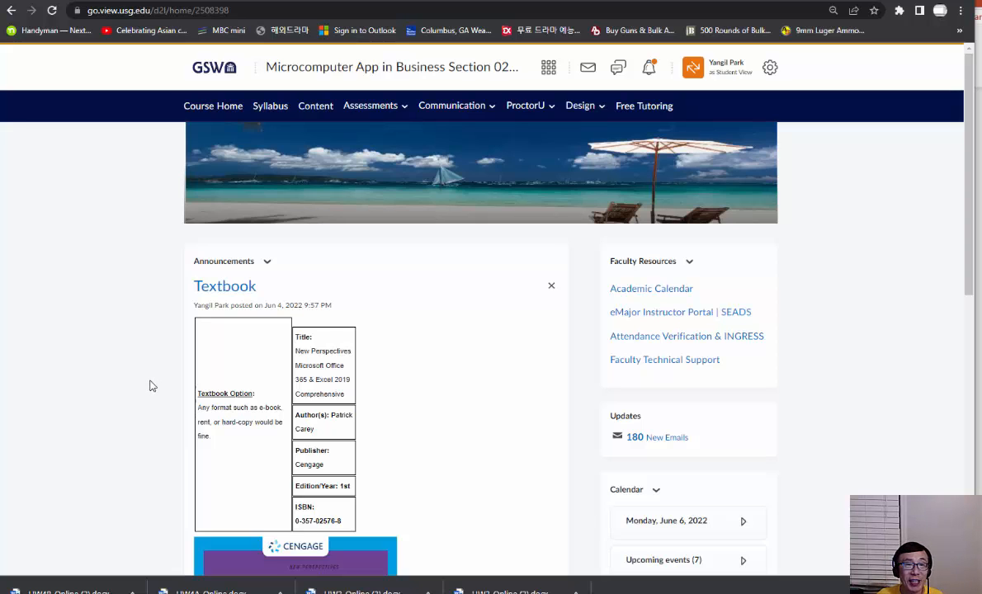
{"action": "scroll", "scroll_direction": "down", "scroll_amount": 3}
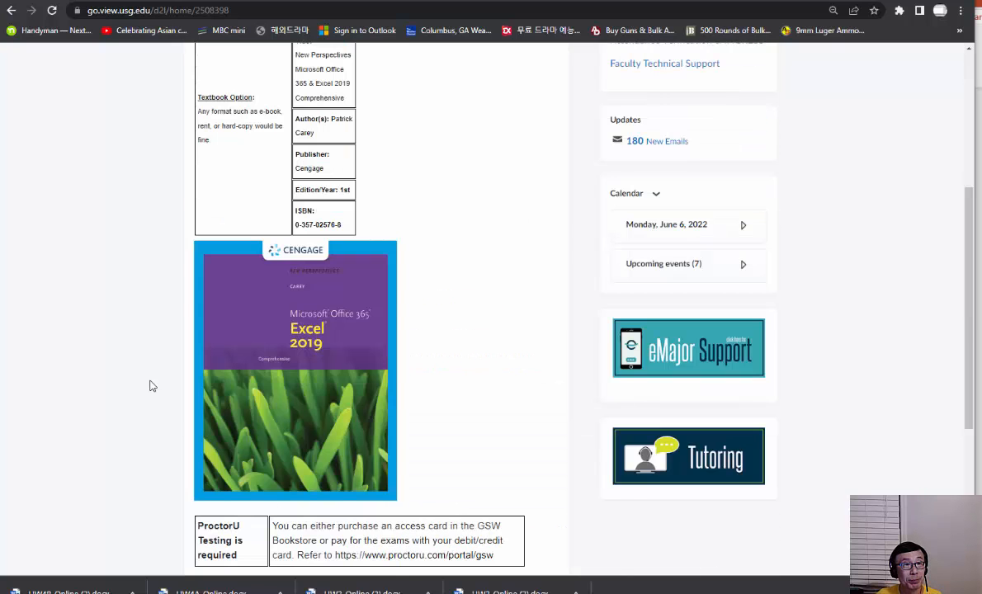
{"action": "scroll", "scroll_direction": "down", "scroll_amount": 3}
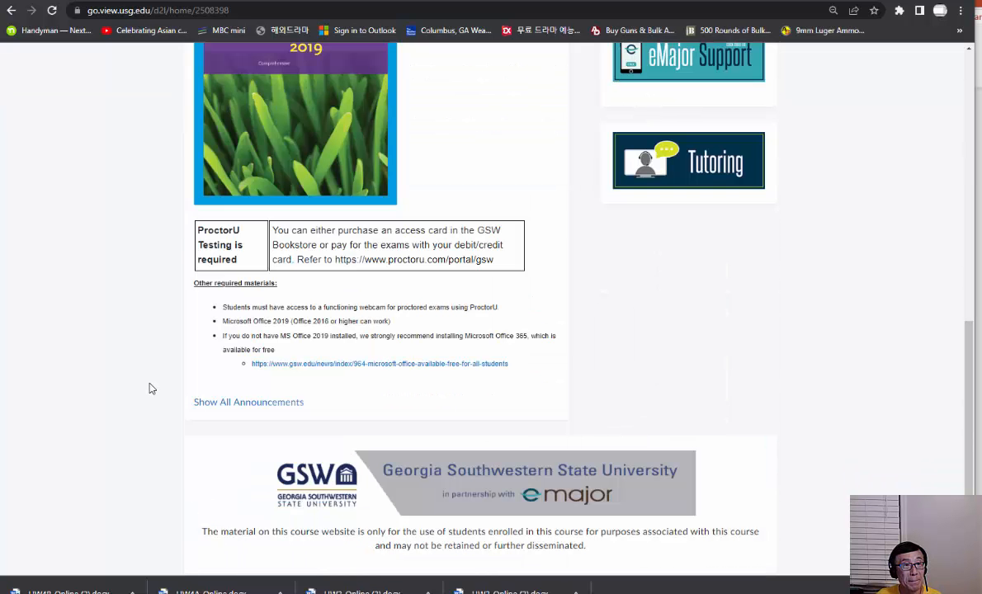
{"action": "mouse_move", "coordinate": [183, 314]}
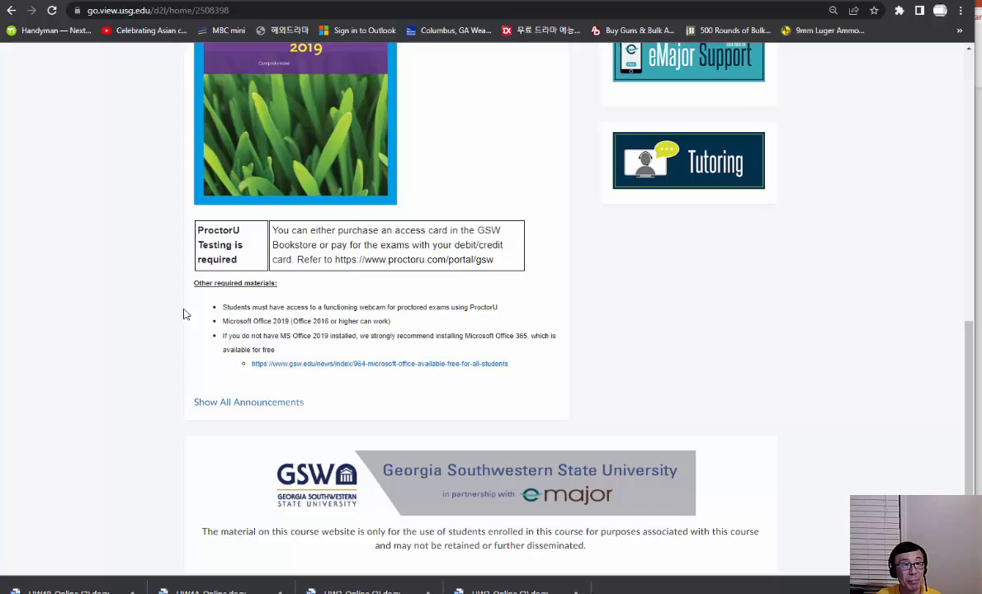
{"action": "mouse_move", "coordinate": [168, 329]}
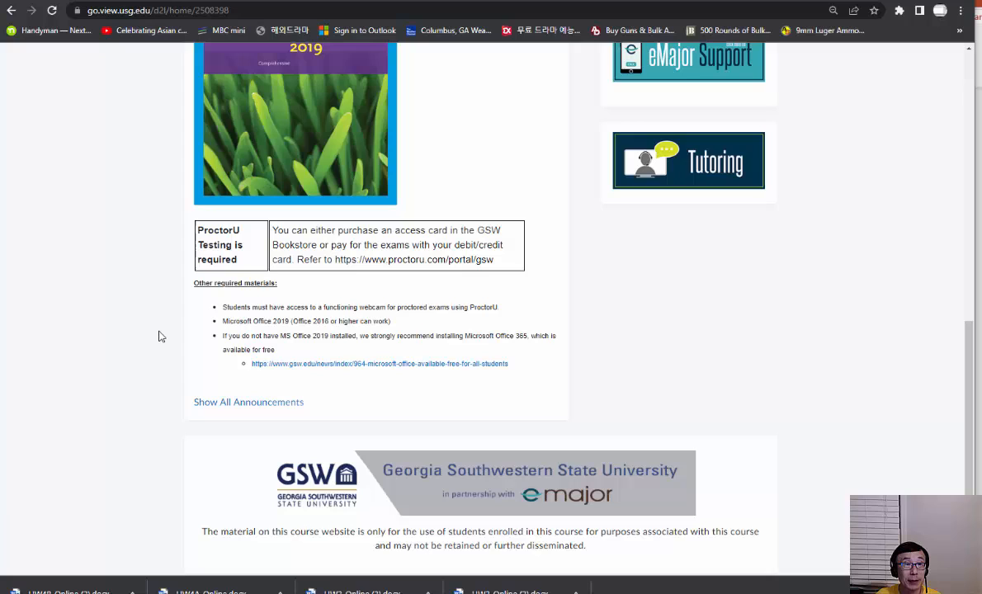
{"action": "mouse_move", "coordinate": [162, 345]}
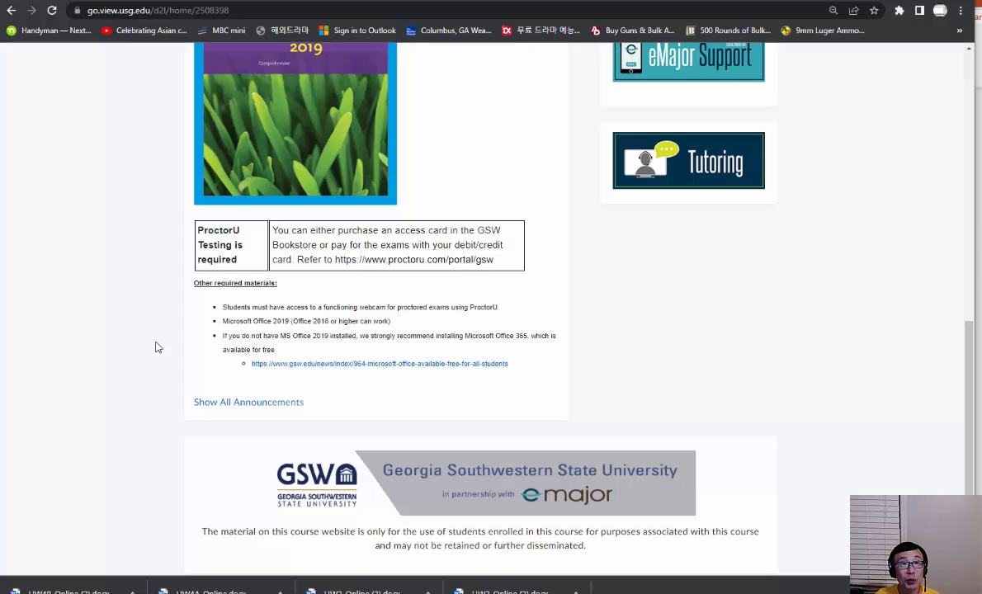
{"action": "mouse_move", "coordinate": [396, 294]}
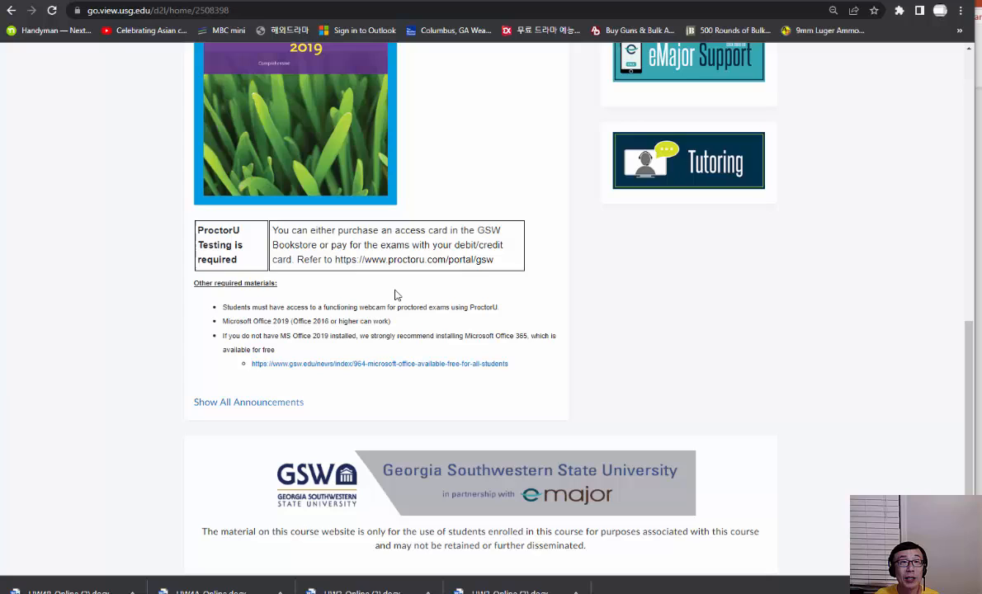
{"action": "mouse_move", "coordinate": [506, 264]}
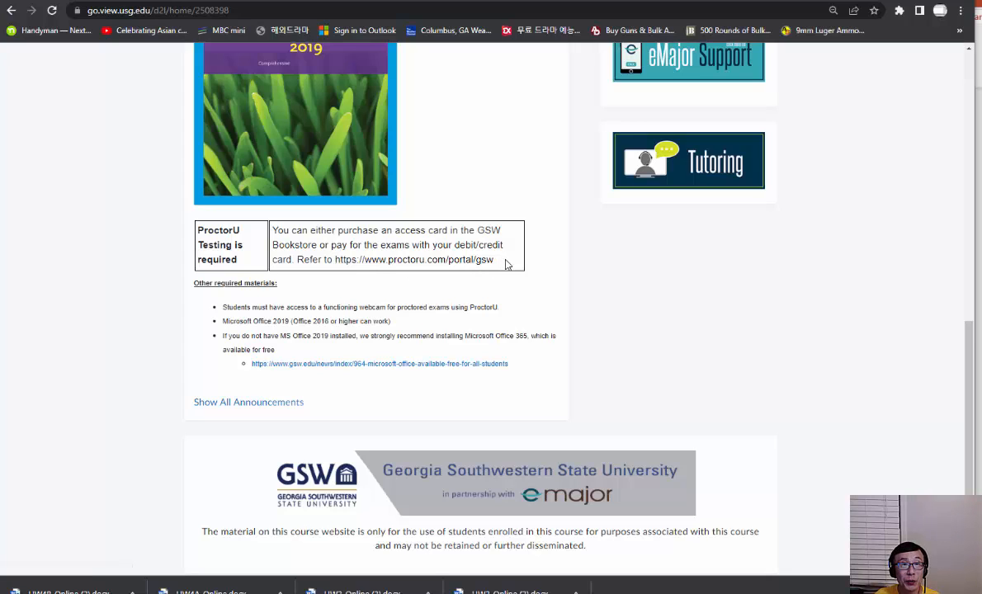
{"action": "mouse_move", "coordinate": [338, 298]}
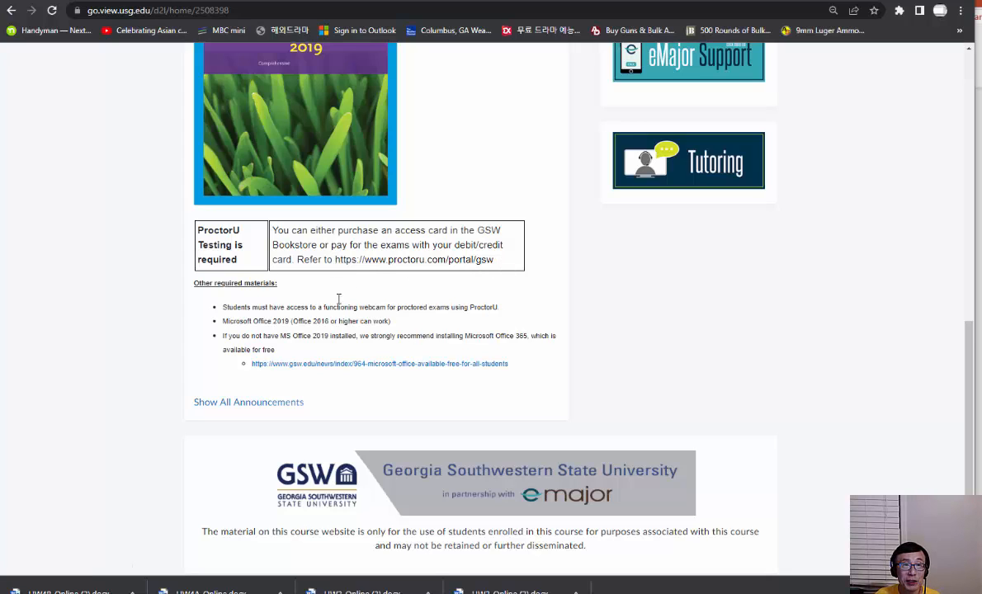
{"action": "mouse_move", "coordinate": [132, 378]}
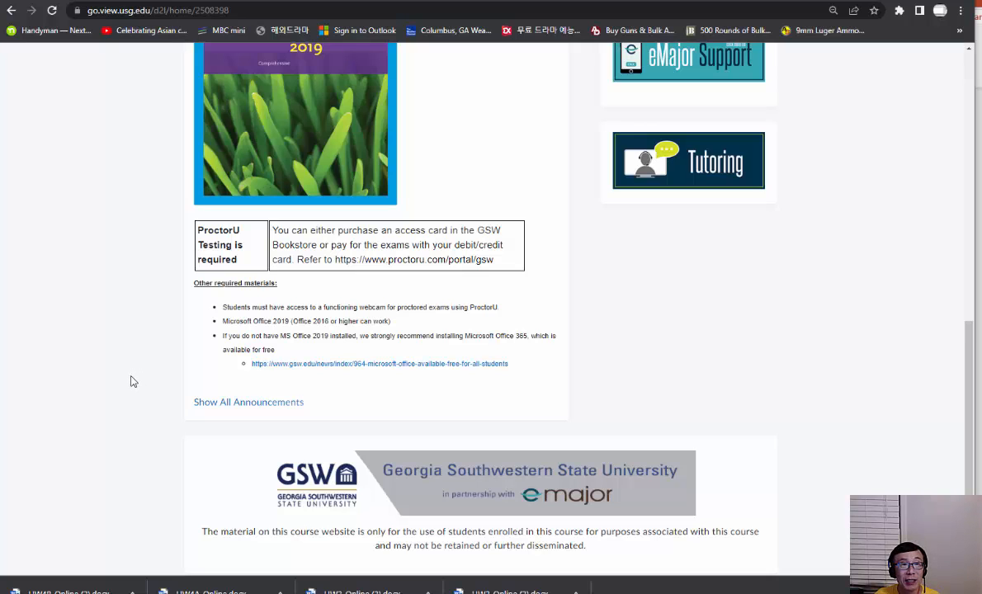
{"action": "scroll", "scroll_direction": "up", "scroll_amount": 3}
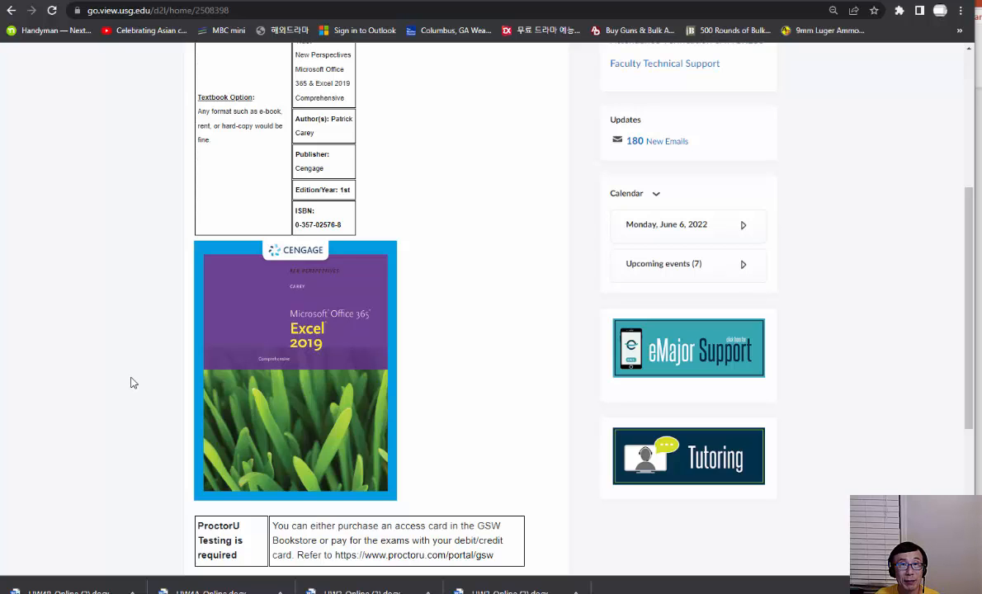
{"action": "scroll", "scroll_direction": "up", "scroll_amount": 3}
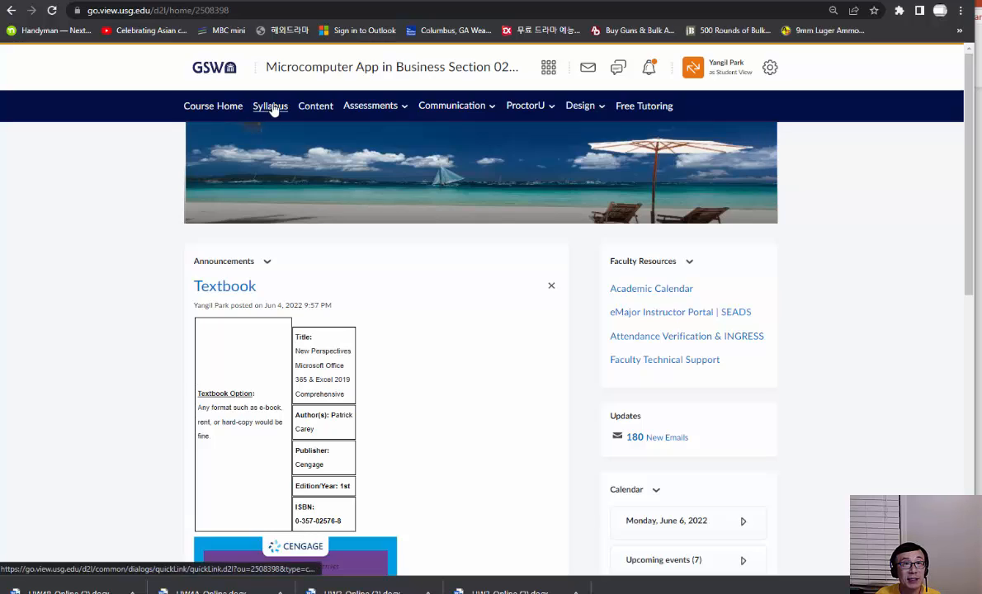
Read through the eMajor Course Syllabus so it is marked complete in the Syllabus unit
{"action": "left_click", "coordinate": [270, 105]}
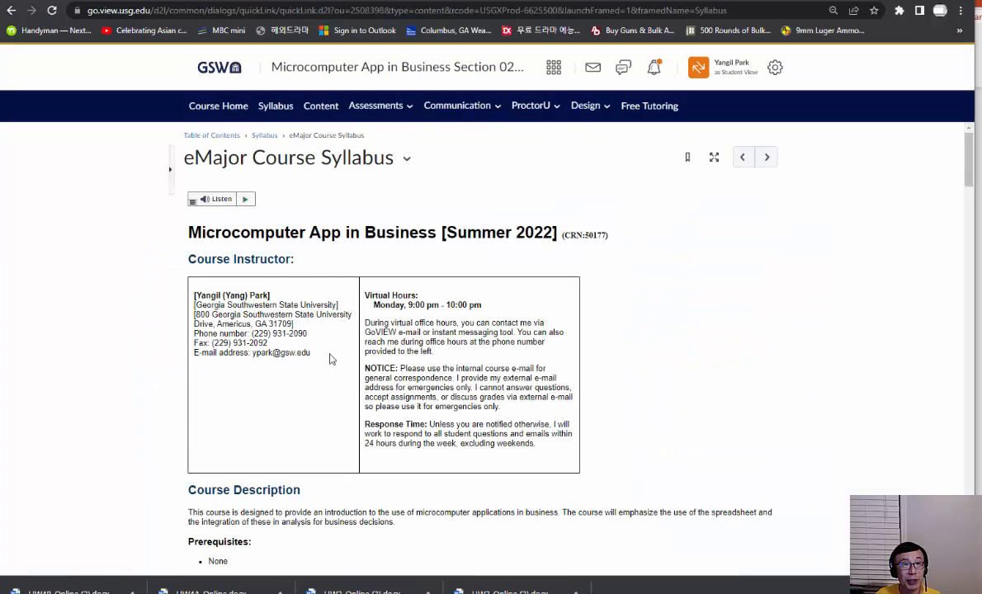
{"action": "scroll", "scroll_direction": "down", "scroll_amount": 3}
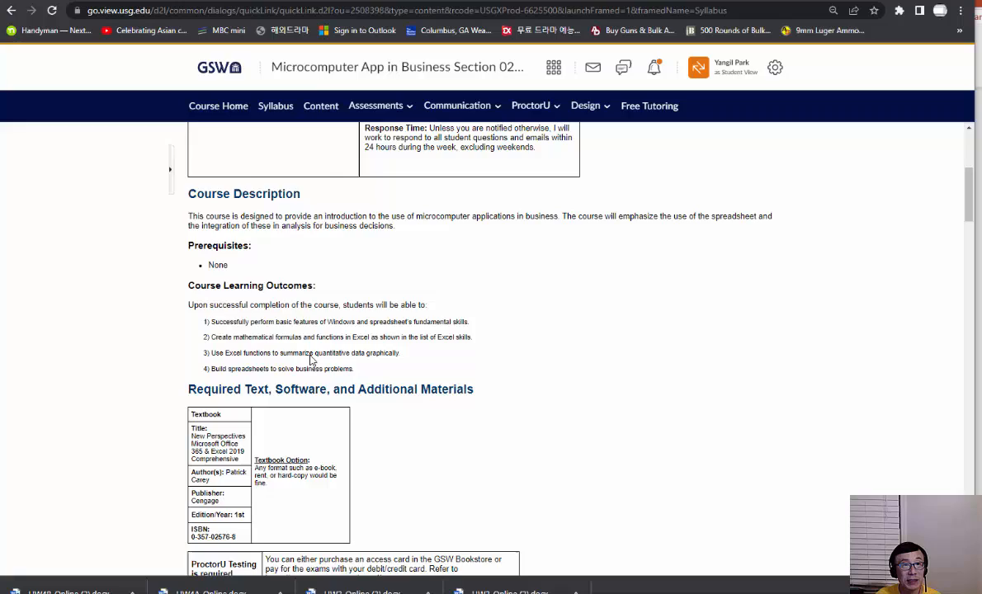
{"action": "scroll", "scroll_direction": "down", "scroll_amount": 3}
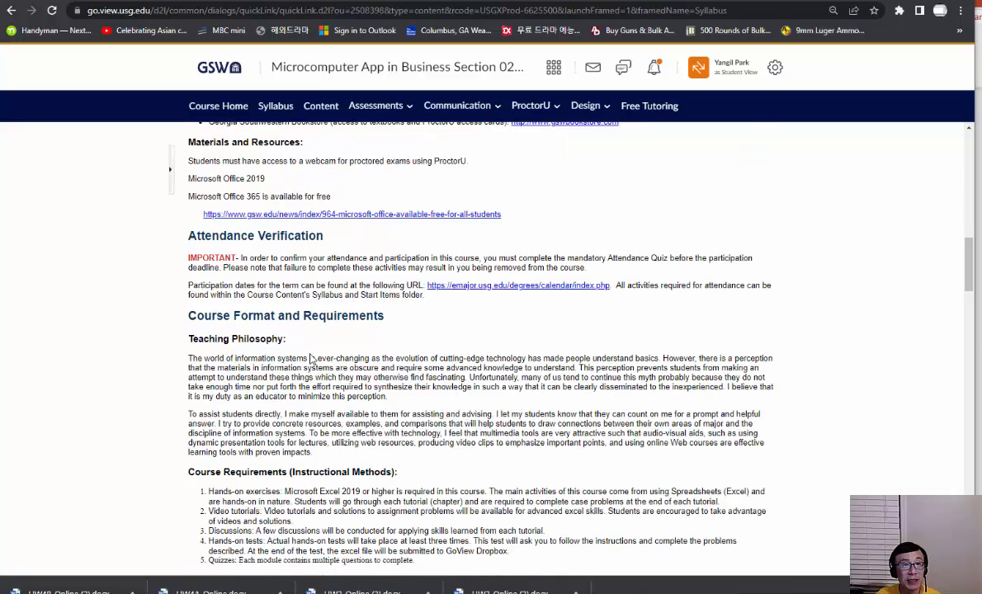
{"action": "scroll", "scroll_direction": "down", "scroll_amount": 3}
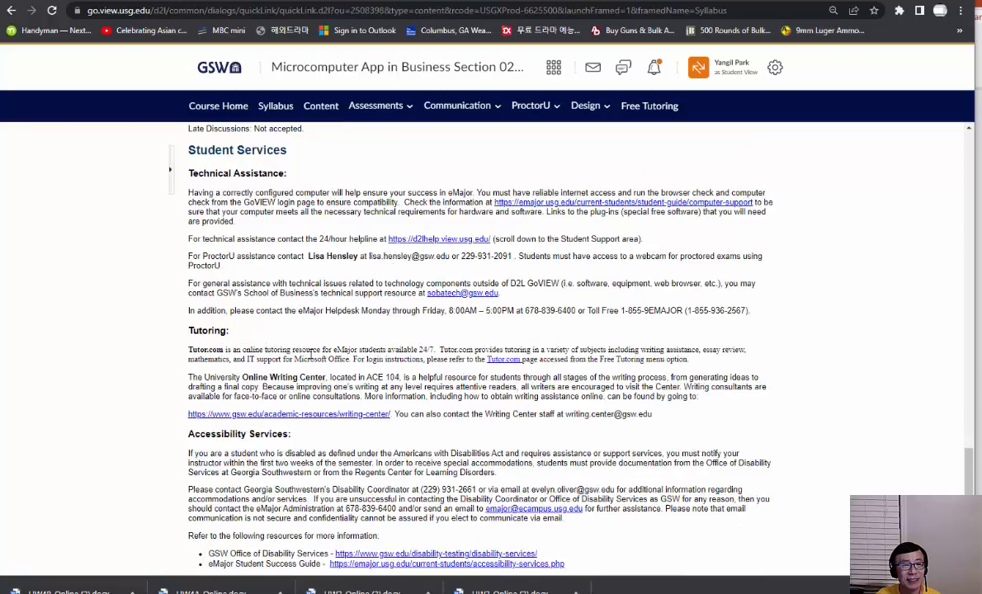
{"action": "scroll", "scroll_direction": "up", "scroll_amount": 3}
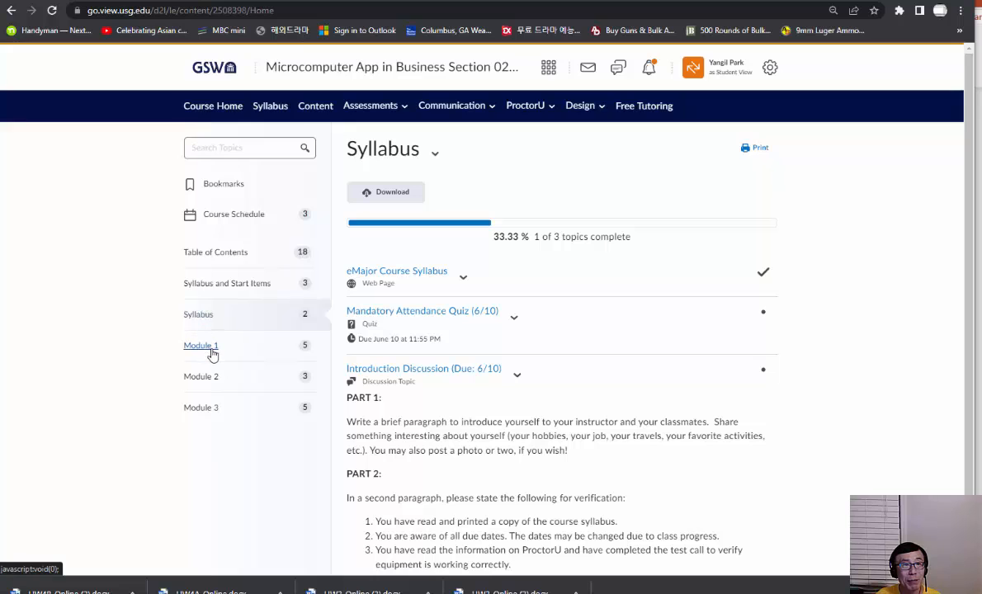
Show Module 1's Overview, Readings and Activities topics and start the Module 1 Introduction
{"action": "left_click", "coordinate": [201, 344]}
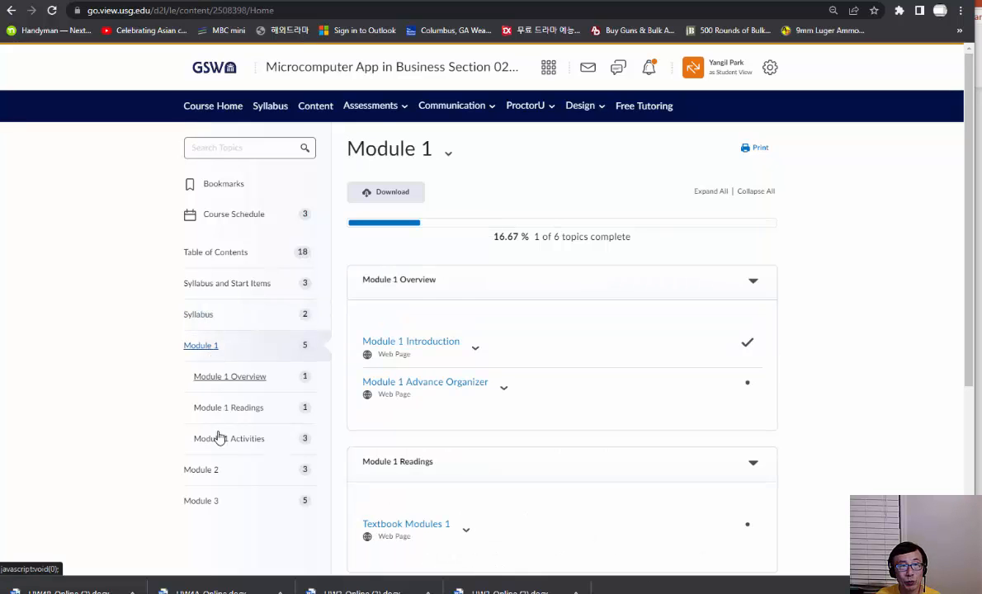
{"action": "mouse_move", "coordinate": [208, 528]}
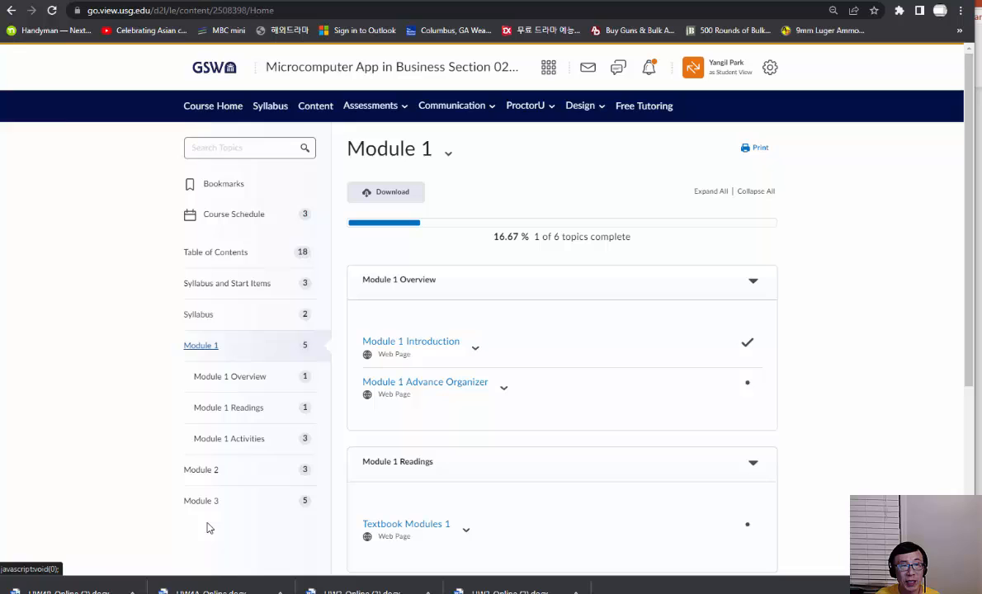
{"action": "mouse_move", "coordinate": [151, 502]}
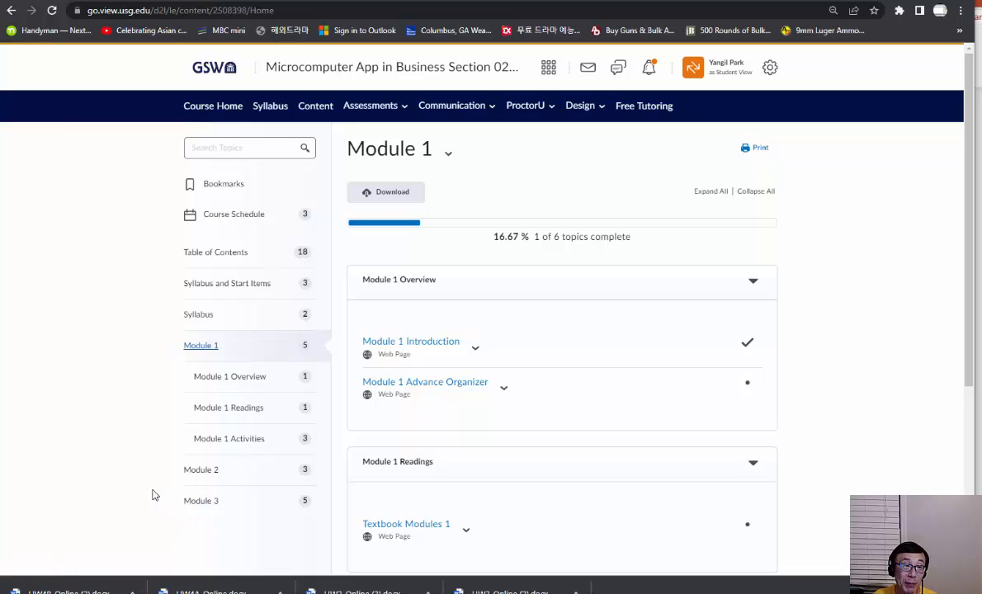
{"action": "mouse_move", "coordinate": [162, 499]}
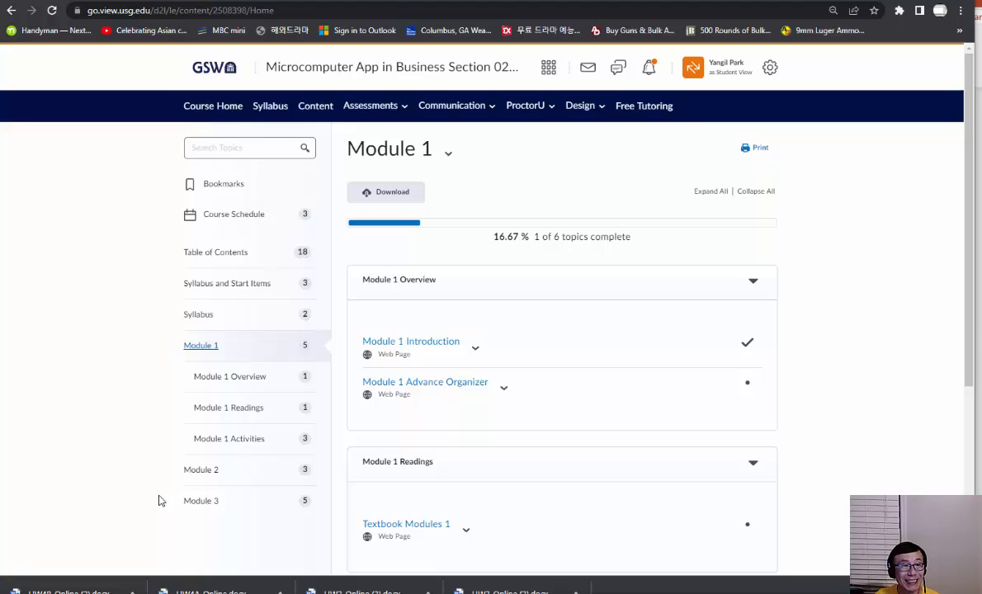
{"action": "mouse_move", "coordinate": [545, 446]}
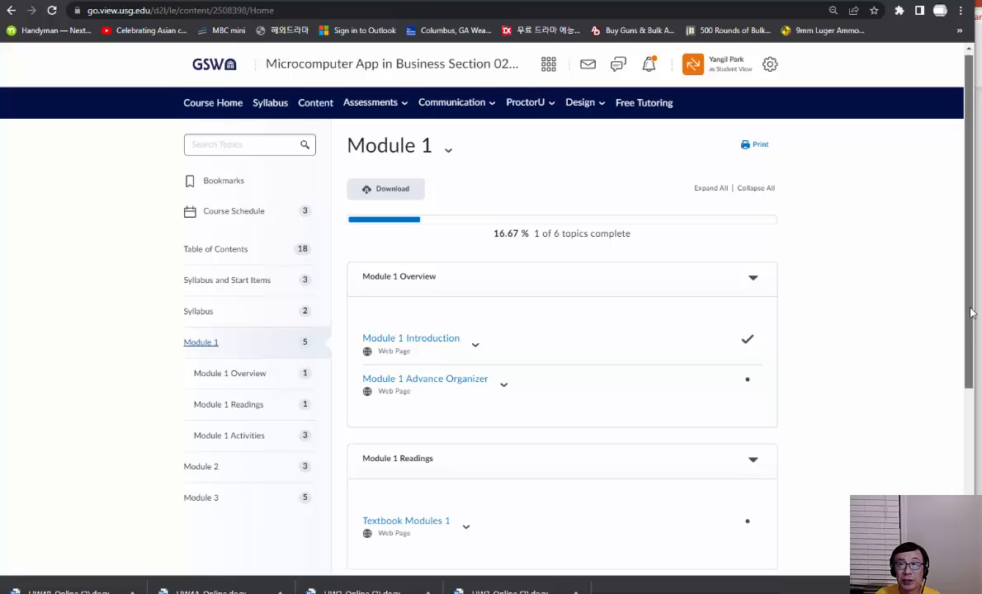
{"action": "scroll", "scroll_direction": "down", "scroll_amount": 3}
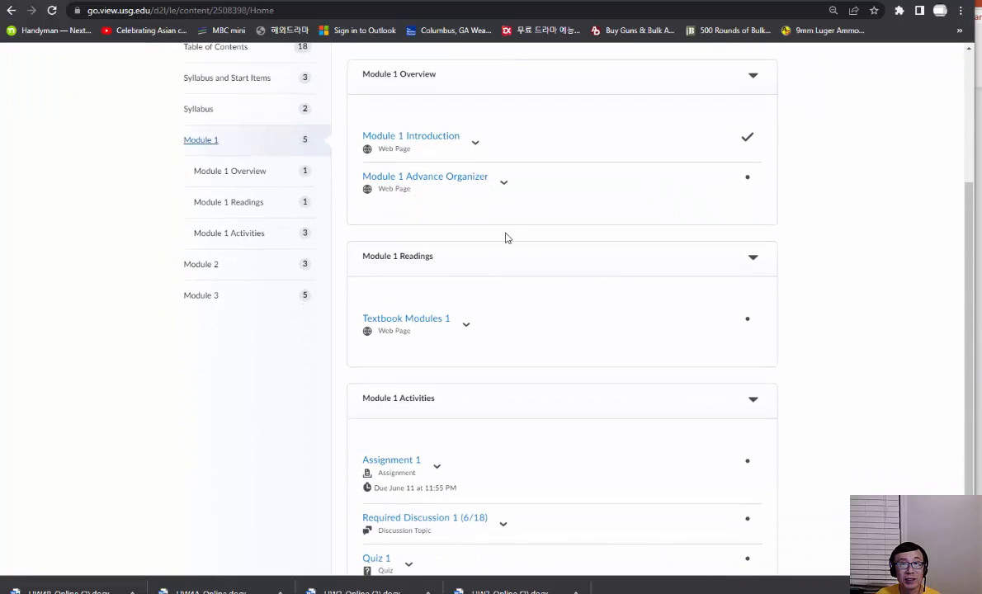
{"action": "mouse_move", "coordinate": [833, 396]}
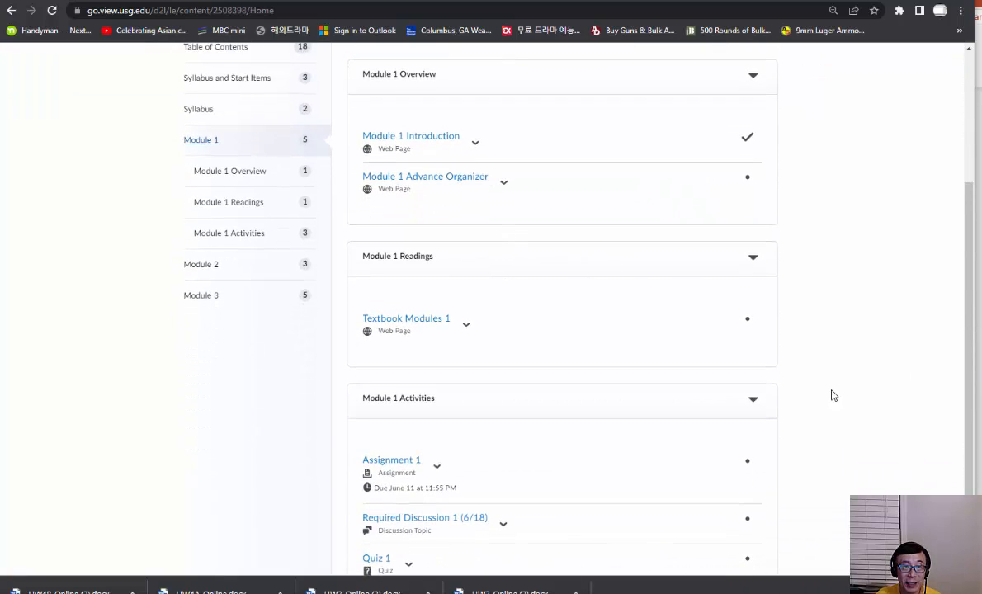
{"action": "mouse_move", "coordinate": [854, 405]}
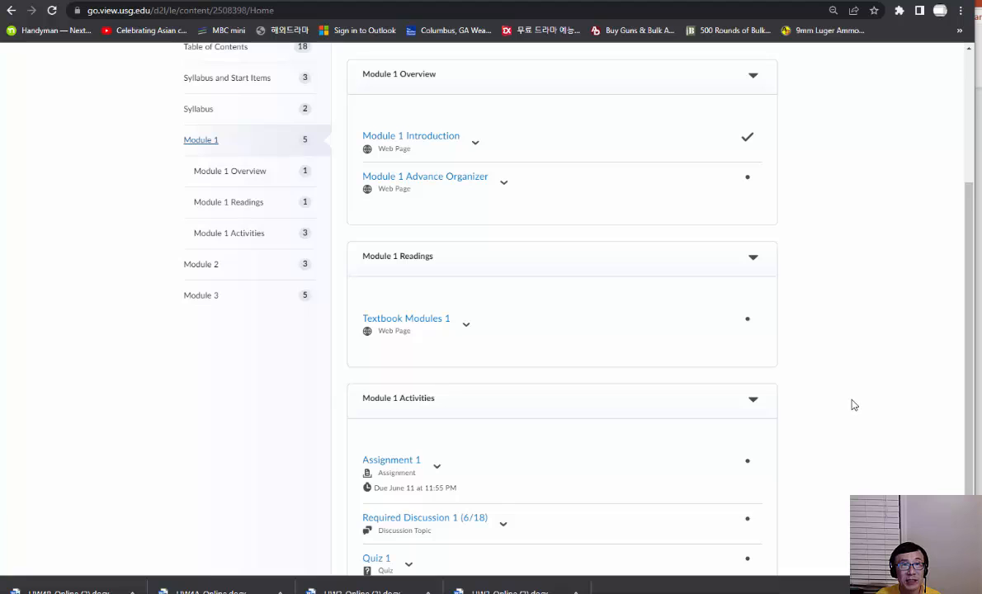
{"action": "mouse_move", "coordinate": [461, 208]}
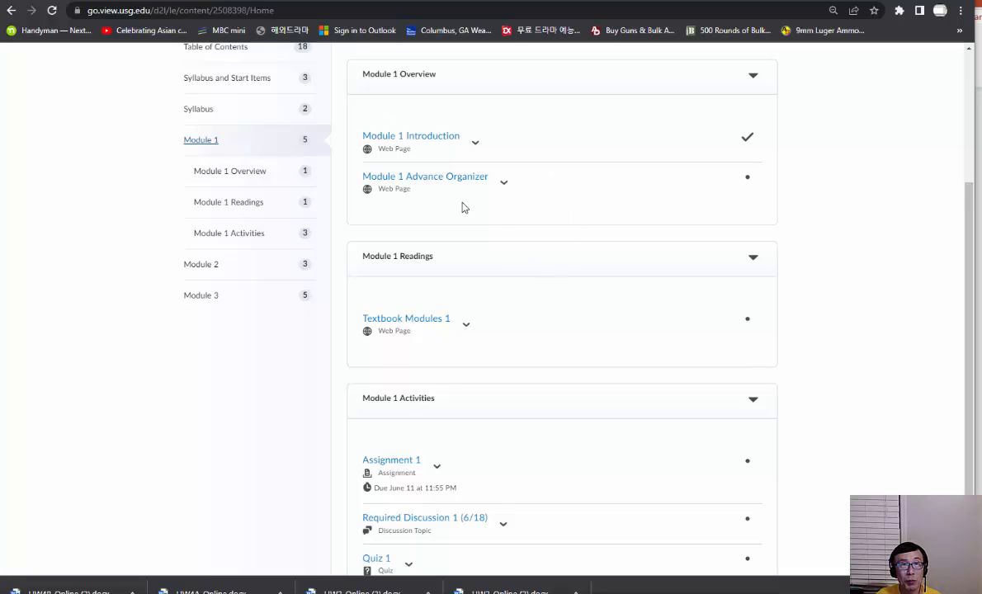
{"action": "mouse_move", "coordinate": [442, 158]}
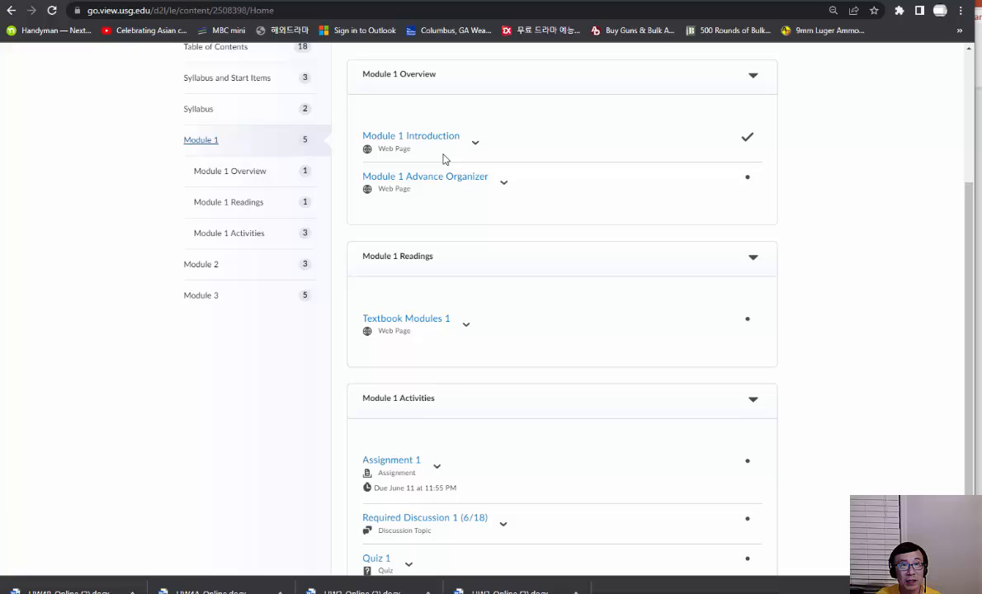
{"action": "left_click", "coordinate": [411, 135]}
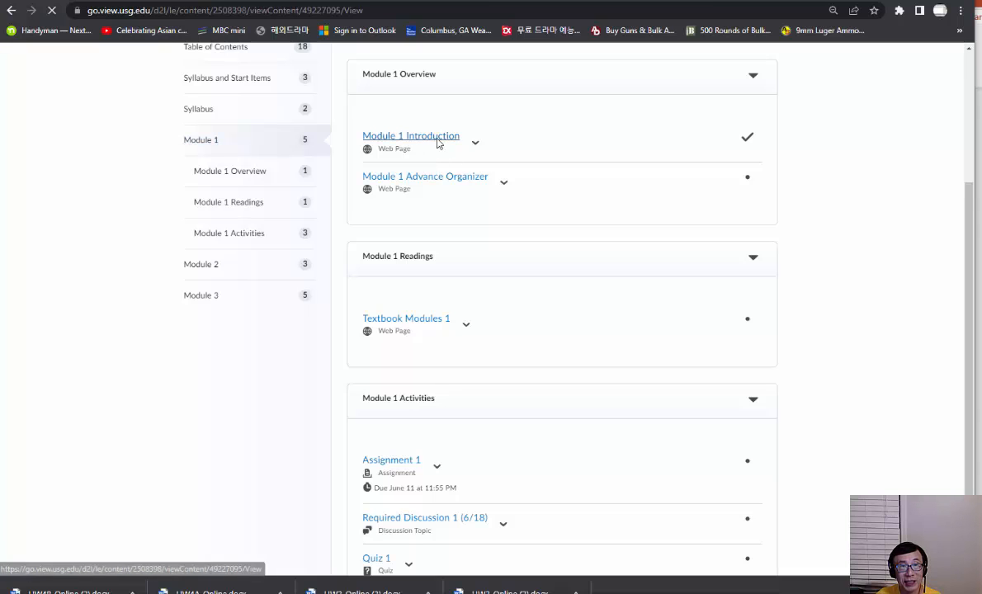
View Module 1 Introduction and Advance Organizer so both Overview topics are marked viewed
{"action": "left_click", "coordinate": [411, 135]}
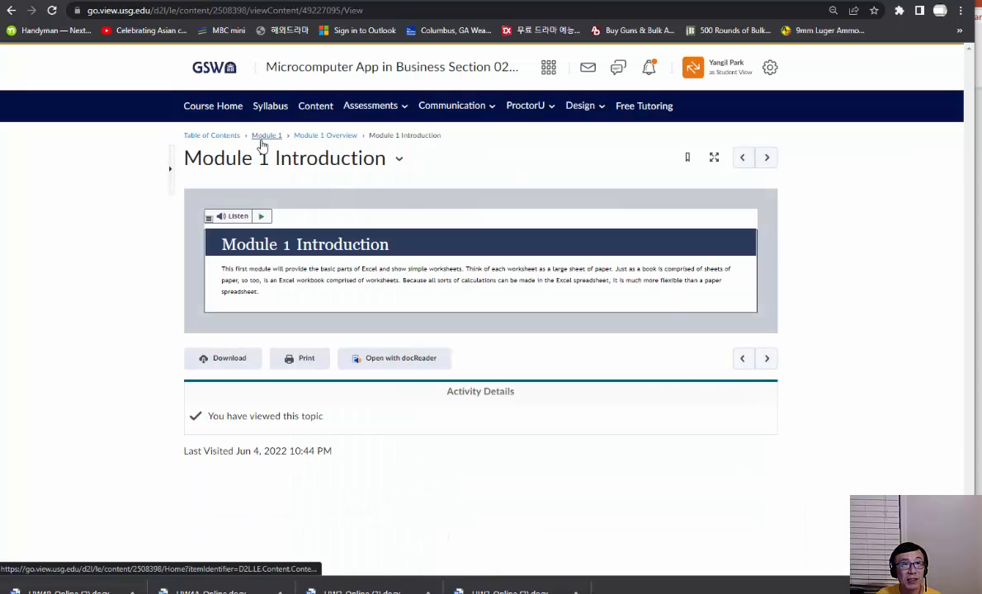
{"action": "left_click", "coordinate": [266, 135]}
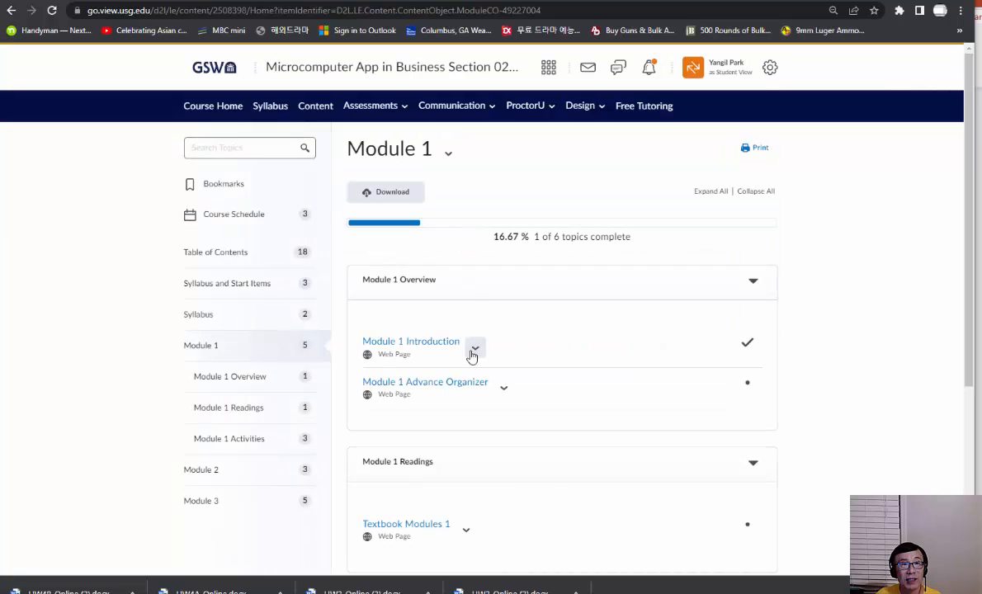
{"action": "left_click", "coordinate": [425, 381]}
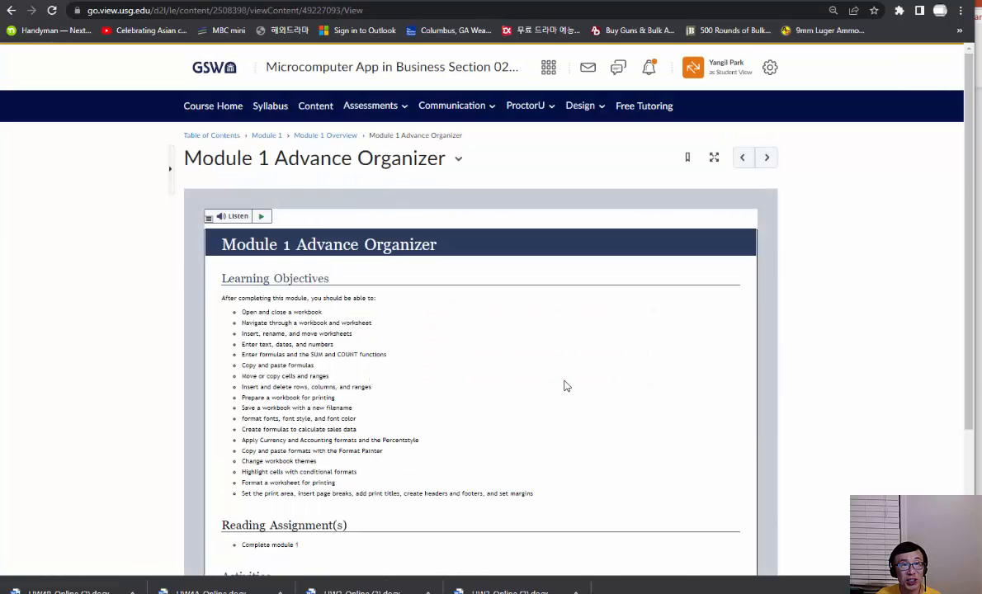
{"action": "scroll", "scroll_direction": "down", "scroll_amount": 3}
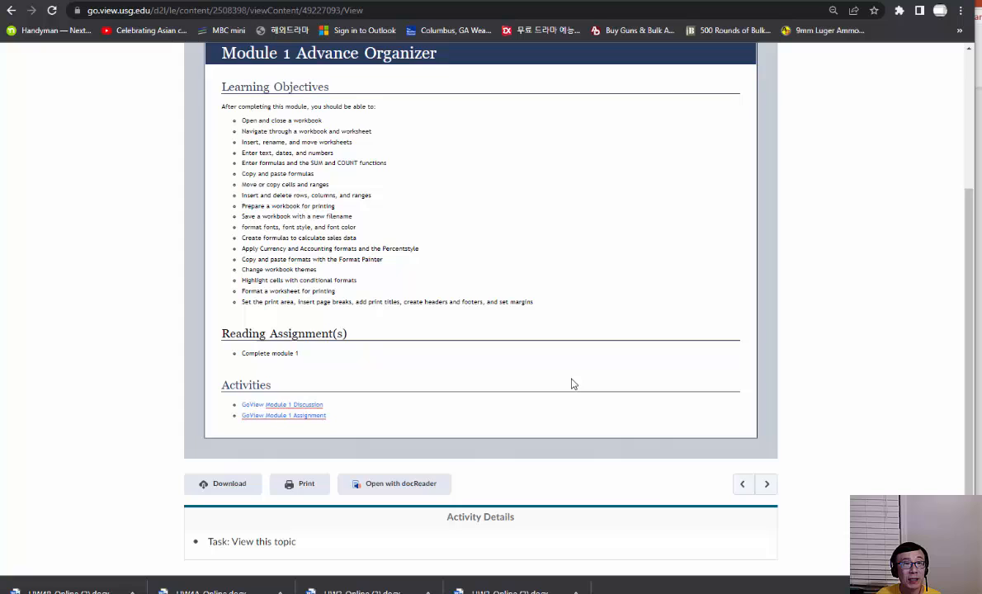
{"action": "scroll", "scroll_direction": "up", "scroll_amount": 3}
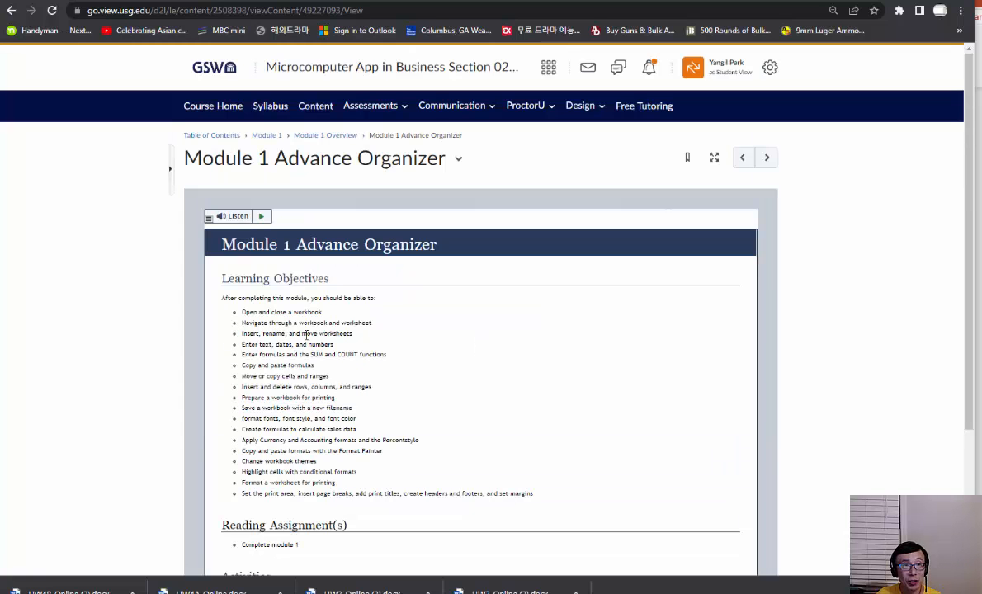
{"action": "scroll", "scroll_direction": "down", "scroll_amount": 3}
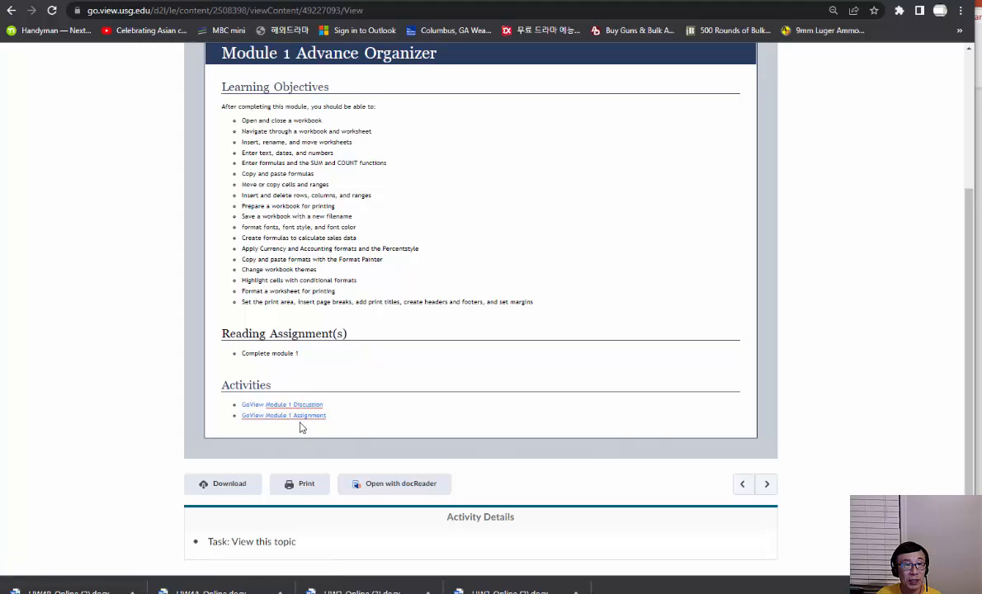
{"action": "scroll", "scroll_direction": "up", "scroll_amount": 3}
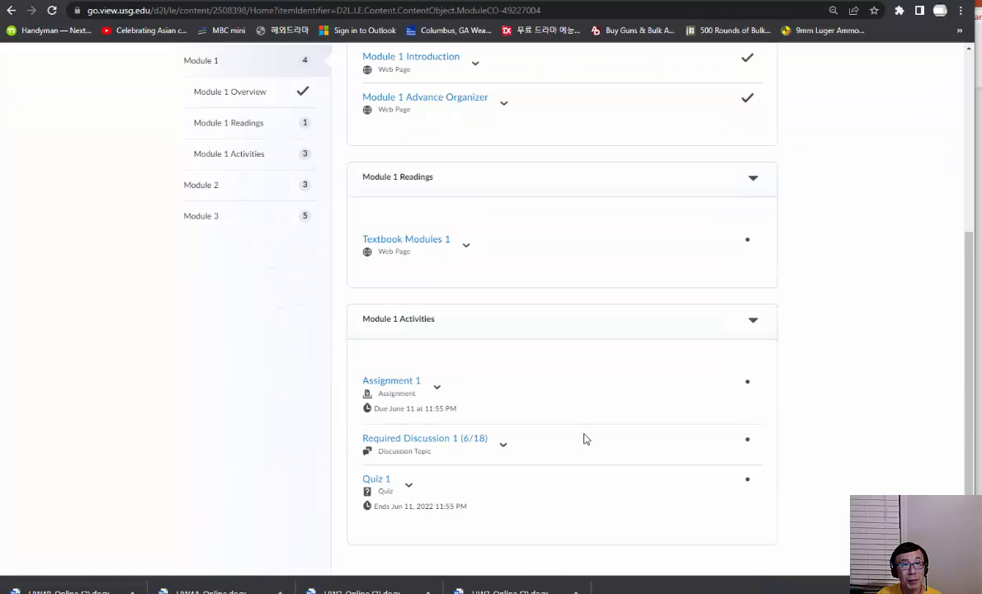
{"action": "mouse_move", "coordinate": [485, 403]}
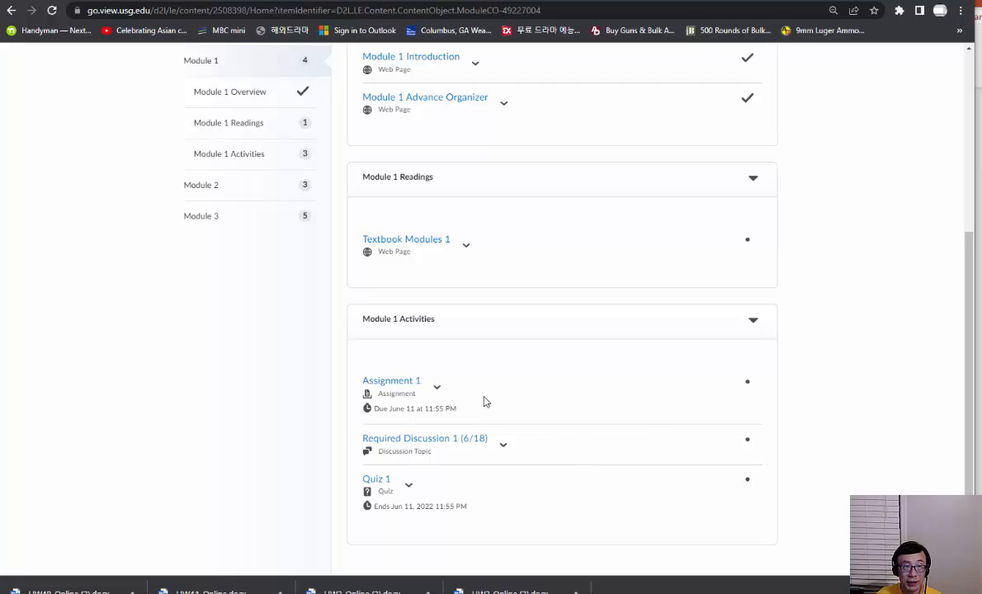
{"action": "mouse_move", "coordinate": [584, 446]}
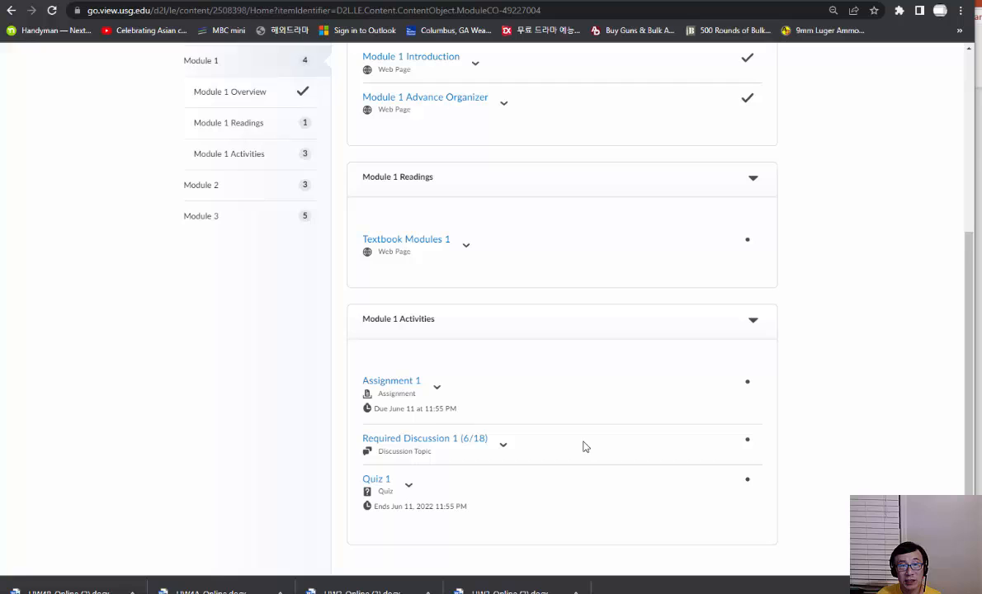
{"action": "mouse_move", "coordinate": [559, 478]}
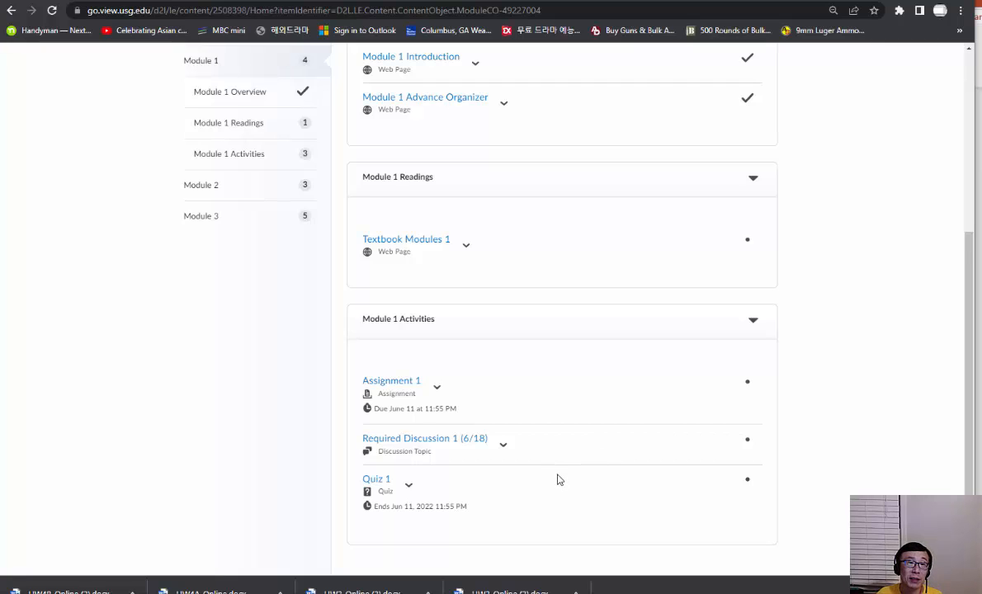
{"action": "mouse_move", "coordinate": [554, 459]}
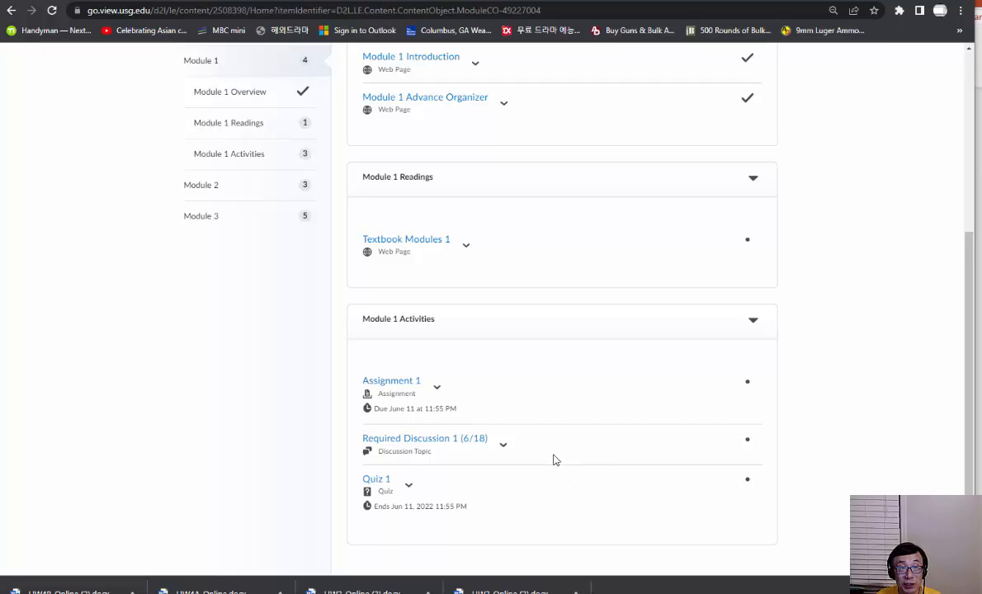
{"action": "mouse_move", "coordinate": [391, 379]}
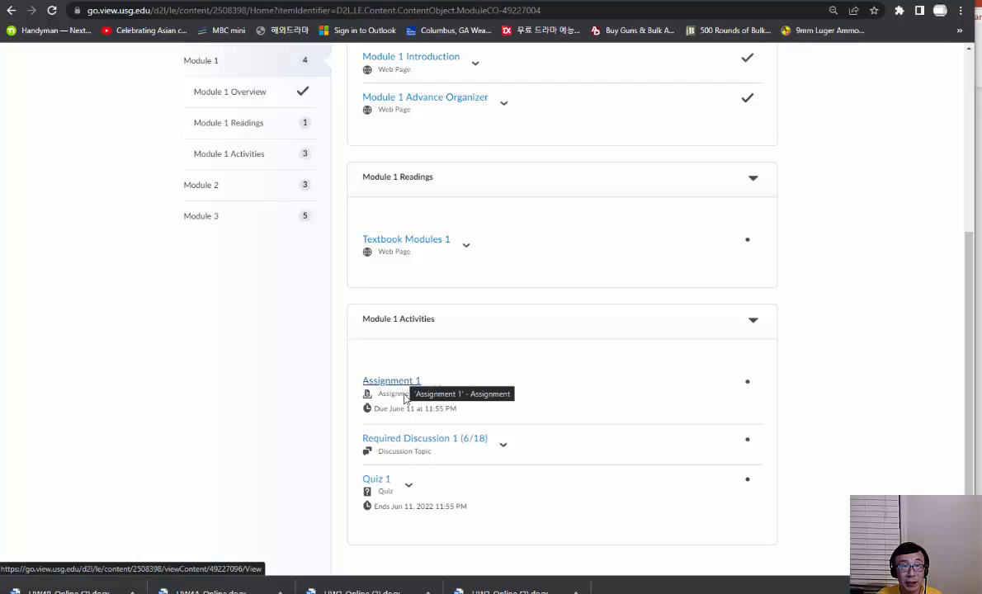
{"action": "mouse_move", "coordinate": [541, 396]}
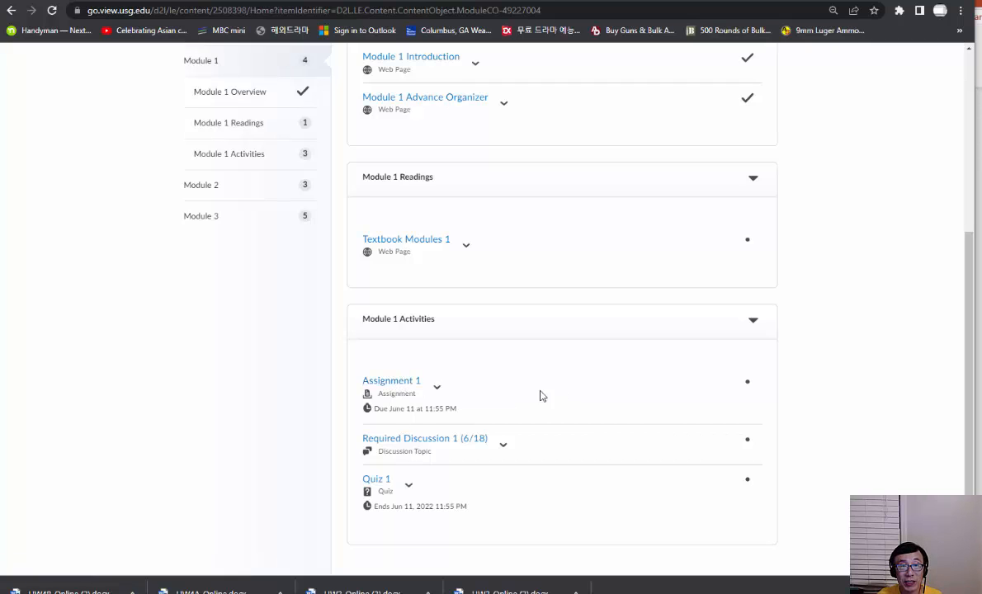
{"action": "mouse_move", "coordinate": [391, 379]}
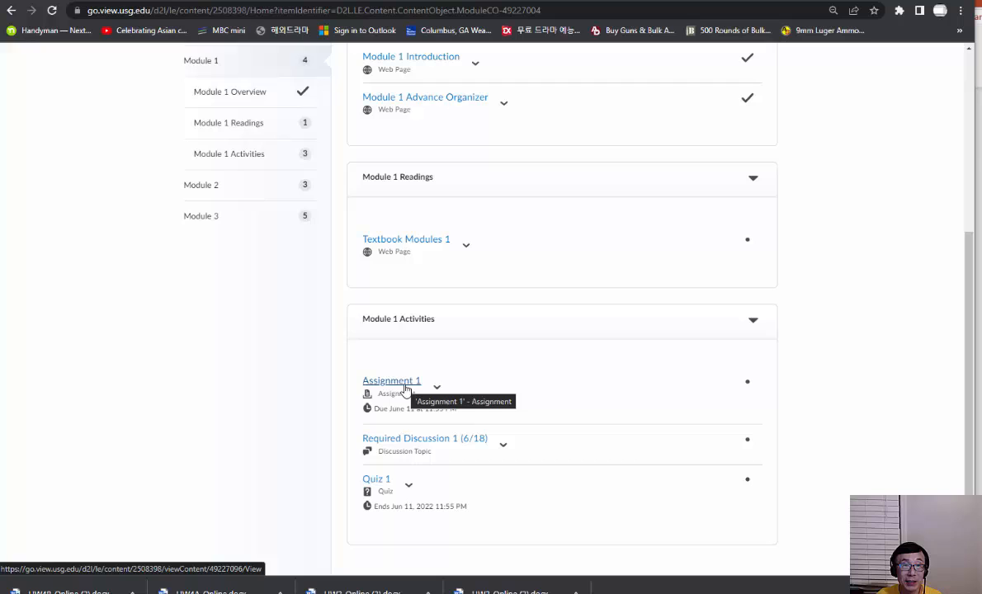
{"action": "mouse_move", "coordinate": [388, 480]}
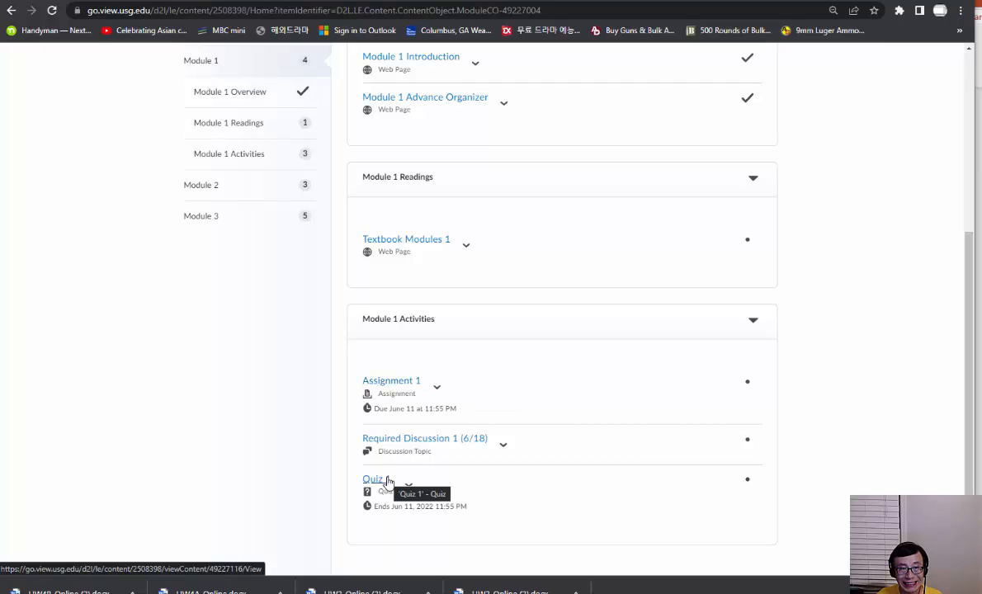
{"action": "mouse_move", "coordinate": [558, 472]}
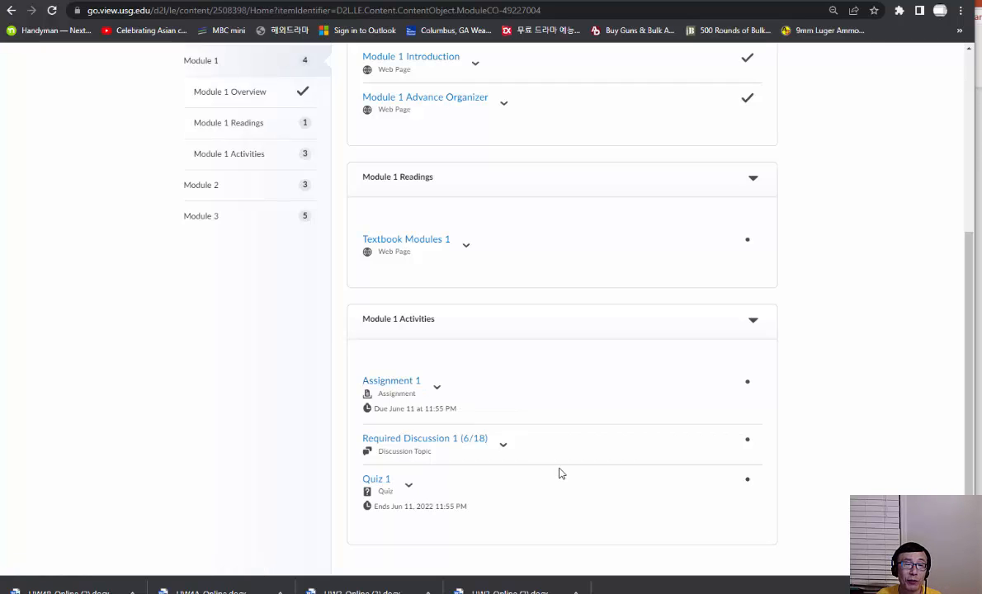
{"action": "scroll", "scroll_direction": "up", "scroll_amount": 3}
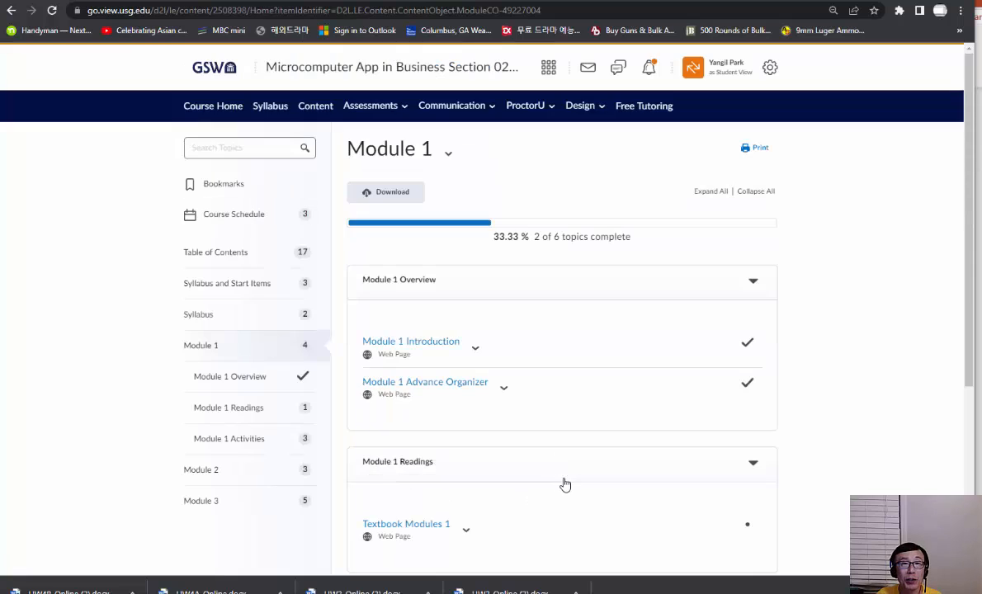
{"action": "mouse_move", "coordinate": [370, 105]}
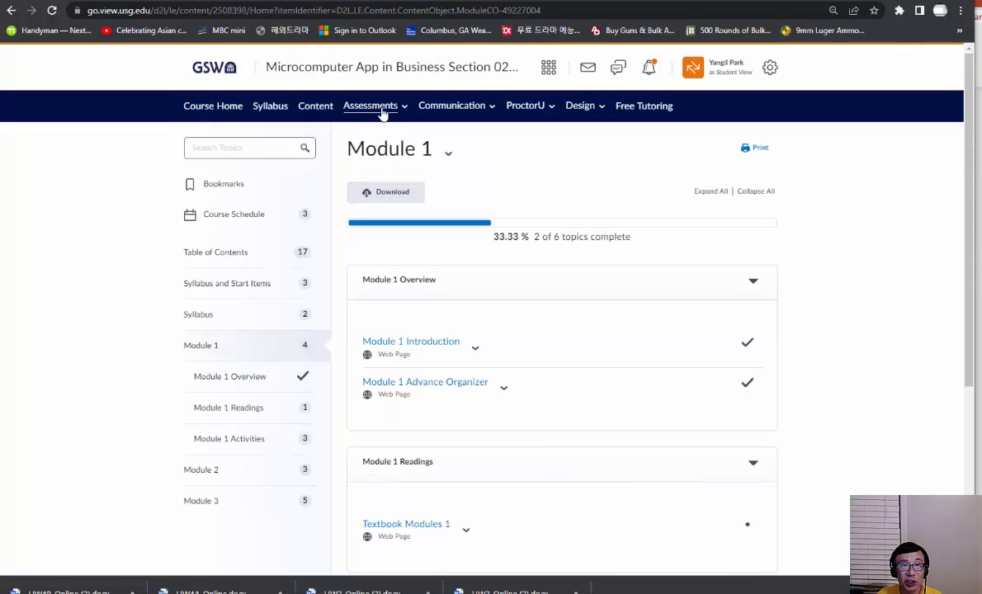
Review the Assessments menu areas: Assignments, Grades, Quizzes and Rubrics
{"action": "left_click", "coordinate": [369, 105]}
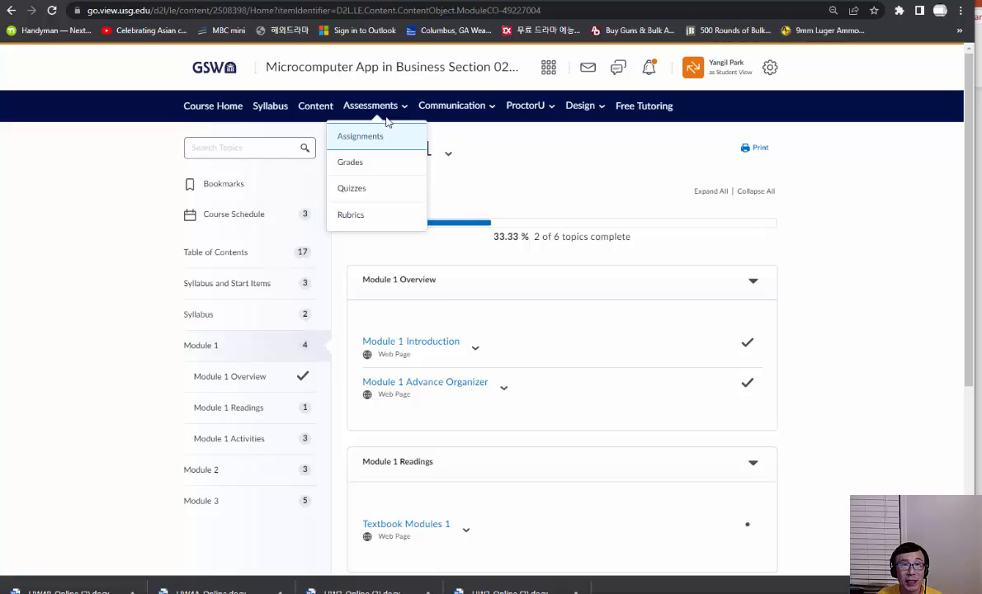
{"action": "mouse_move", "coordinate": [371, 162]}
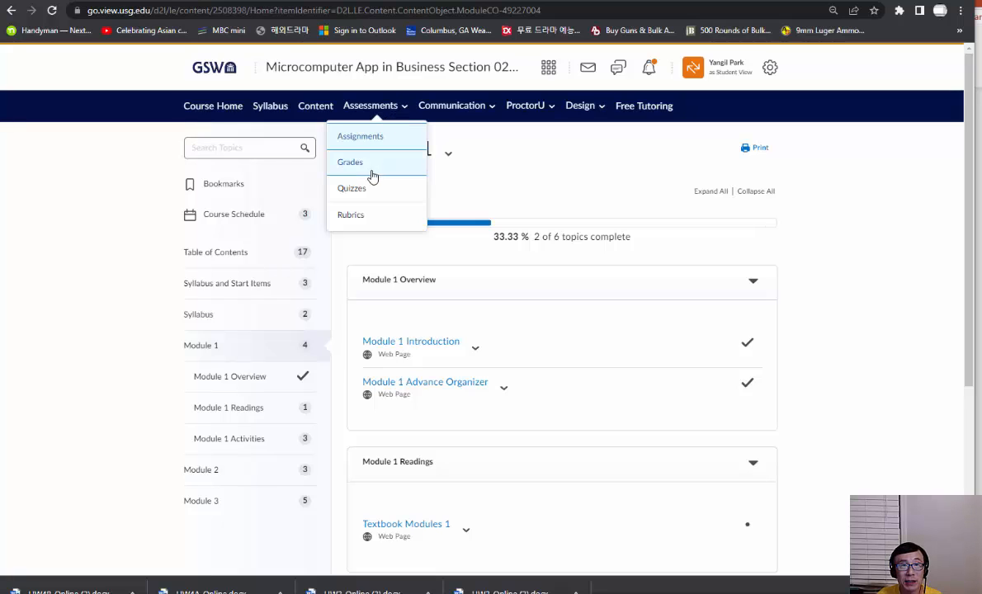
{"action": "mouse_move", "coordinate": [362, 135]}
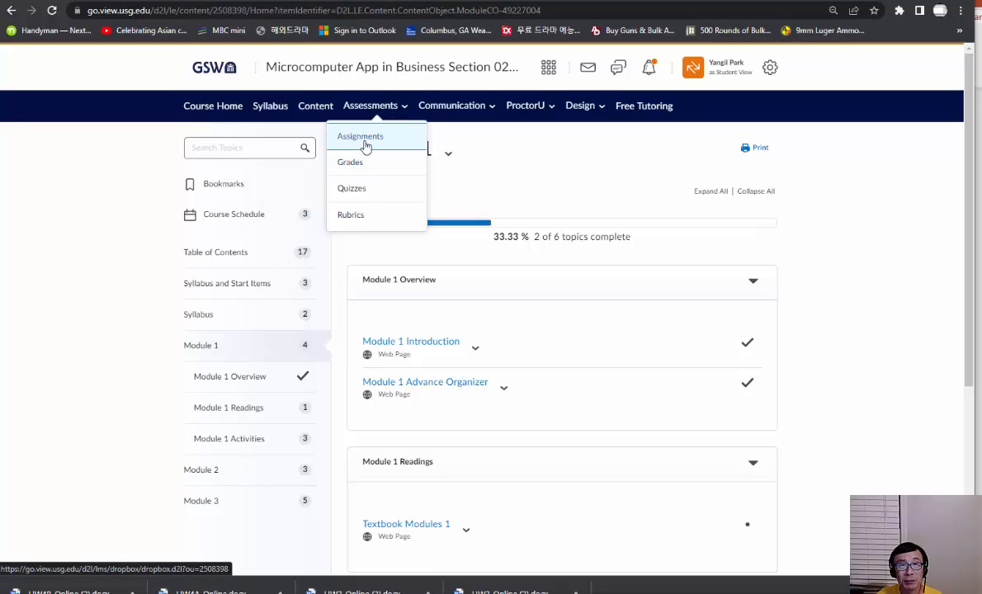
{"action": "mouse_move", "coordinate": [371, 192]}
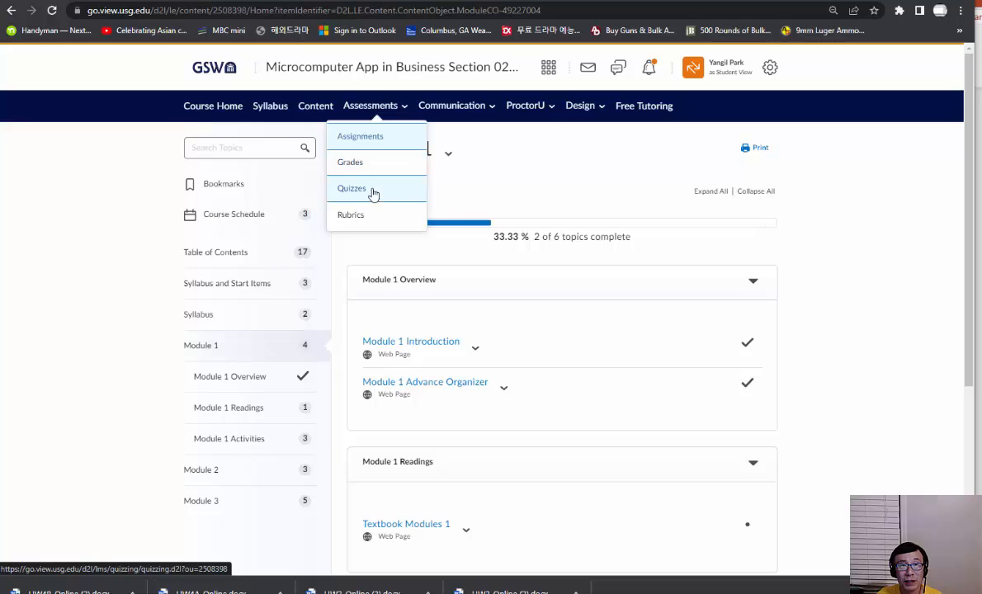
{"action": "mouse_move", "coordinate": [350, 215]}
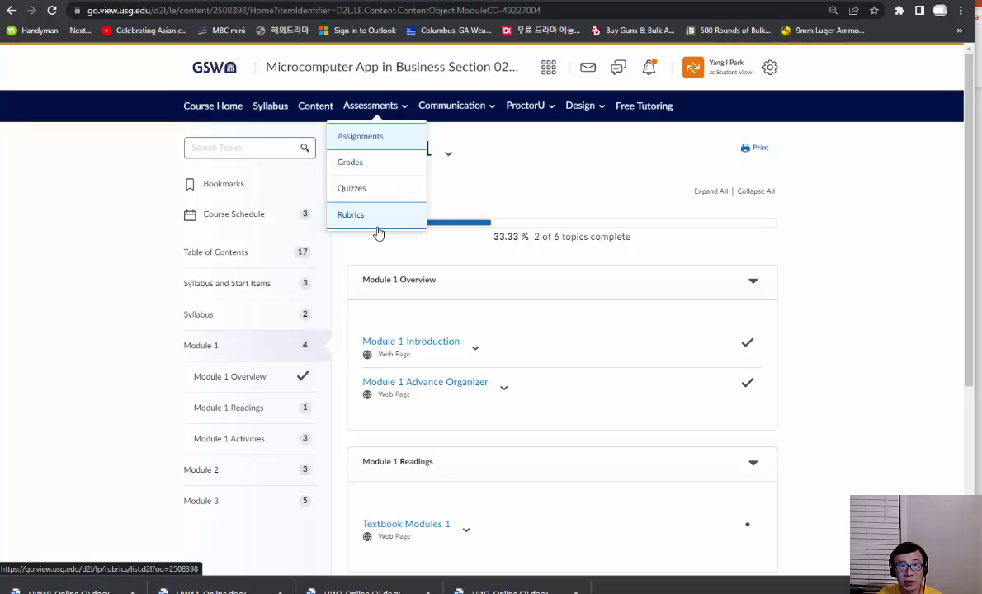
{"action": "mouse_move", "coordinate": [360, 135]}
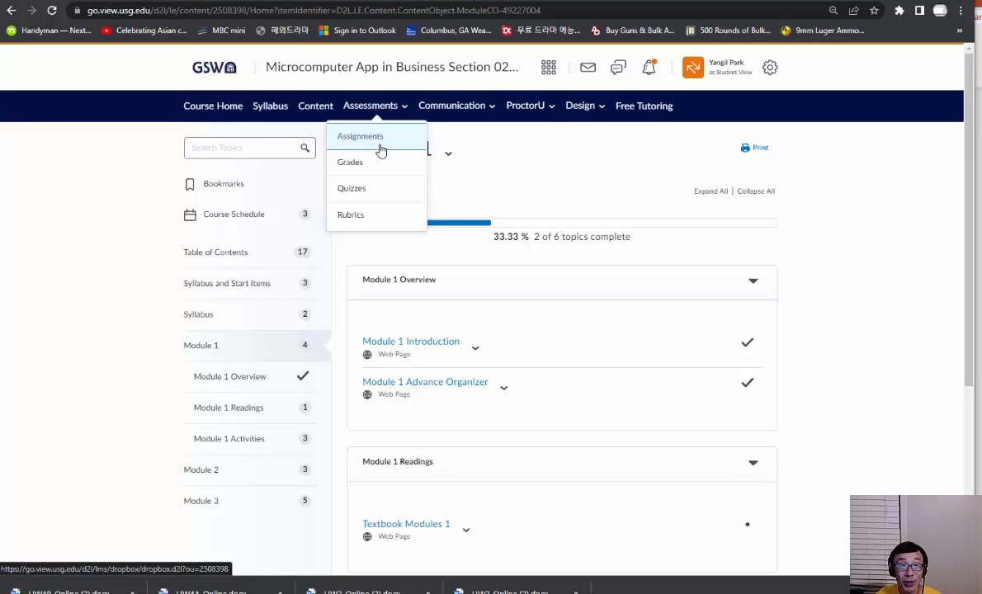
{"action": "mouse_move", "coordinate": [835, 316]}
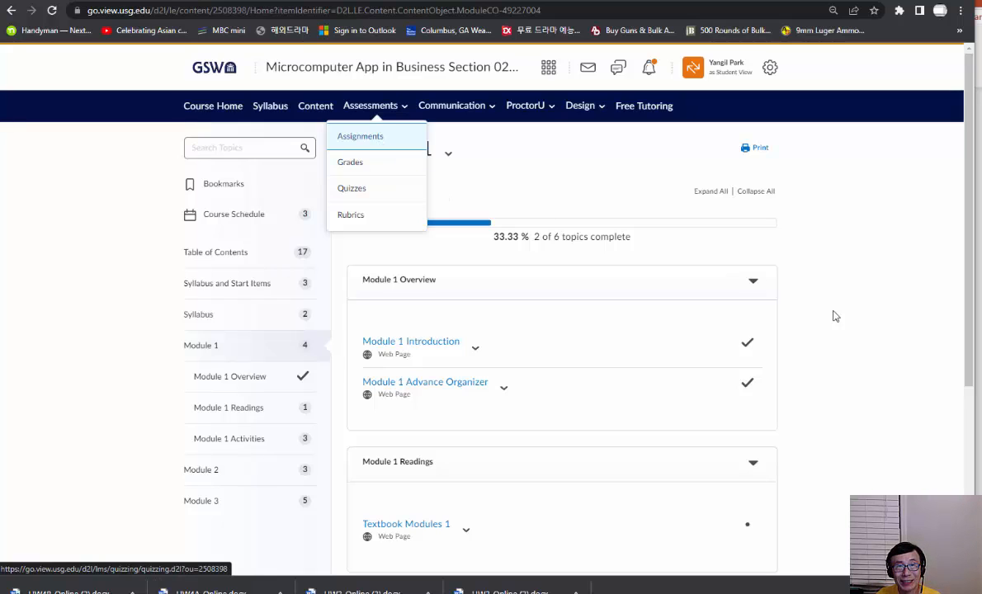
{"action": "left_click", "coordinate": [835, 316]}
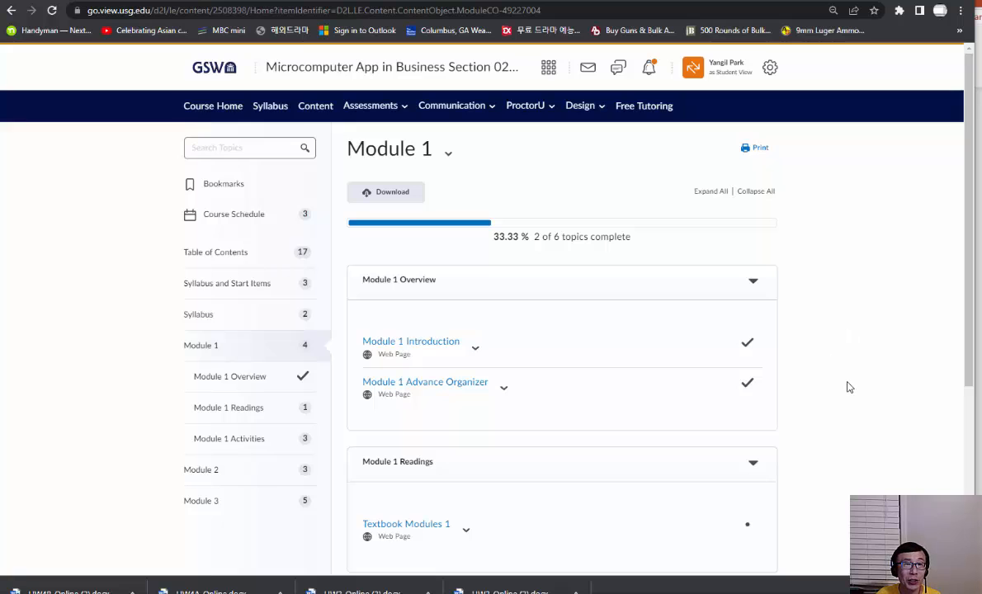
{"action": "mouse_move", "coordinate": [877, 405]}
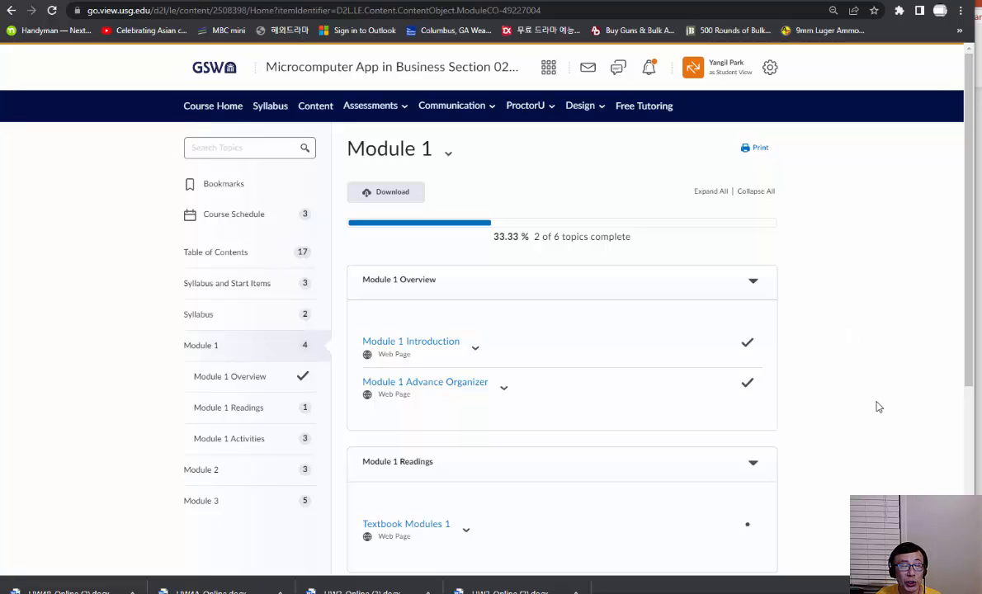
{"action": "mouse_move", "coordinate": [856, 428]}
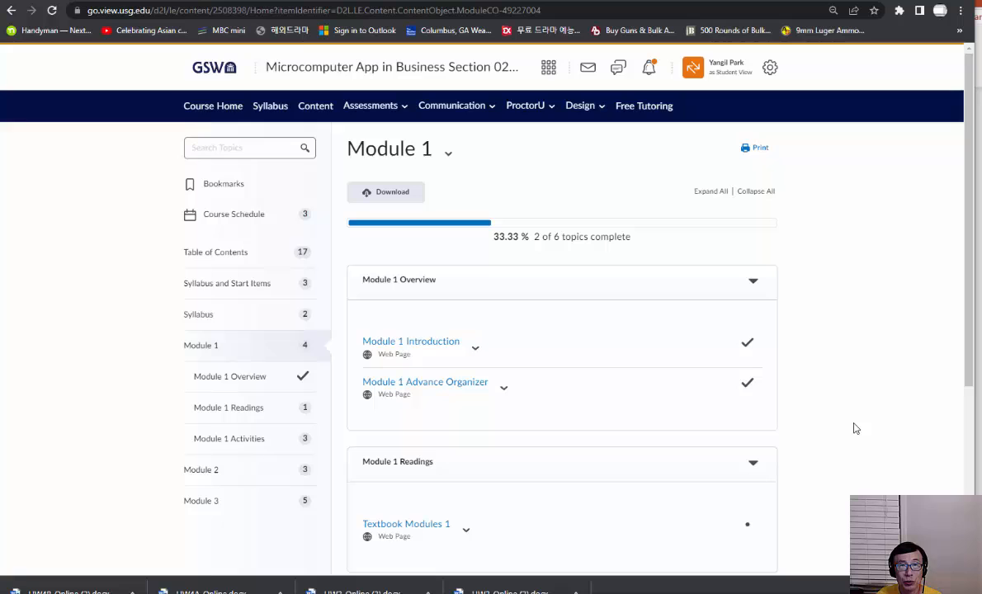
{"action": "mouse_move", "coordinate": [461, 115]}
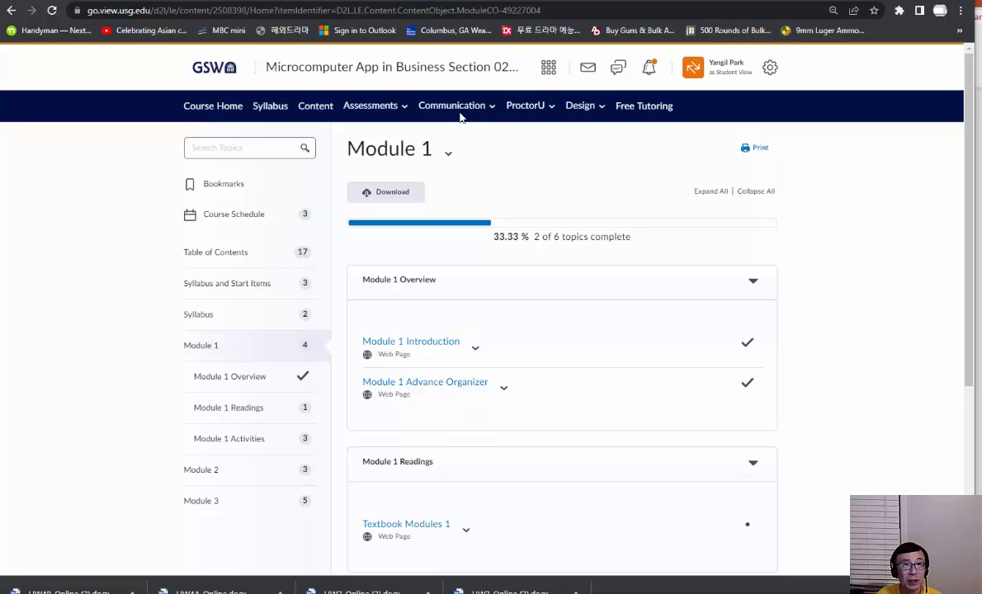
{"action": "left_click", "coordinate": [452, 106]}
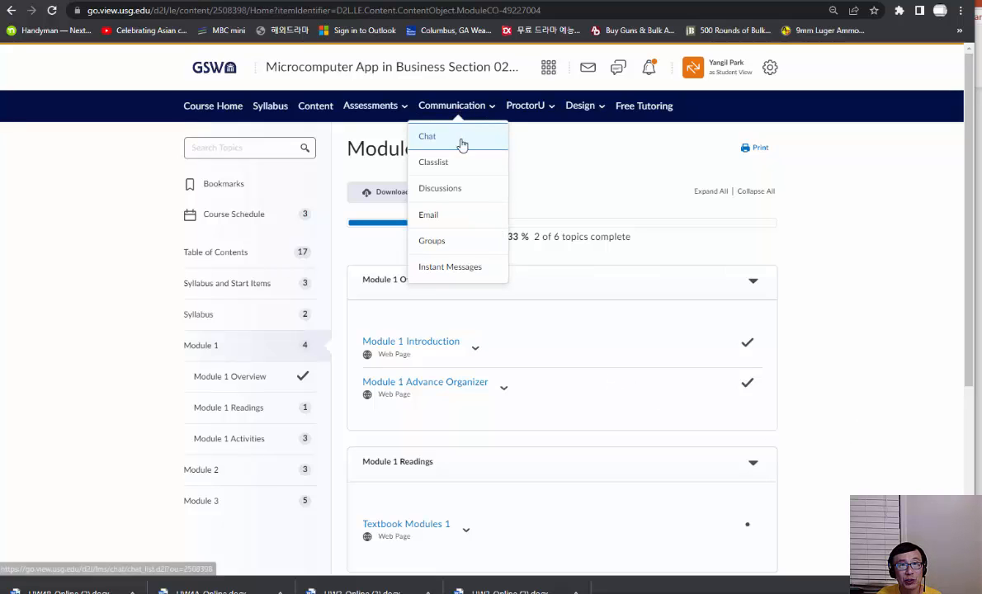
{"action": "mouse_move", "coordinate": [466, 162]}
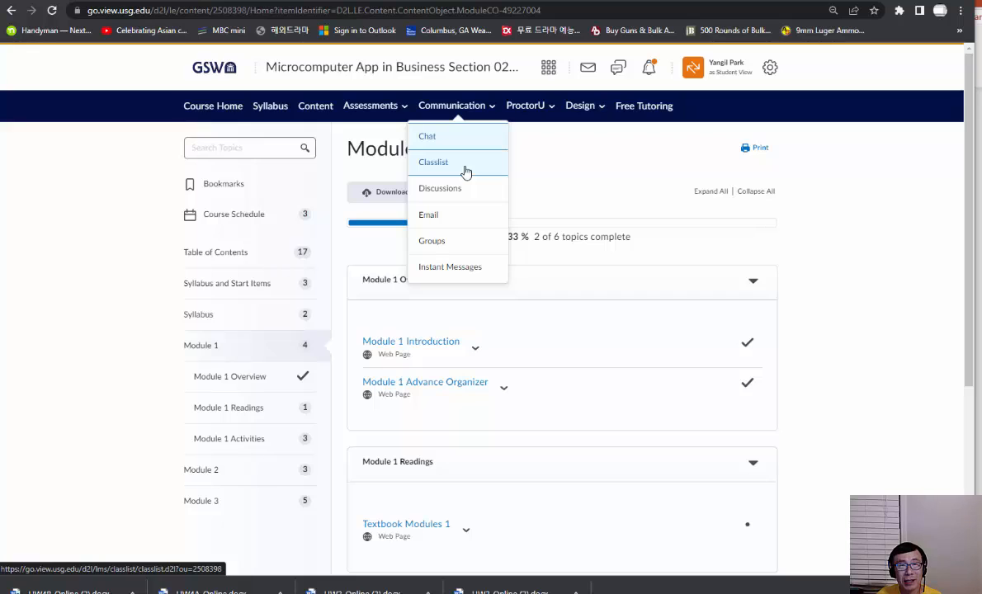
{"action": "mouse_move", "coordinate": [475, 188]}
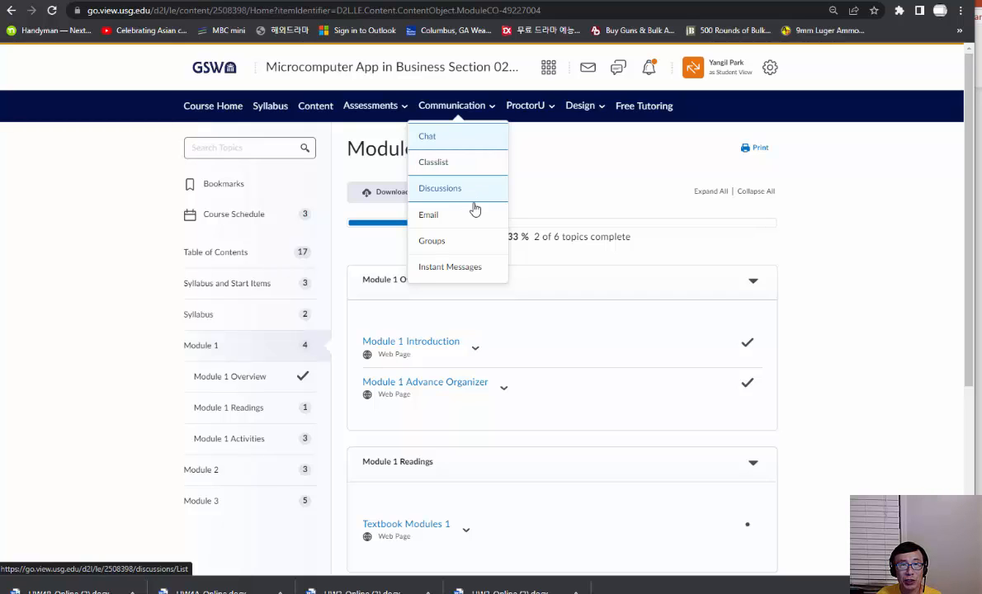
{"action": "mouse_move", "coordinate": [462, 198]}
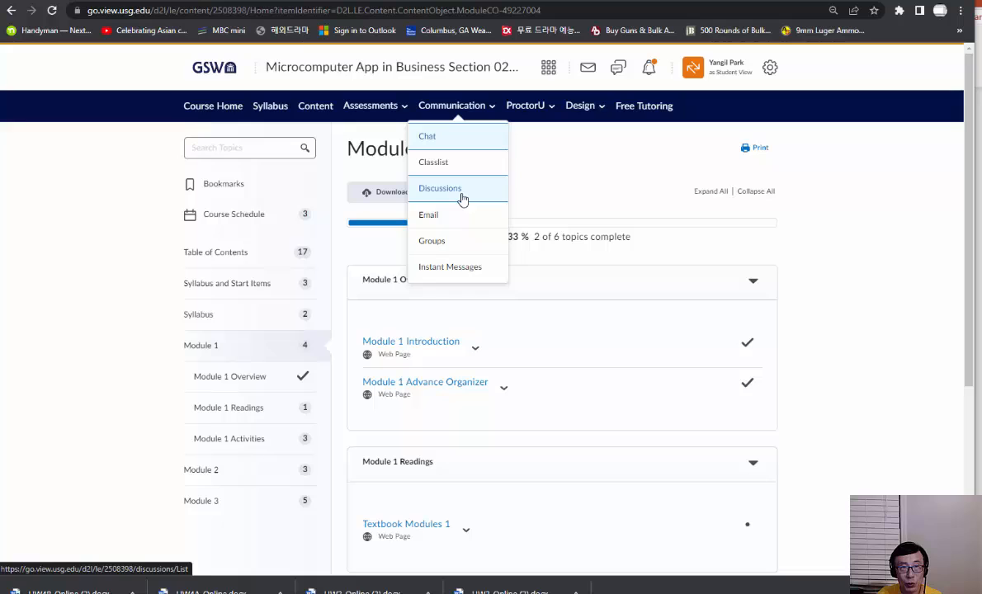
{"action": "mouse_move", "coordinate": [428, 214]}
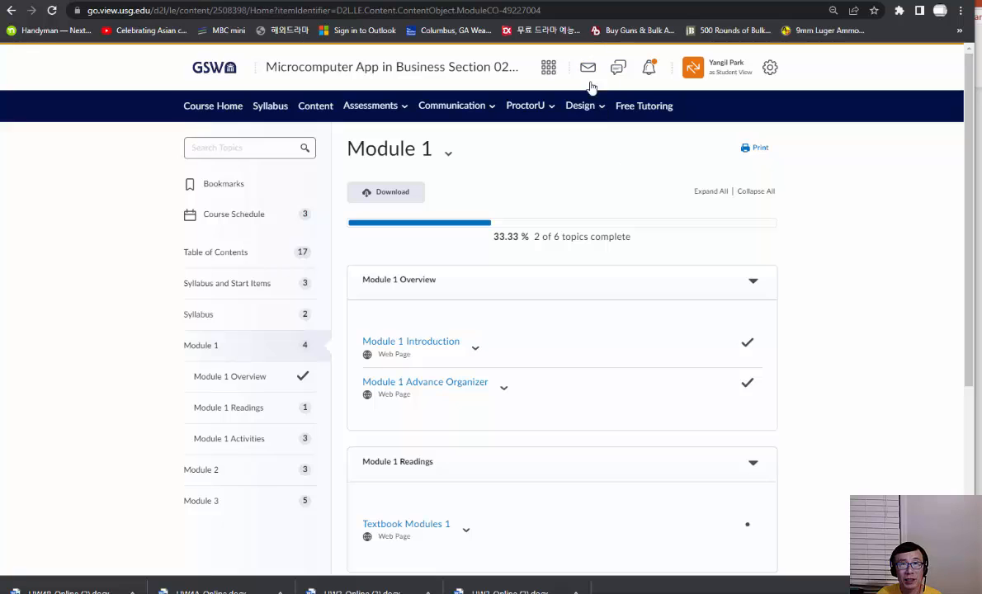
{"action": "mouse_move", "coordinate": [587, 66]}
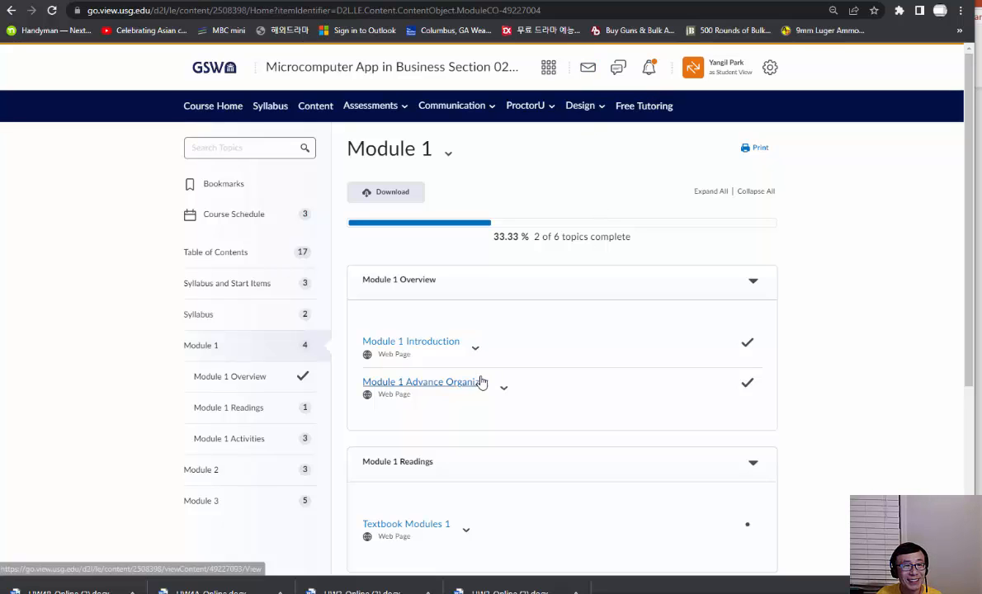
{"action": "mouse_move", "coordinate": [119, 452]}
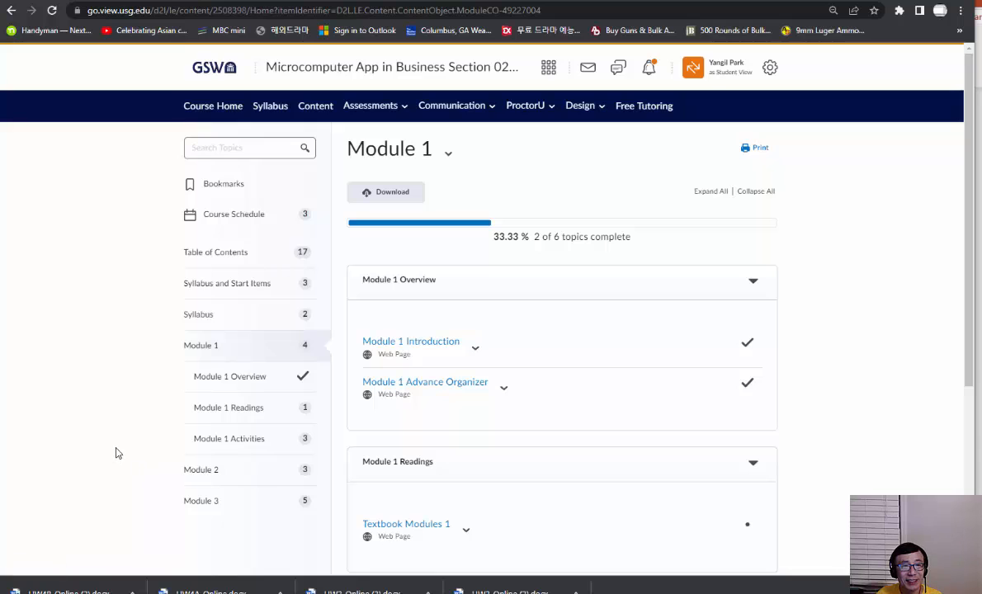
Open Assignment 1 from the Module 1 Activities section
{"action": "scroll", "scroll_direction": "down", "scroll_amount": 3}
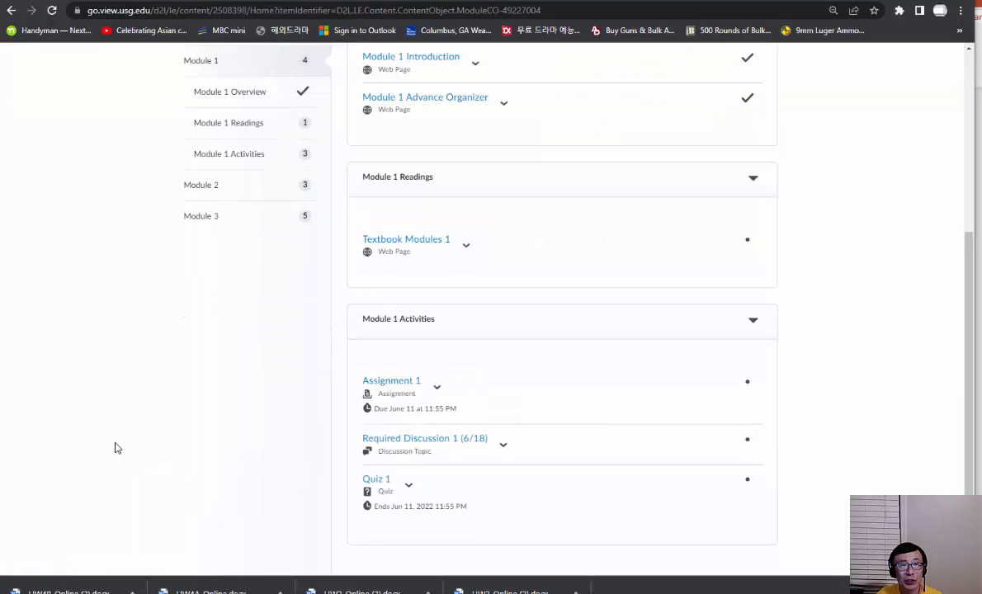
{"action": "mouse_move", "coordinate": [391, 379]}
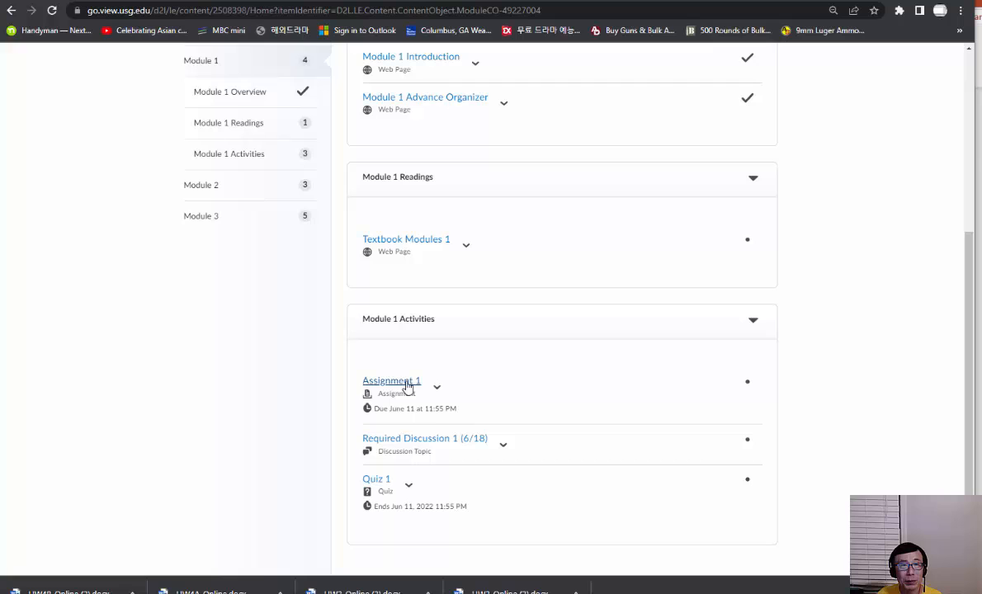
{"action": "mouse_move", "coordinate": [391, 379]}
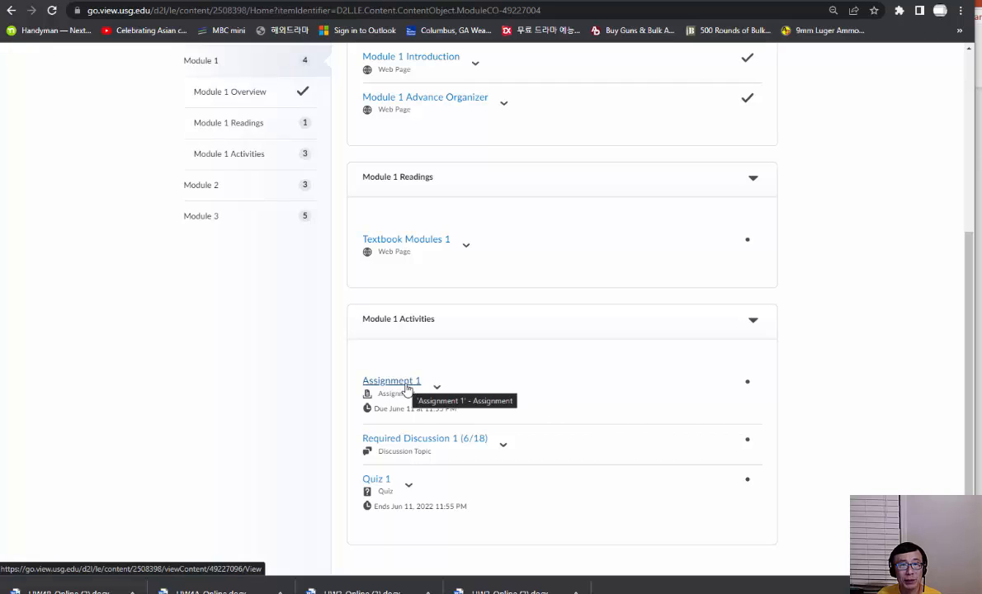
{"action": "left_click", "coordinate": [391, 379]}
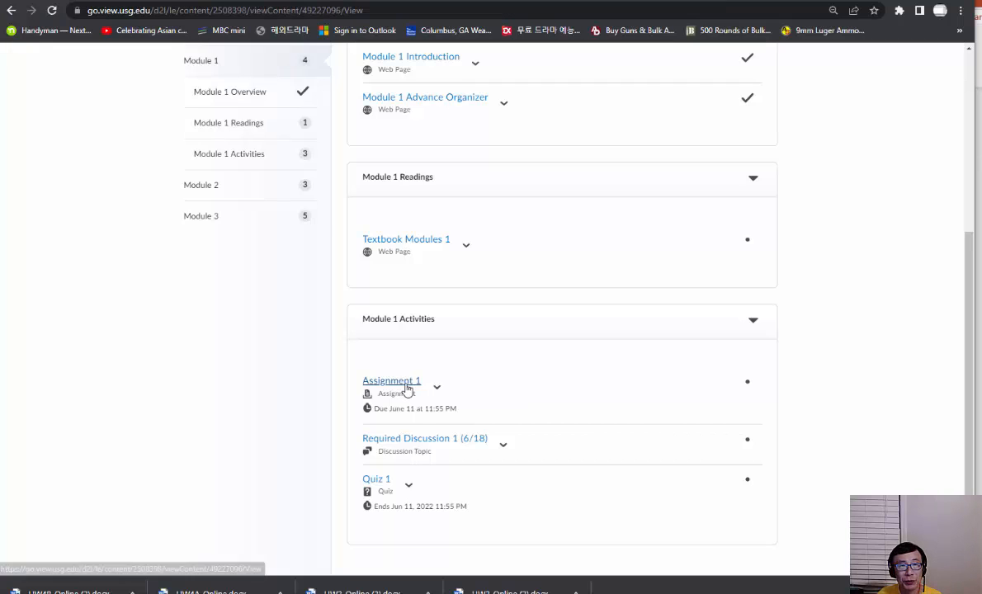
{"action": "left_click", "coordinate": [391, 380]}
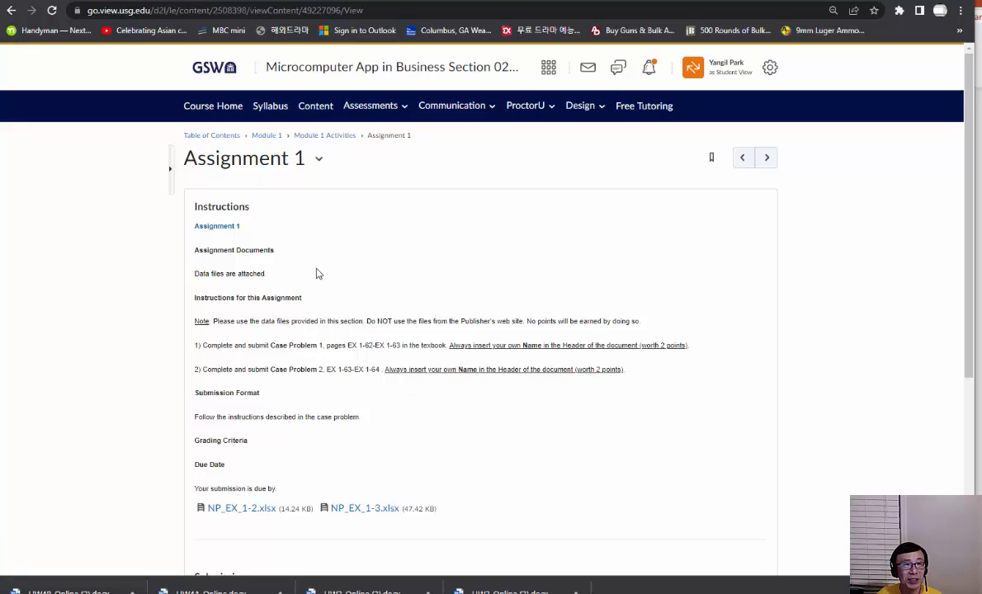
{"action": "mouse_move", "coordinate": [330, 366]}
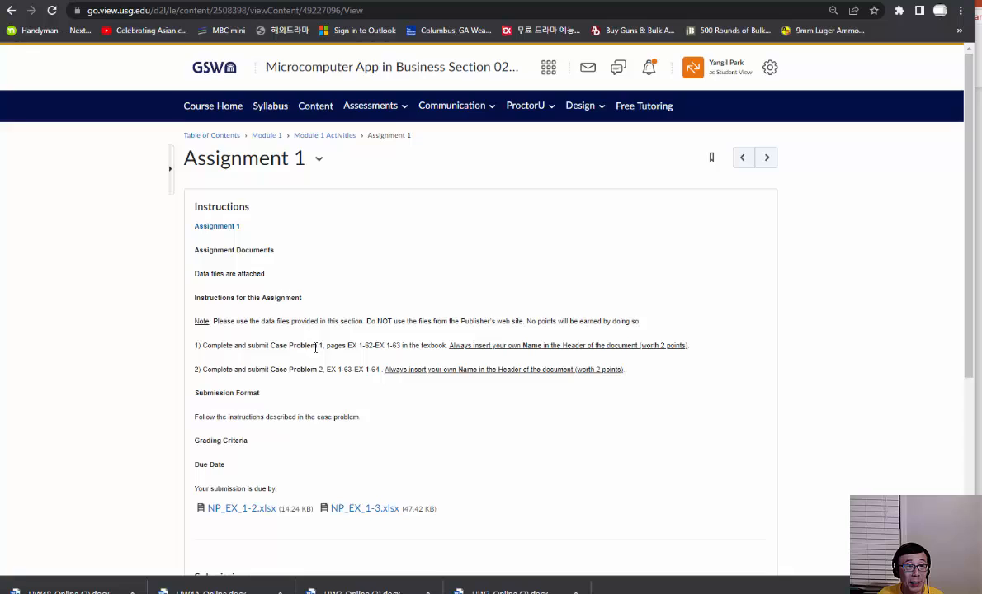
Highlight the Case Problem 1 textbook pages EX 1-62-EX 1-65 and the header-name reminder
{"action": "left_click_drag", "start_coordinate": [326, 345], "coordinate": [392, 345]}
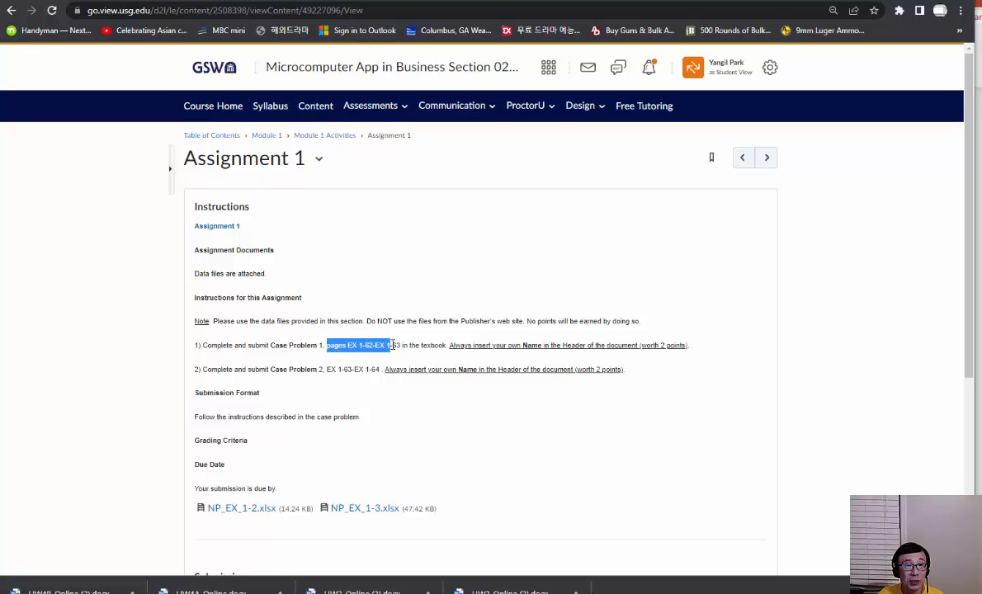
{"action": "left_click_drag", "start_coordinate": [387, 345], "coordinate": [446, 345]}
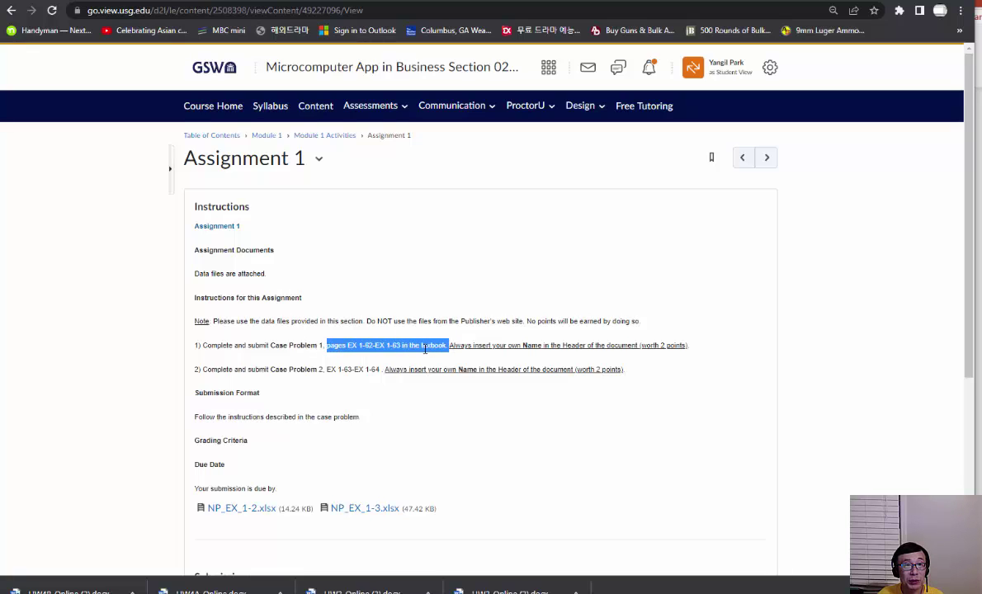
{"action": "left_click", "coordinate": [266, 356]}
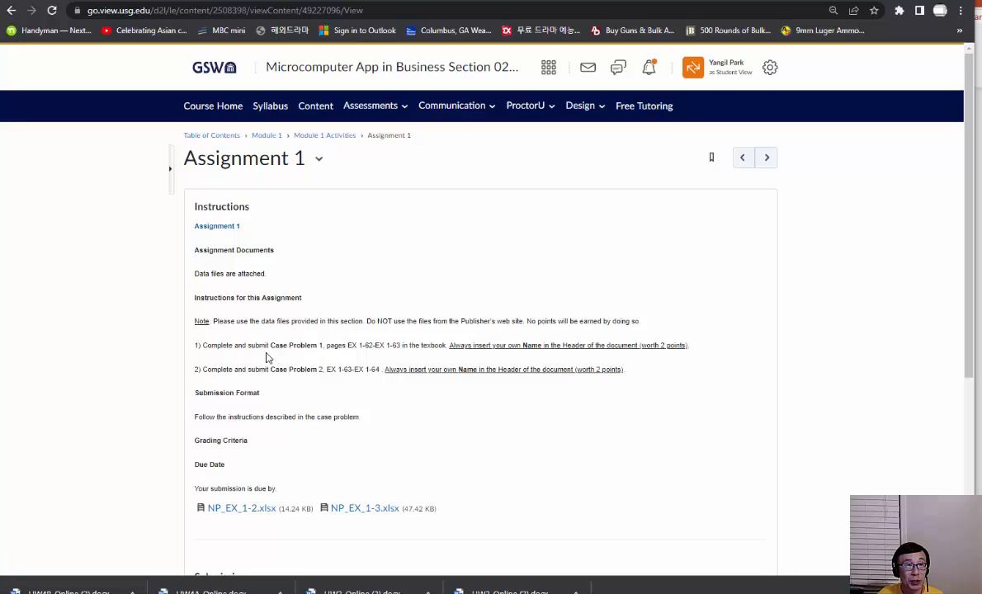
{"action": "mouse_move", "coordinate": [273, 356]}
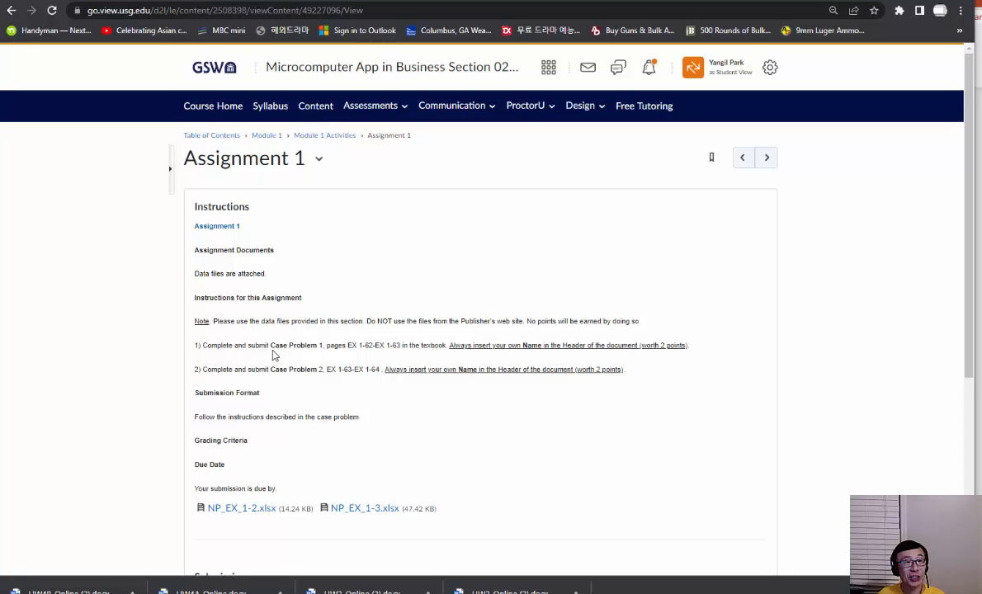
{"action": "double_click", "coordinate": [294, 345]}
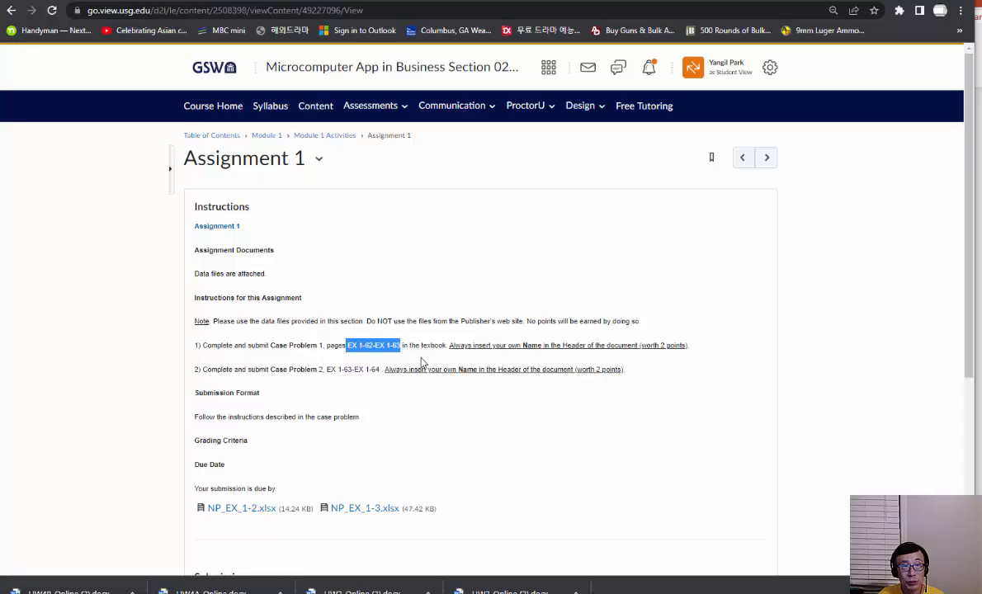
{"action": "left_click", "coordinate": [372, 345]}
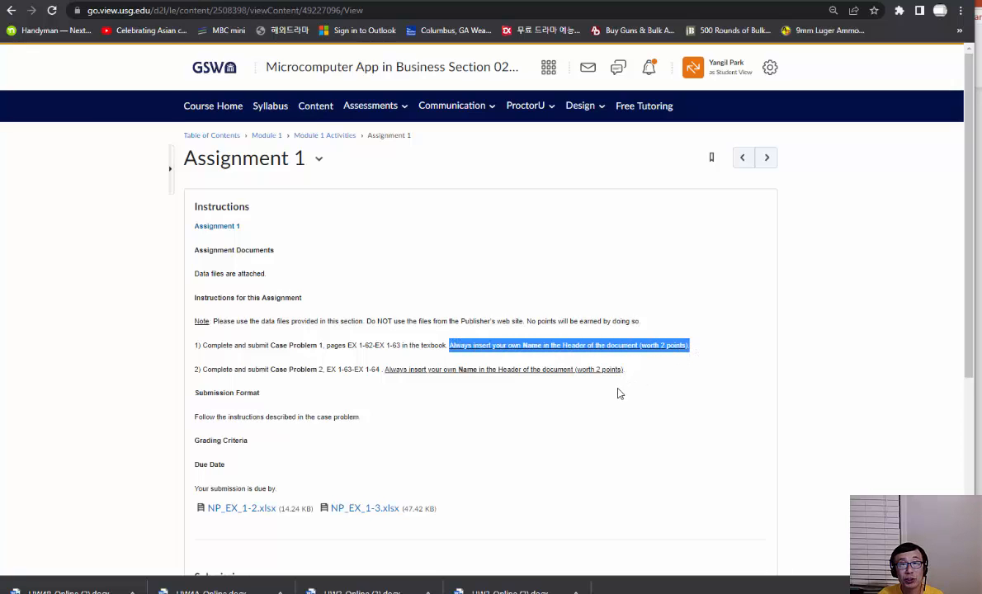
{"action": "mouse_move", "coordinate": [561, 346]}
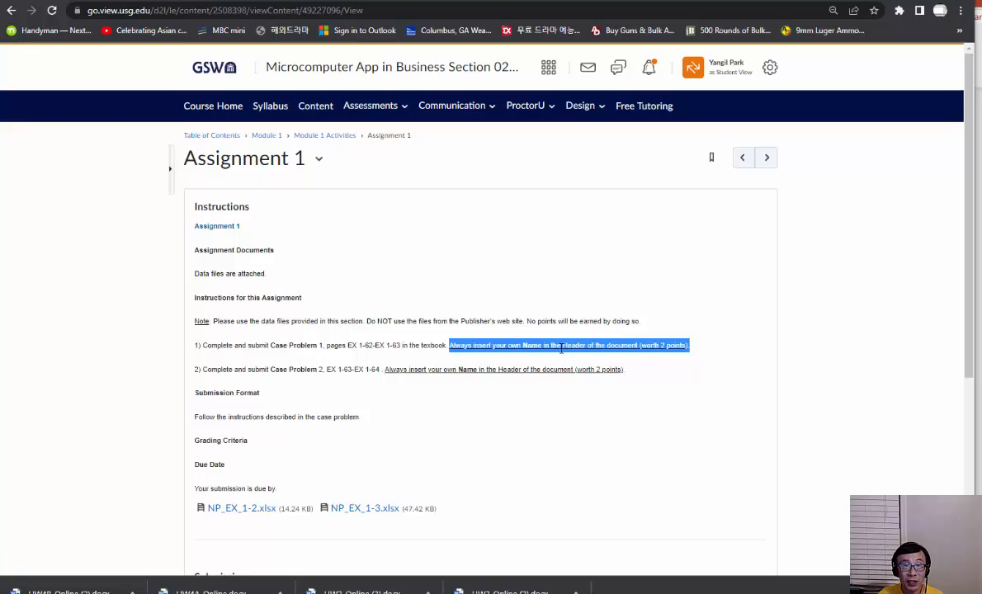
{"action": "left_click", "coordinate": [635, 347]}
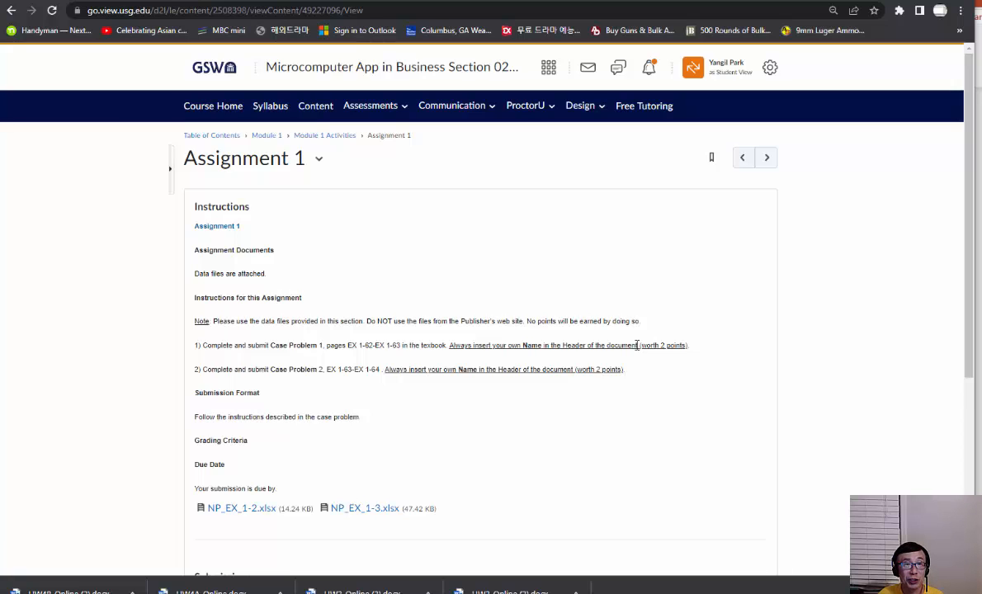
{"action": "mouse_move", "coordinate": [537, 403]}
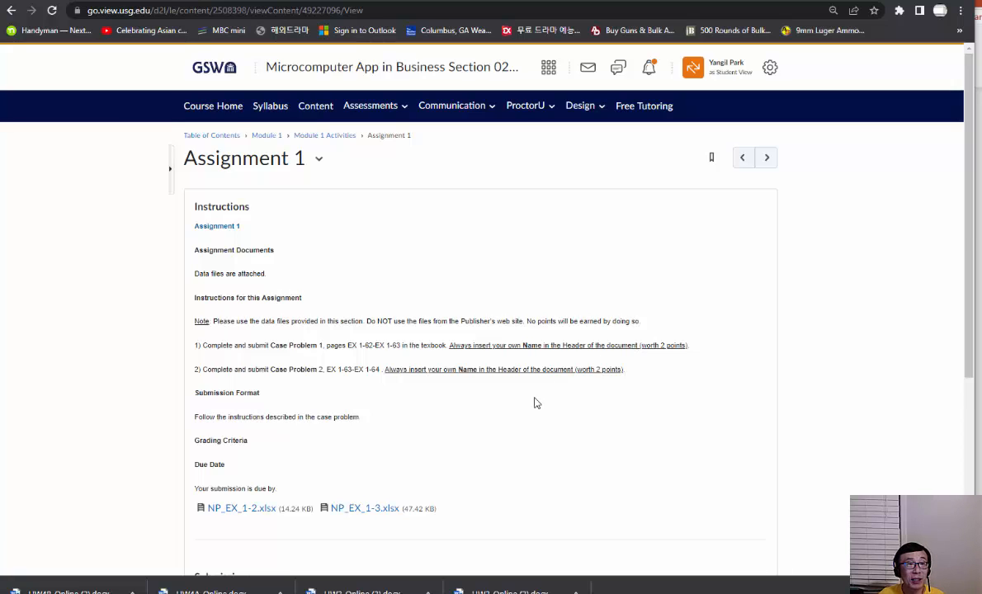
{"action": "scroll", "scroll_direction": "down", "scroll_amount": 3}
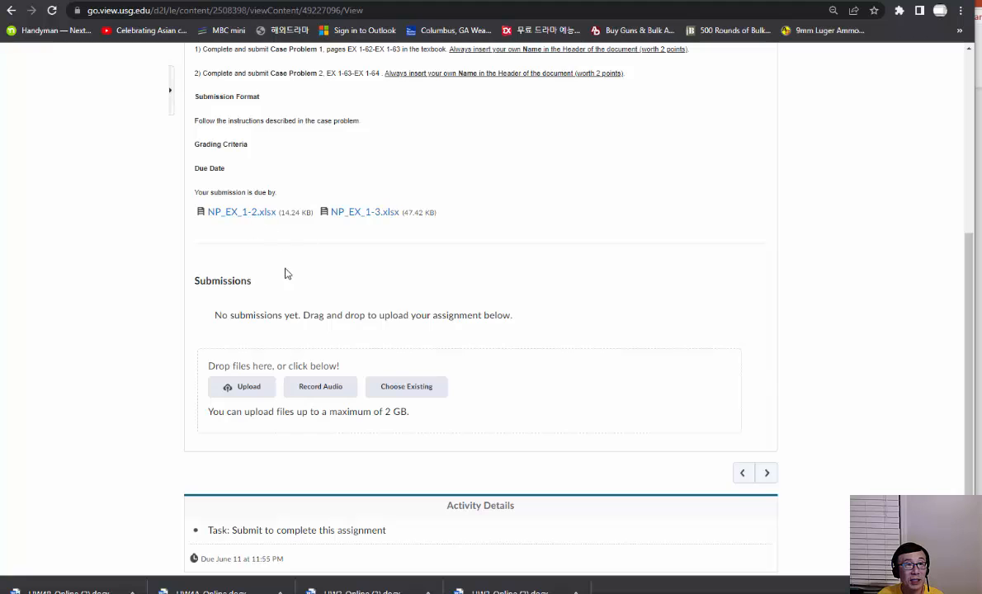
Preview the Assignment 1 upload file picker and dismiss it without submitting, leaving no submissions
{"action": "scroll", "scroll_direction": "up", "scroll_amount": 3}
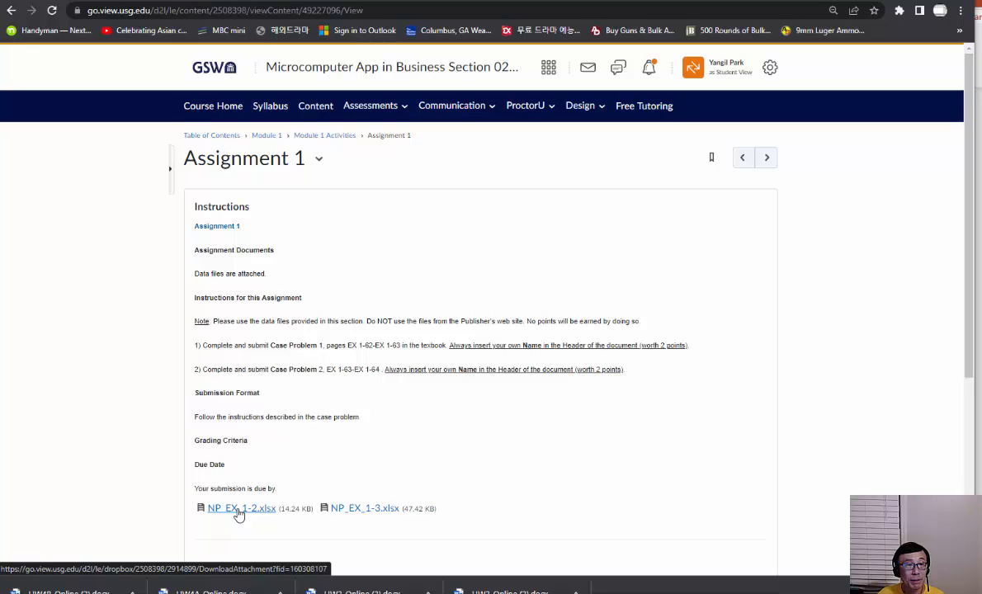
{"action": "mouse_move", "coordinate": [236, 517]}
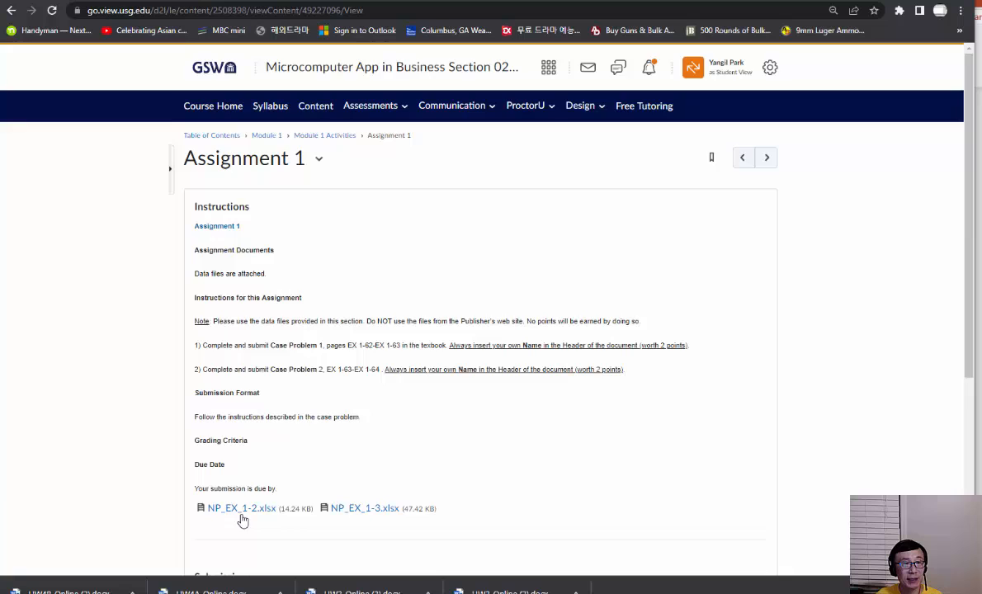
{"action": "scroll", "scroll_direction": "down", "scroll_amount": 3}
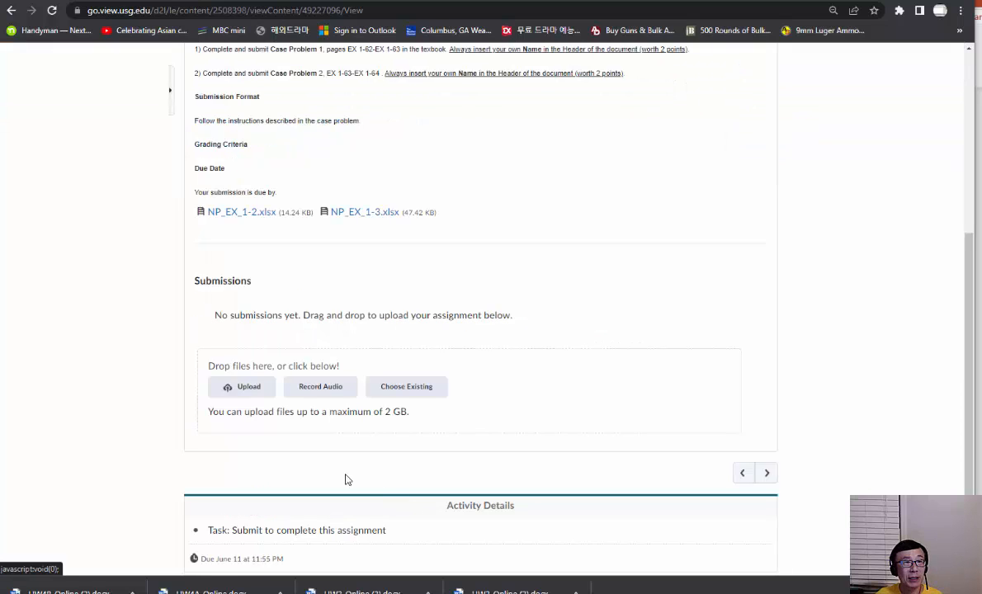
{"action": "mouse_move", "coordinate": [406, 475]}
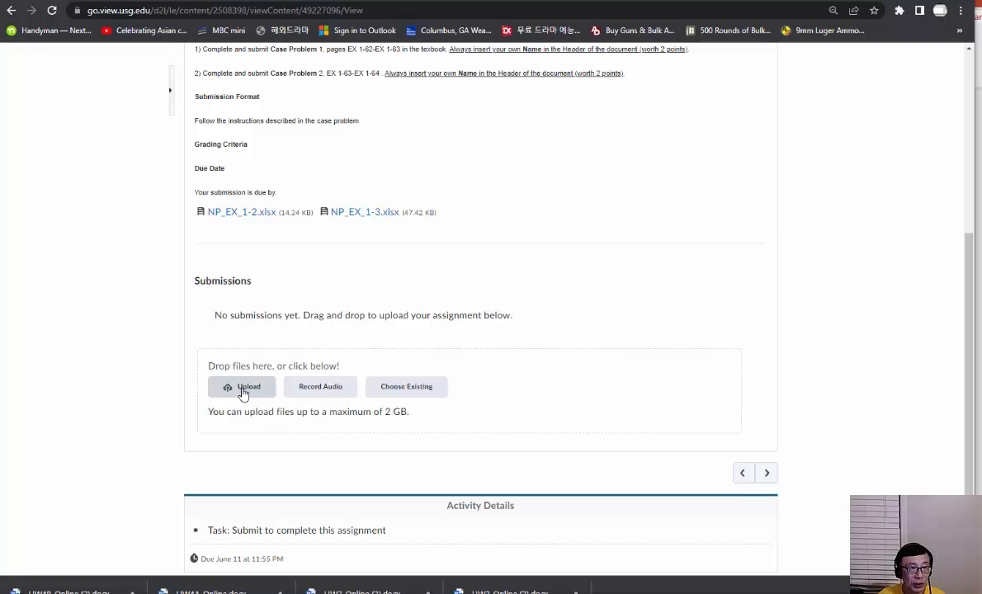
{"action": "left_click", "coordinate": [242, 386]}
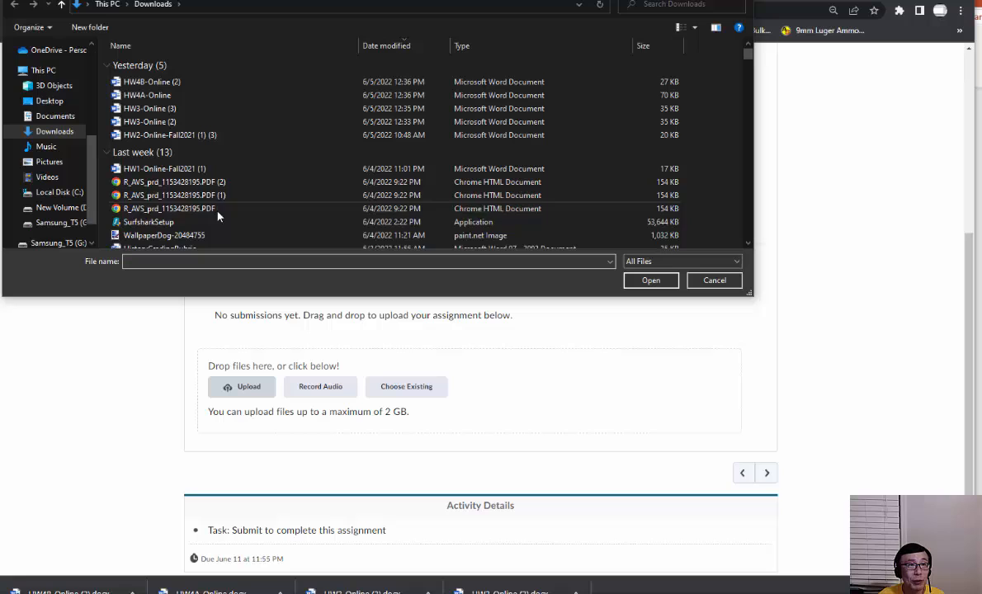
{"action": "left_click", "coordinate": [713, 281]}
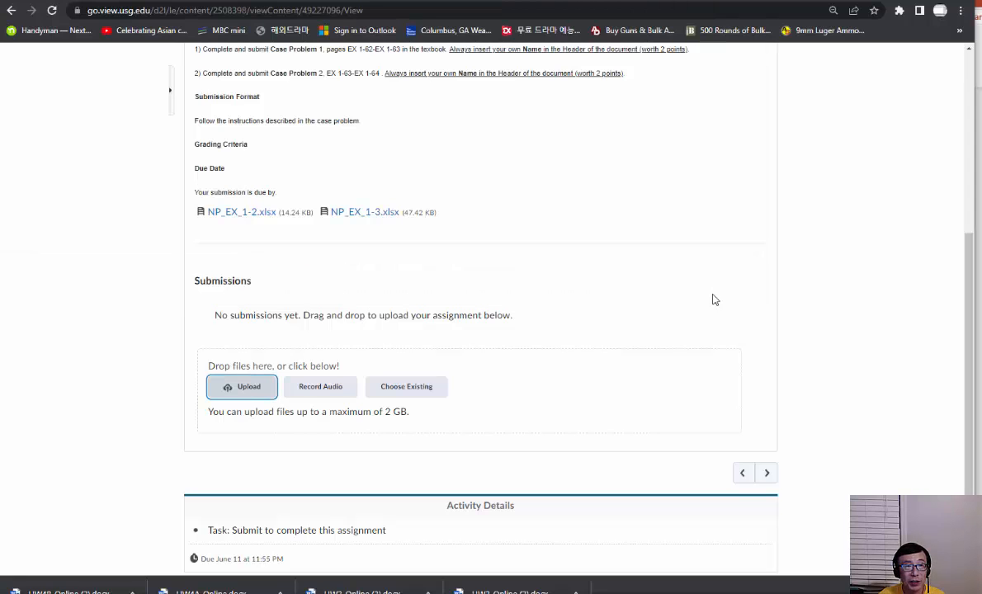
{"action": "mouse_move", "coordinate": [248, 401]}
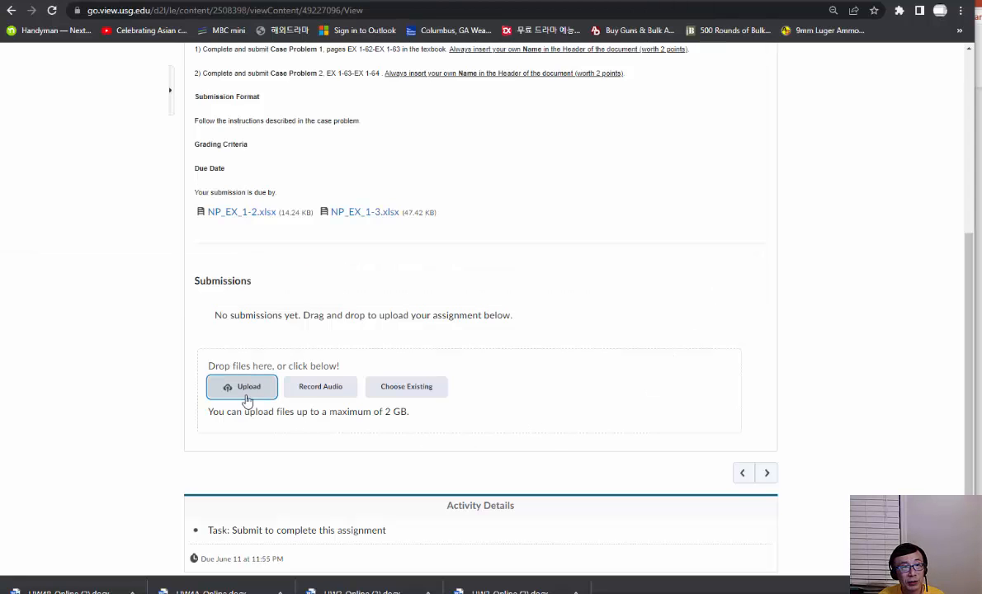
{"action": "scroll", "scroll_direction": "up", "scroll_amount": 3}
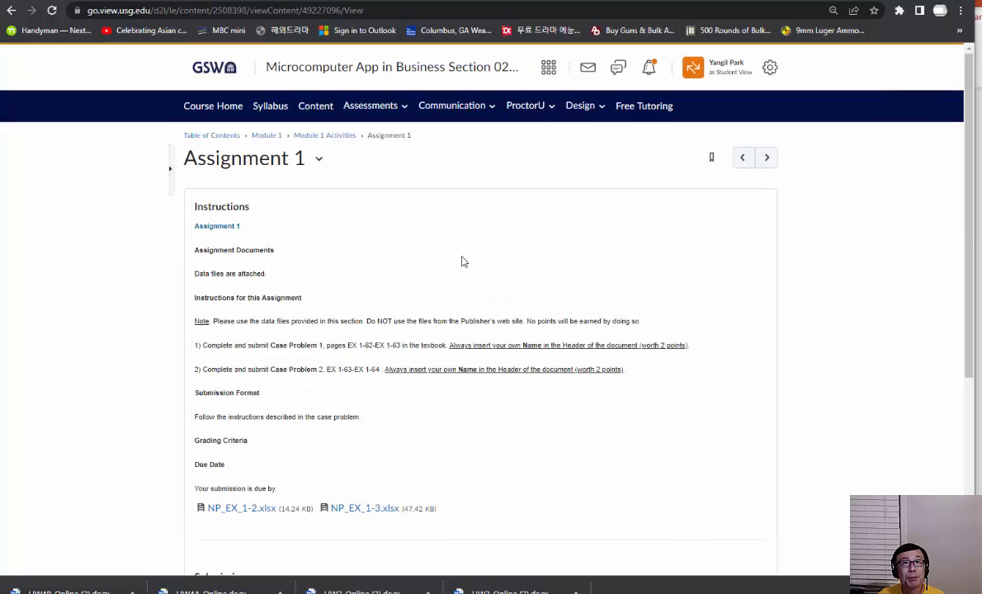
{"action": "mouse_move", "coordinate": [488, 267]}
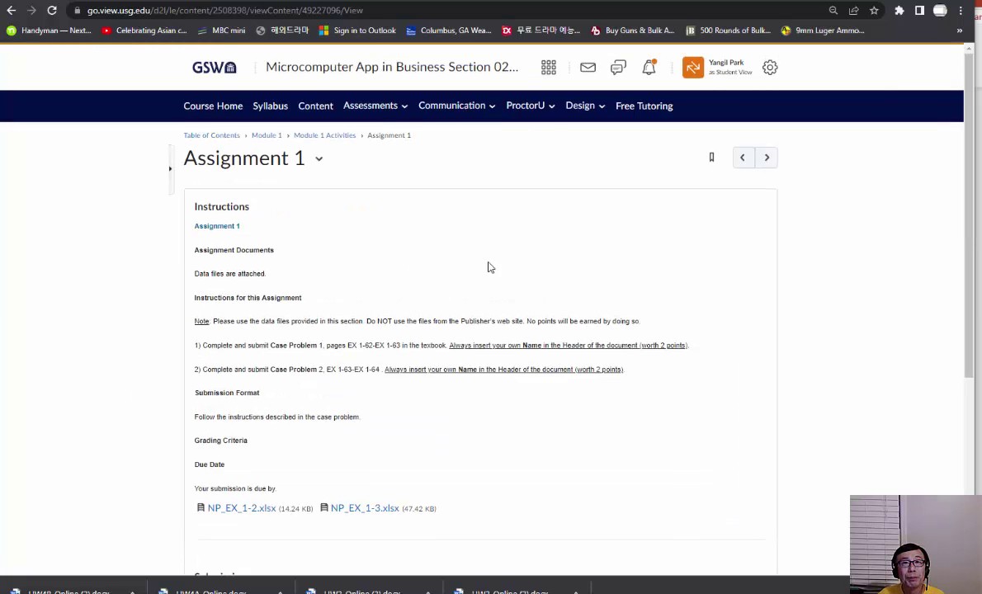
{"action": "left_click", "coordinate": [524, 105]}
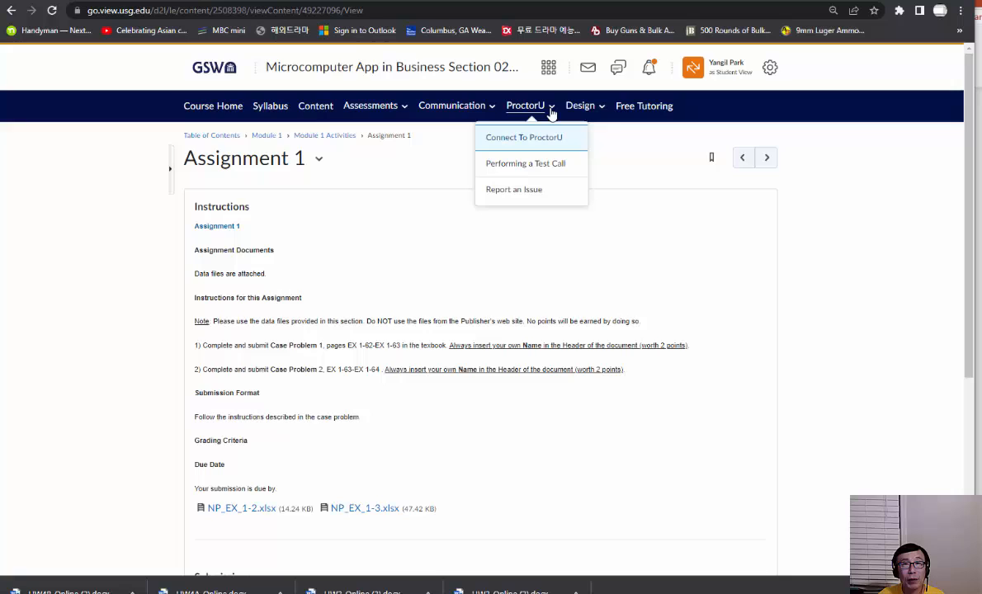
{"action": "mouse_move", "coordinate": [544, 148]}
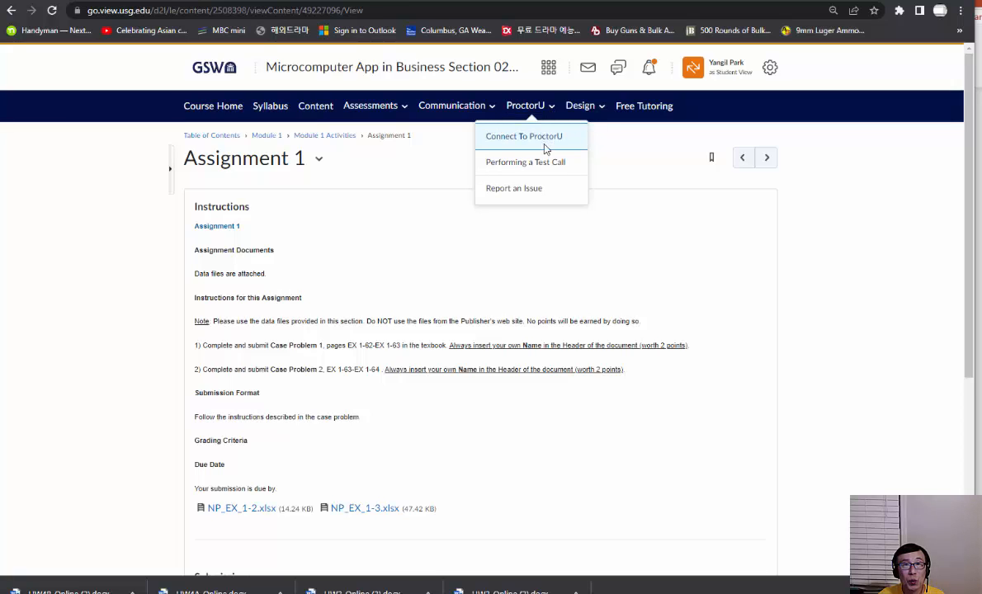
Go to the ProctorU sign-in page via Connect To ProctorU
{"action": "left_click", "coordinate": [523, 136]}
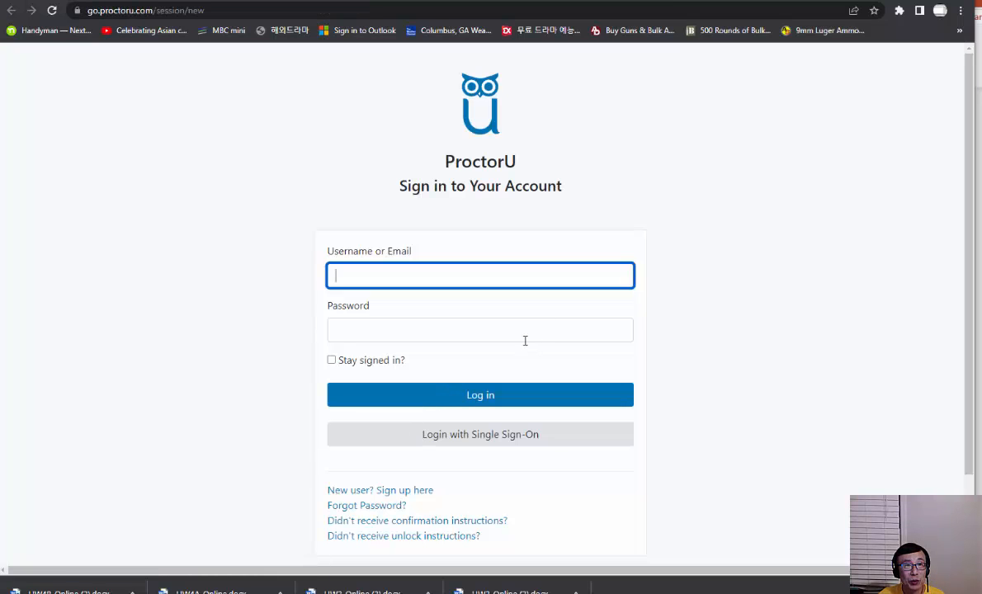
{"action": "mouse_move", "coordinate": [452, 383]}
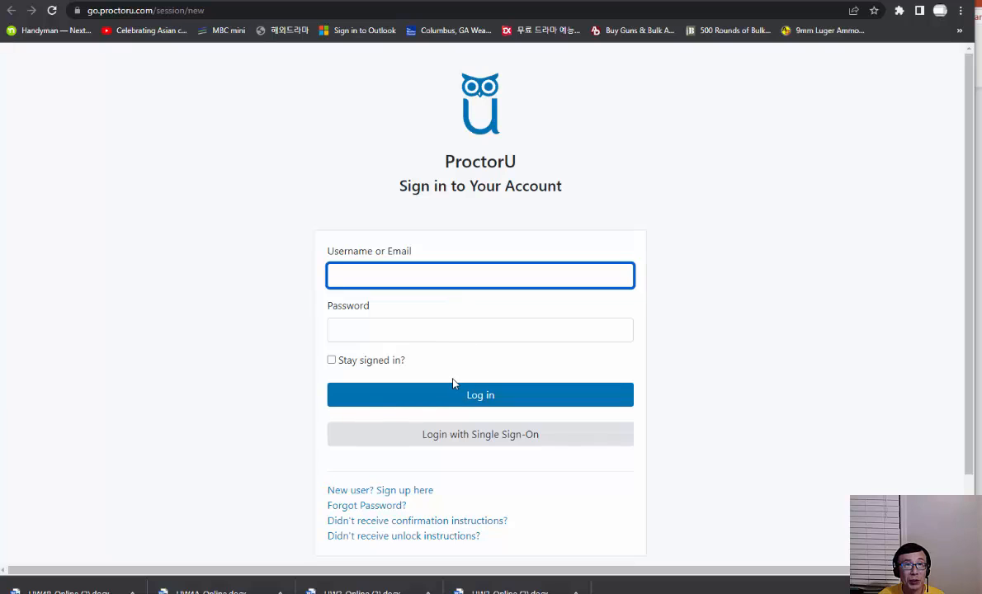
{"action": "mouse_move", "coordinate": [437, 376]}
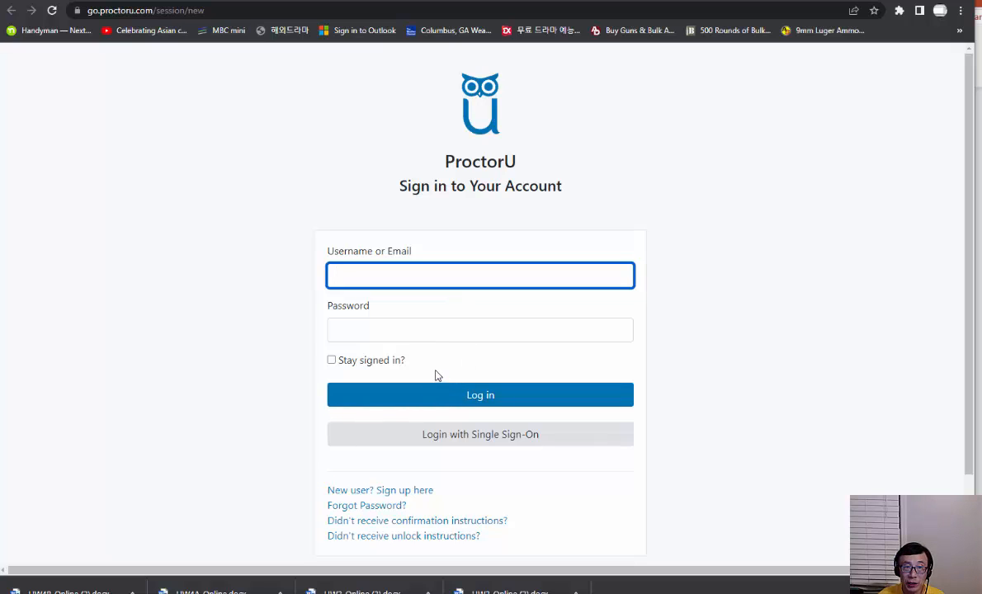
{"action": "mouse_move", "coordinate": [495, 378]}
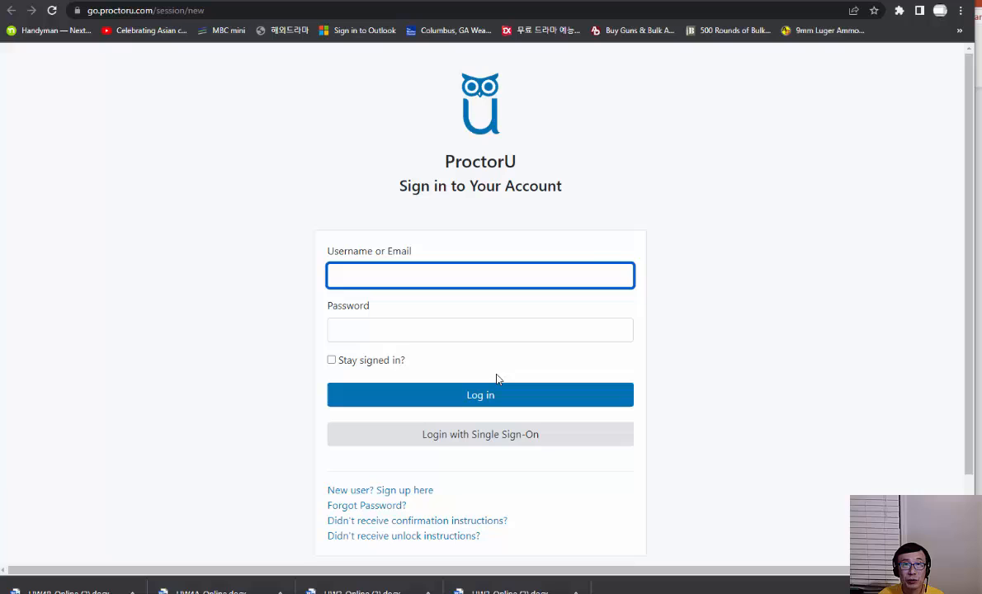
{"action": "mouse_move", "coordinate": [485, 62]}
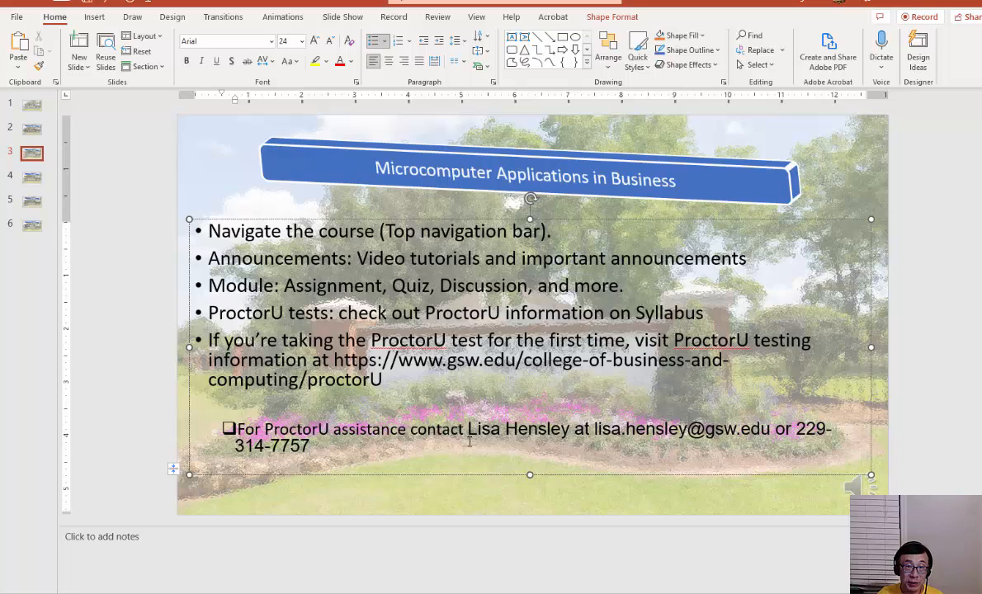
Highlight the ProctorU contact phone number, then move to slide 4 with the graded activities and points
{"action": "left_click", "coordinate": [310, 445]}
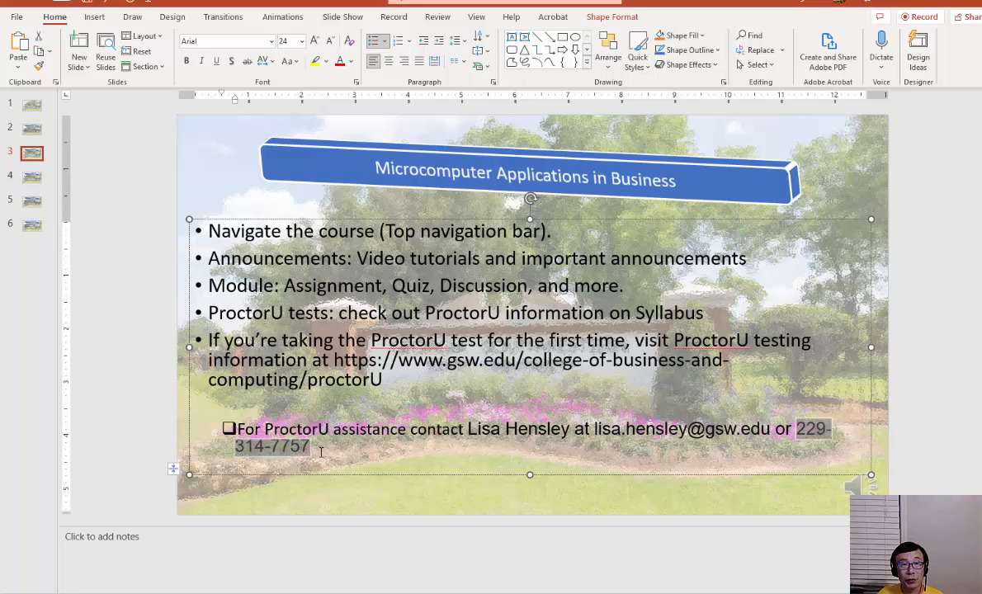
{"action": "left_click", "coordinate": [300, 446]}
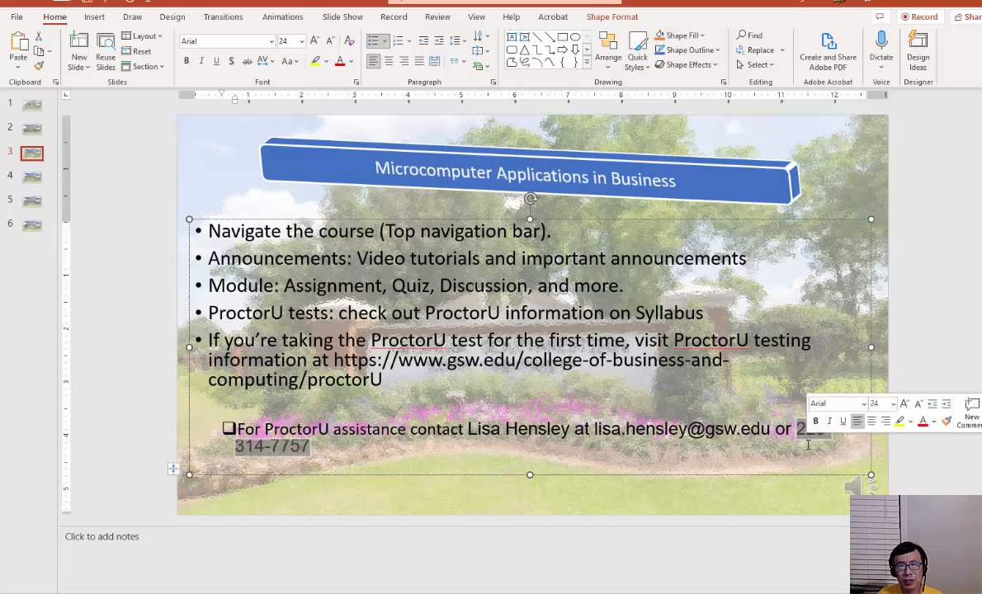
{"action": "left_click", "coordinate": [800, 446]}
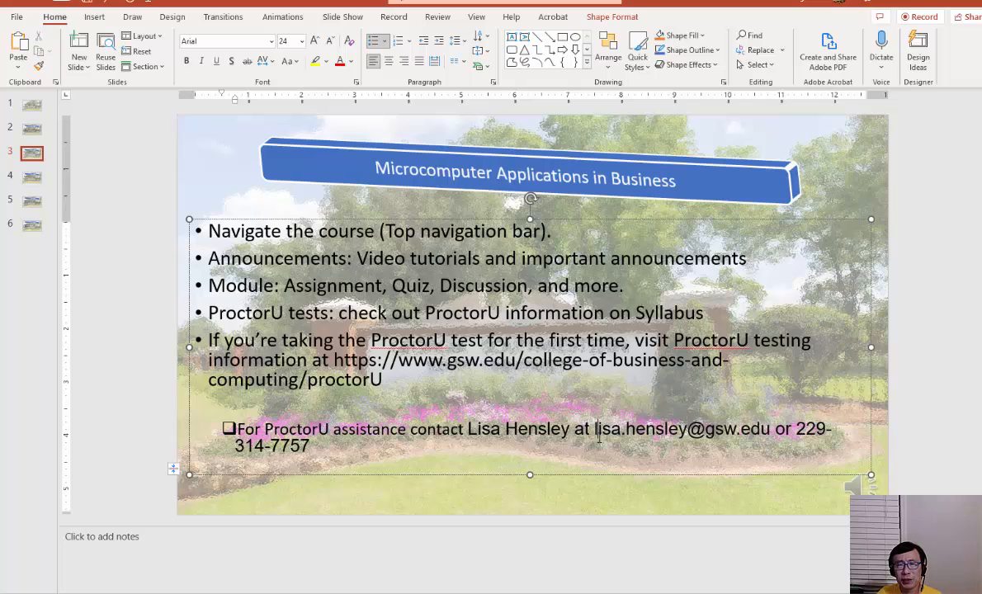
{"action": "mouse_move", "coordinate": [658, 460]}
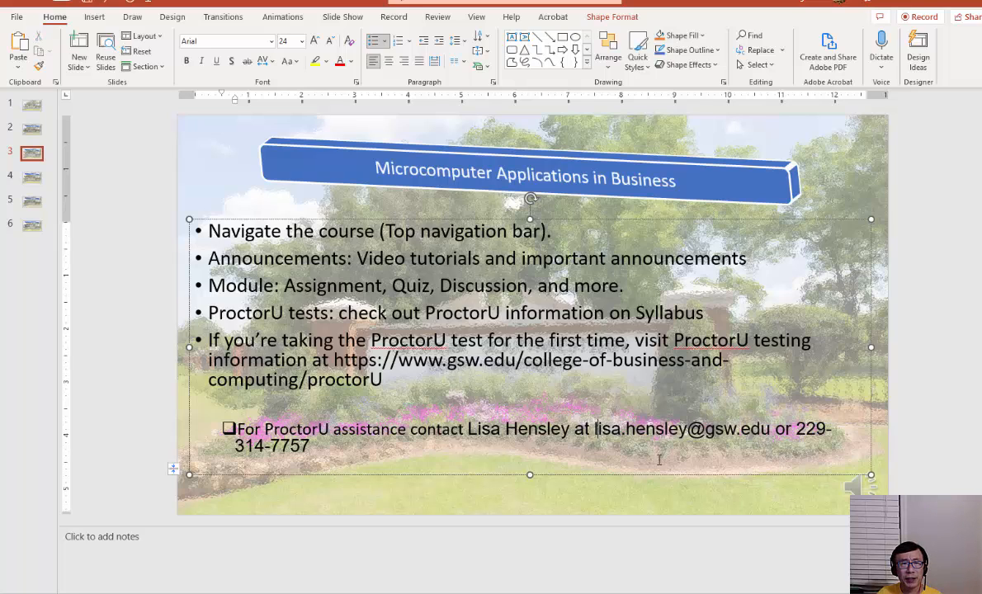
{"action": "left_click", "coordinate": [32, 177]}
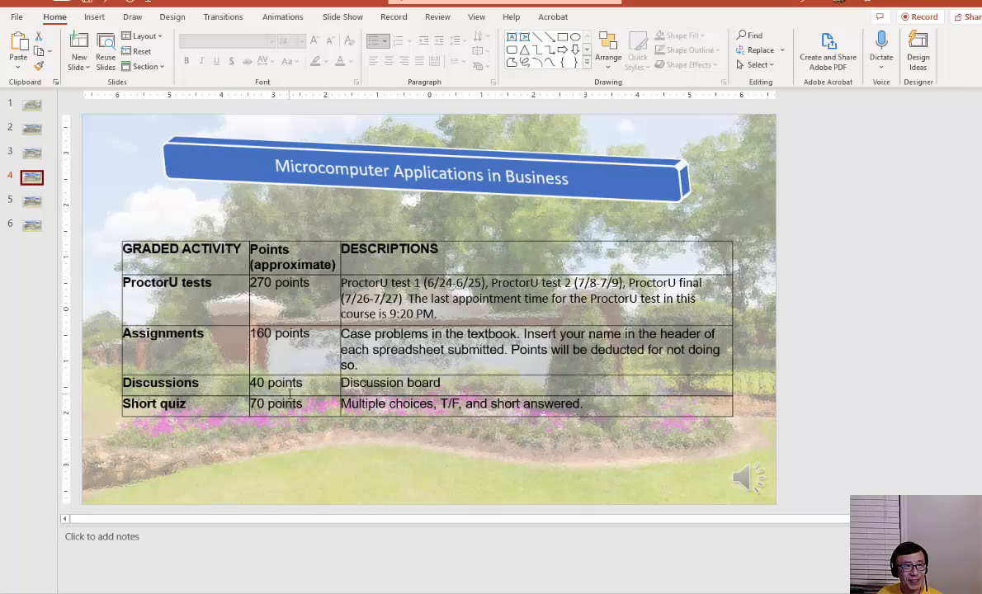
{"action": "mouse_move", "coordinate": [320, 472]}
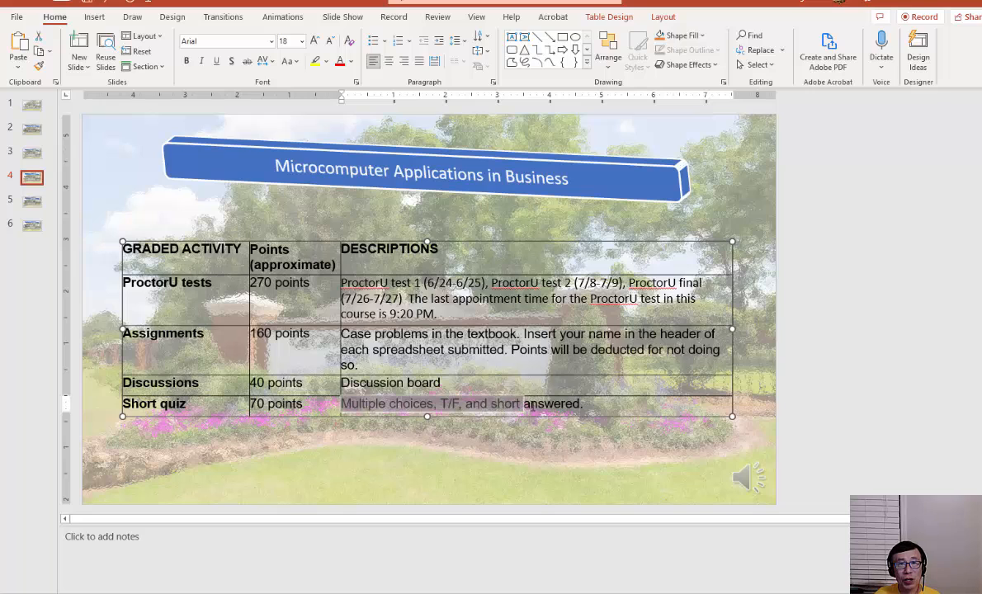
Leave the points table and show slide 5, the Late Policy slide
{"action": "double_click", "coordinate": [550, 402]}
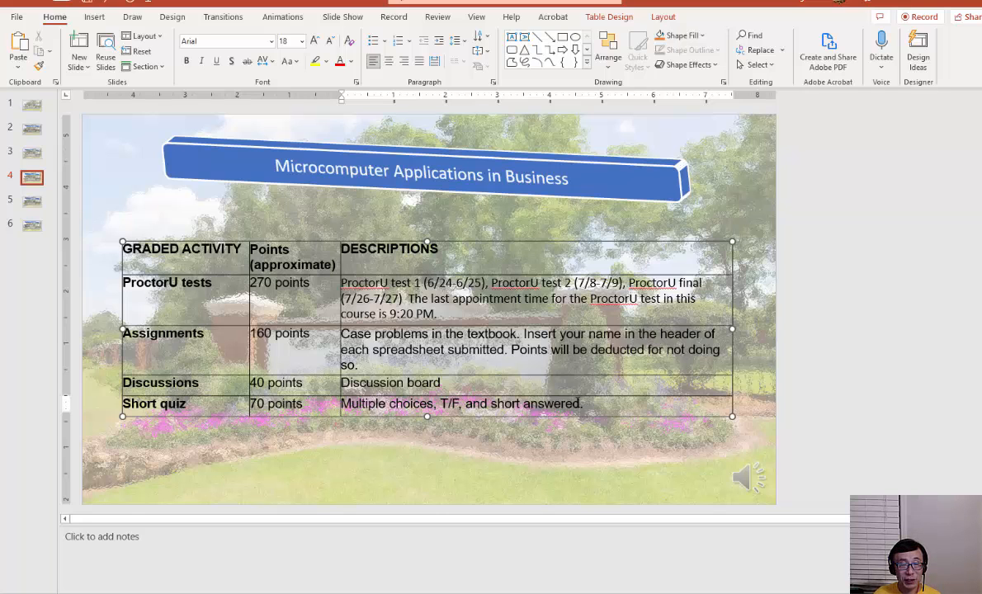
{"action": "left_click", "coordinate": [31, 201]}
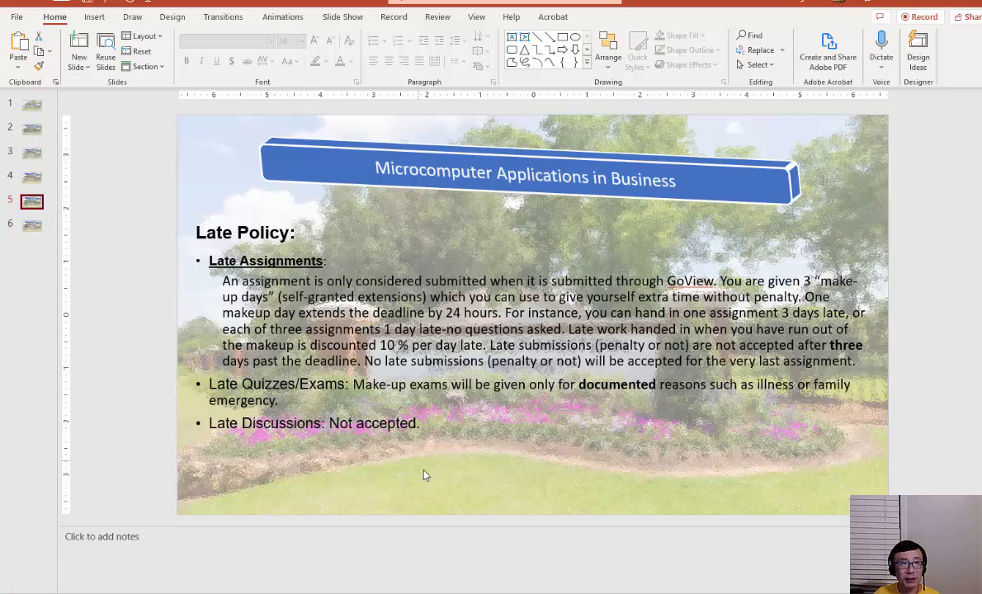
{"action": "mouse_move", "coordinate": [432, 459]}
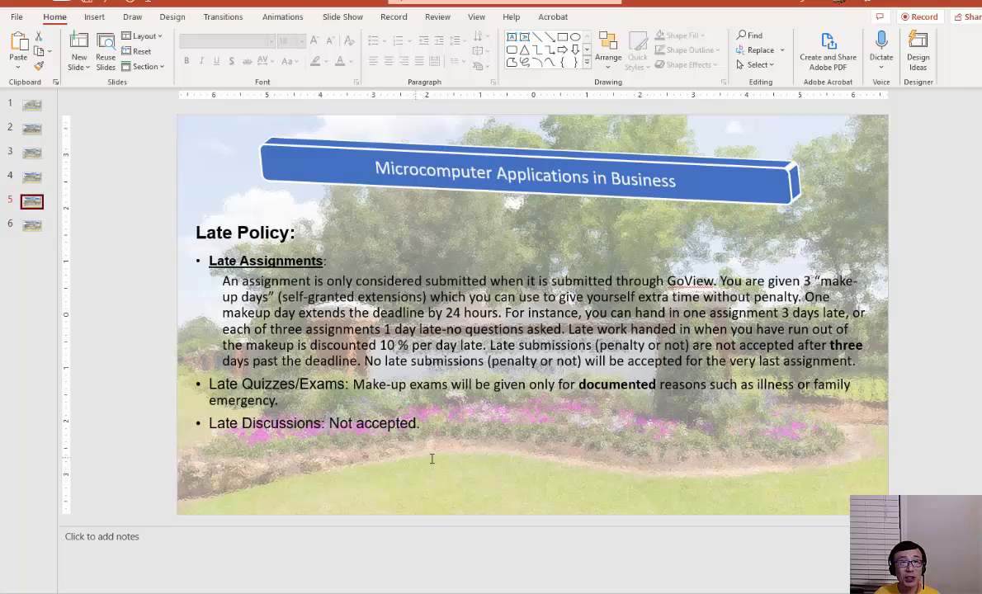
{"action": "mouse_move", "coordinate": [445, 429]}
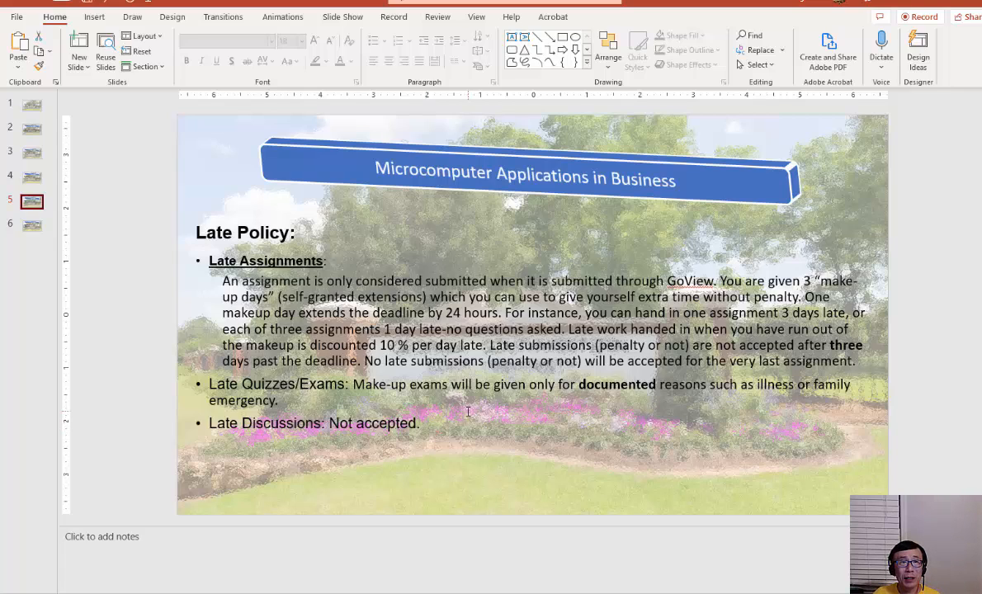
{"action": "mouse_move", "coordinate": [462, 409]}
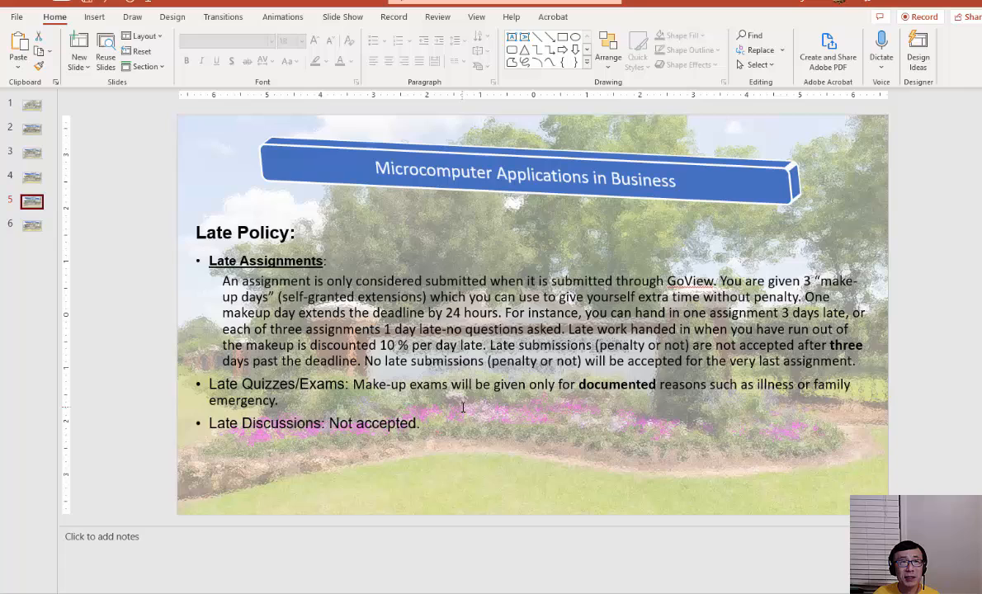
{"action": "mouse_move", "coordinate": [434, 396]}
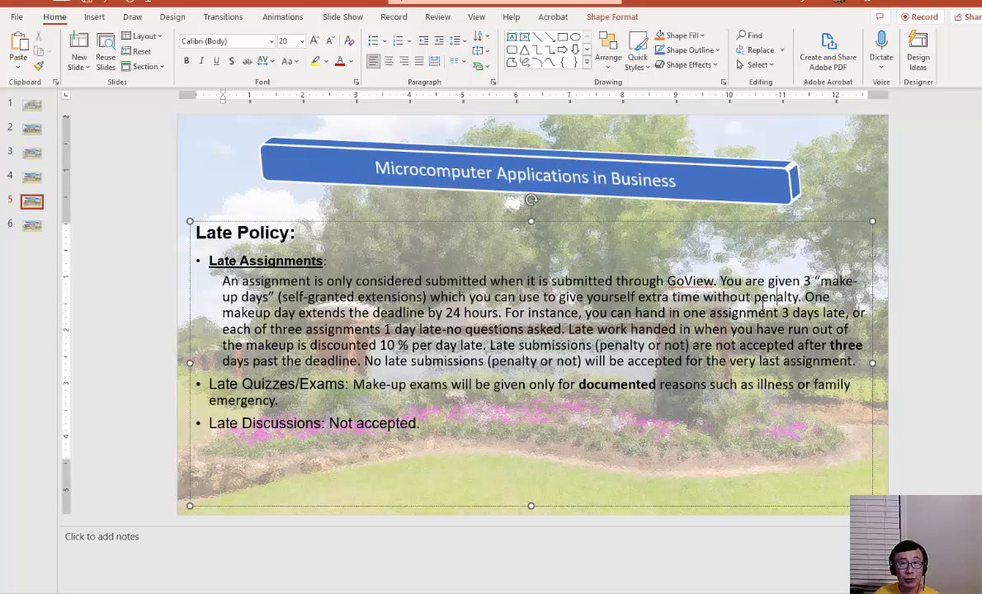
{"action": "mouse_move", "coordinate": [678, 450]}
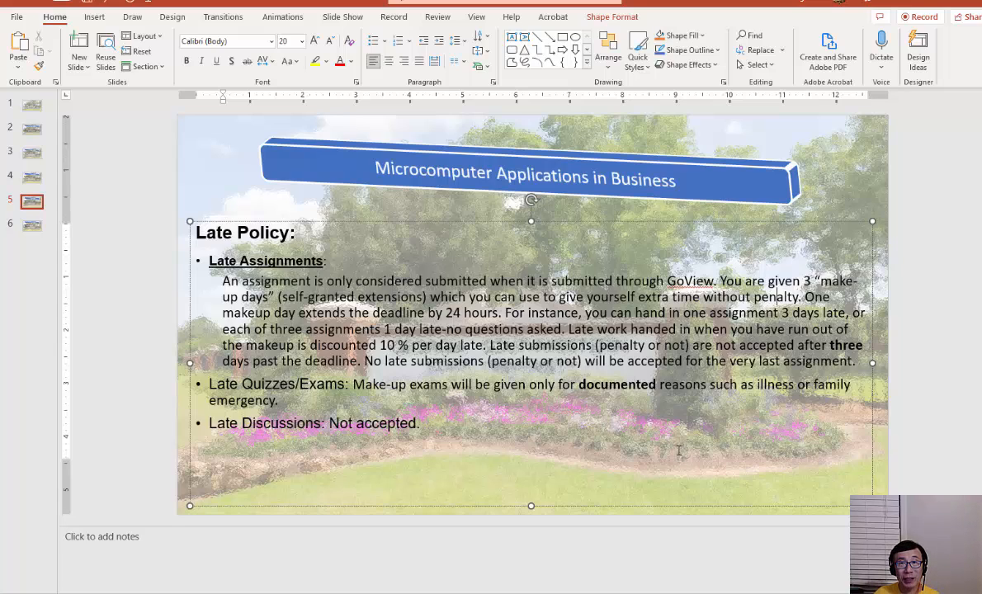
{"action": "mouse_move", "coordinate": [537, 437]}
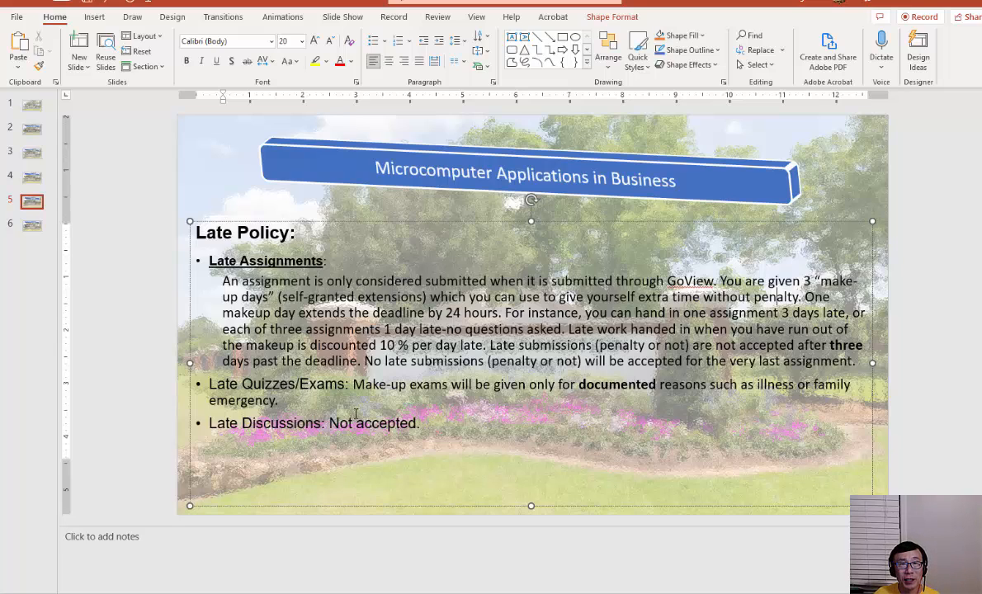
{"action": "mouse_move", "coordinate": [574, 408]}
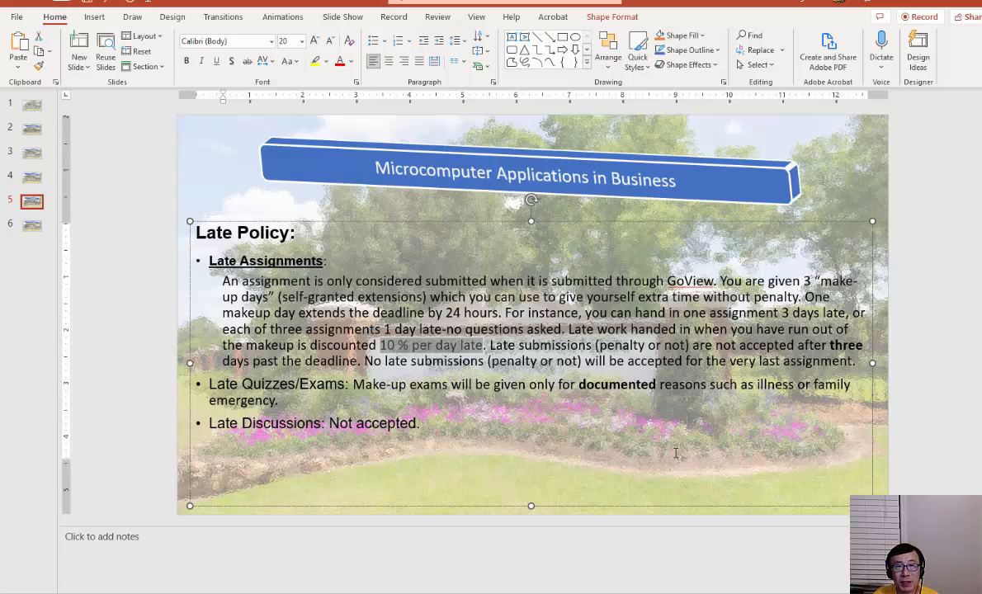
{"action": "mouse_move", "coordinate": [815, 346]}
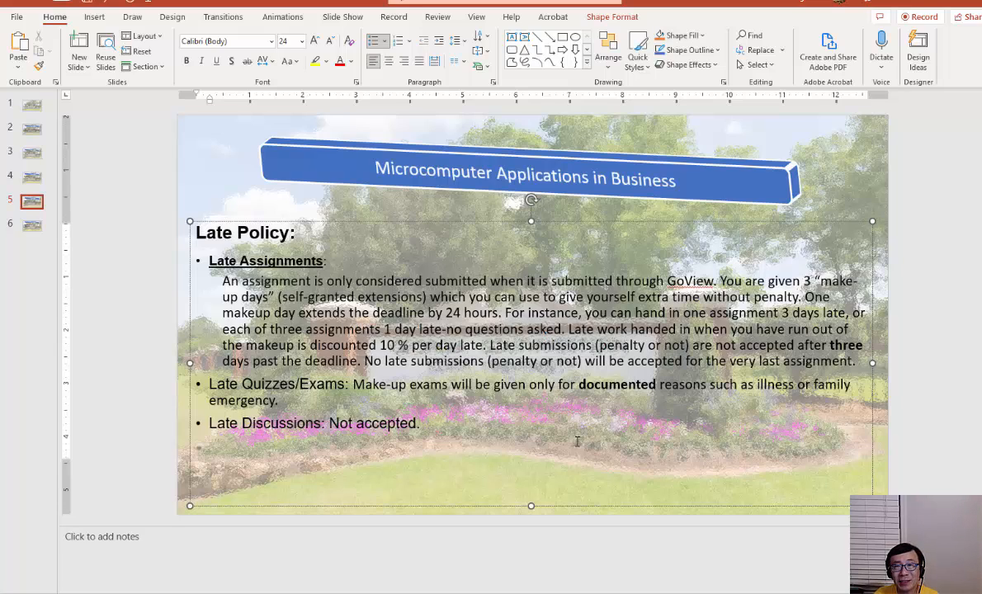
Move from the Late Policy slide to slide 6 on technical assistance, tutoring and academic integrity
{"action": "left_click", "coordinate": [211, 444]}
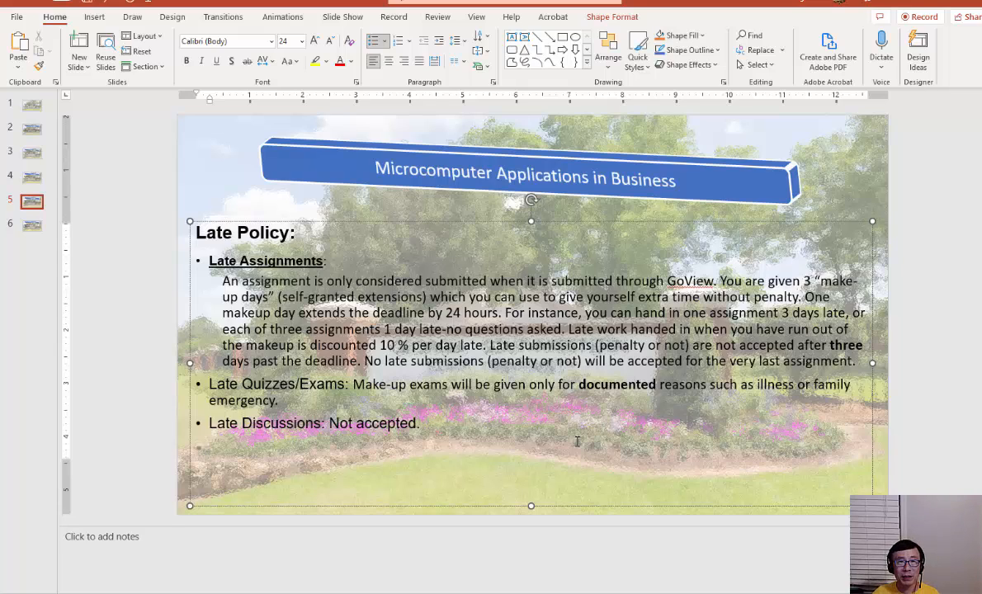
{"action": "mouse_move", "coordinate": [601, 413]}
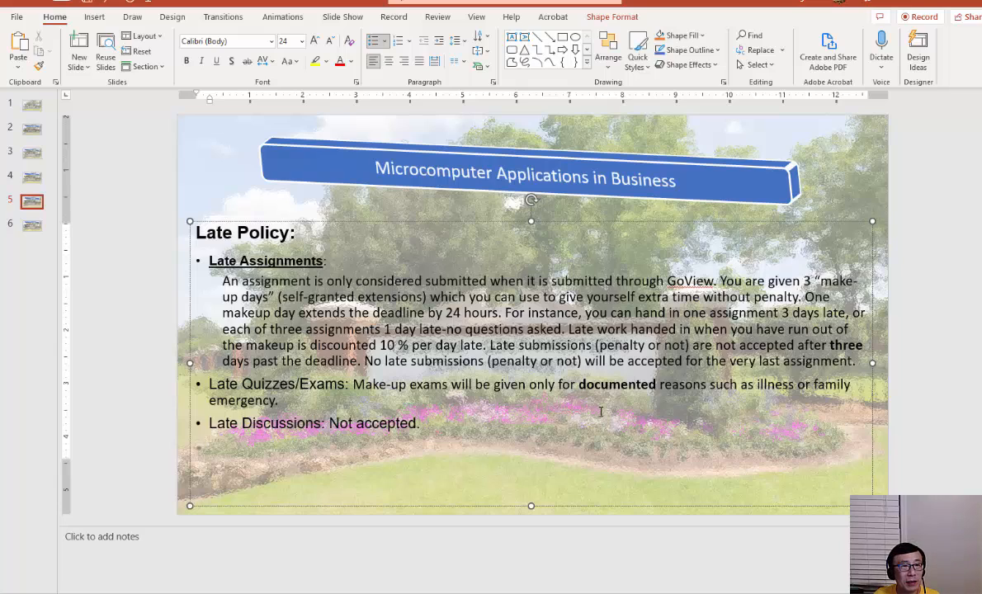
{"action": "mouse_move", "coordinate": [518, 447]}
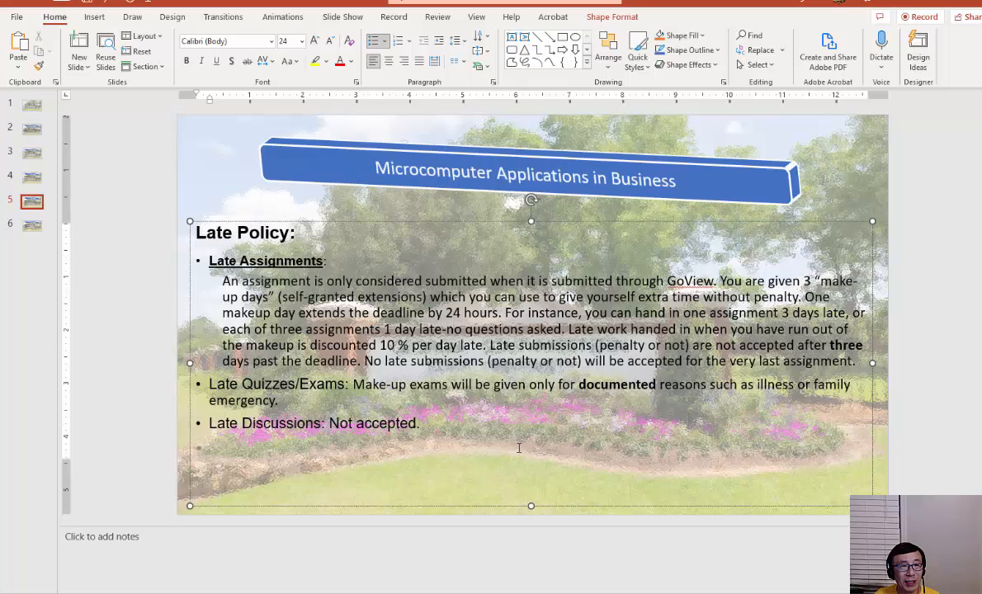
{"action": "left_click", "coordinate": [210, 446]}
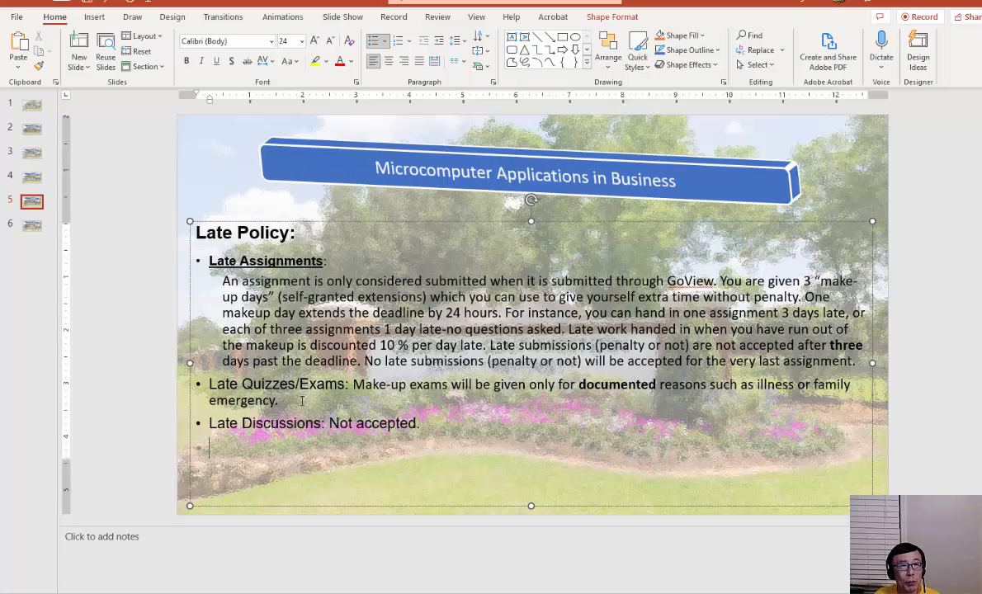
{"action": "mouse_move", "coordinate": [509, 400]}
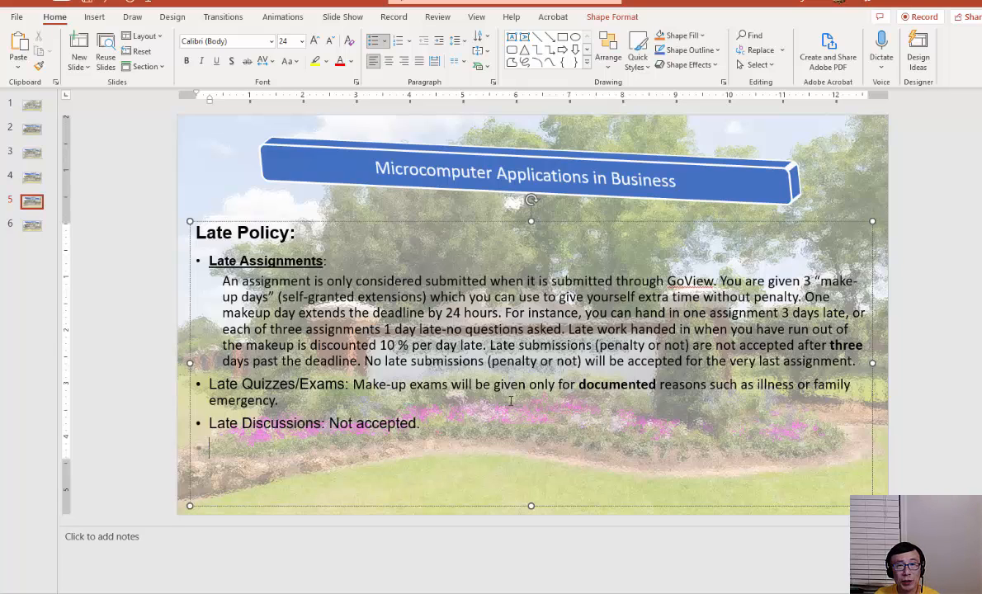
{"action": "mouse_move", "coordinate": [600, 412]}
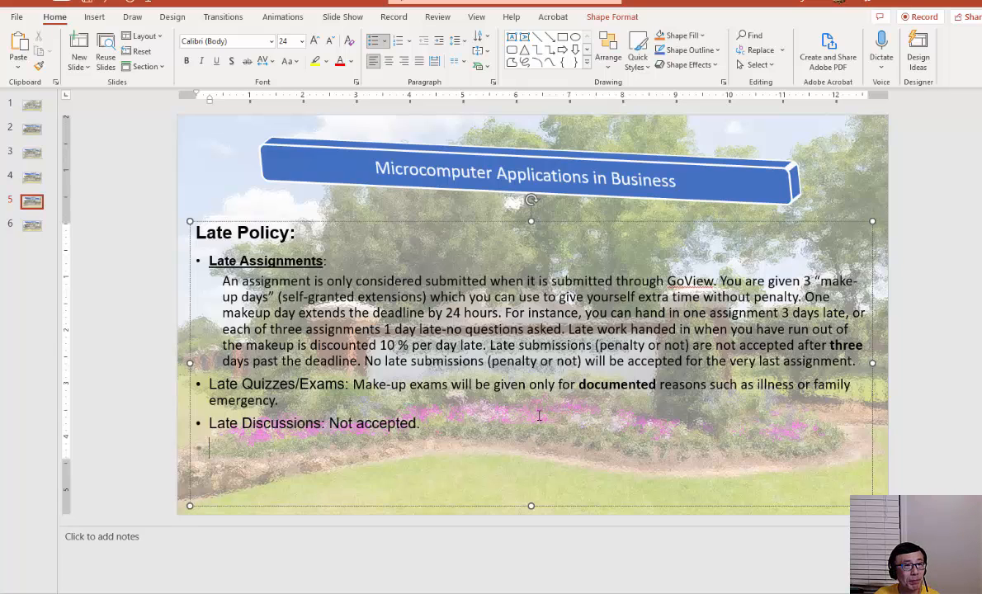
{"action": "left_click", "coordinate": [31, 224]}
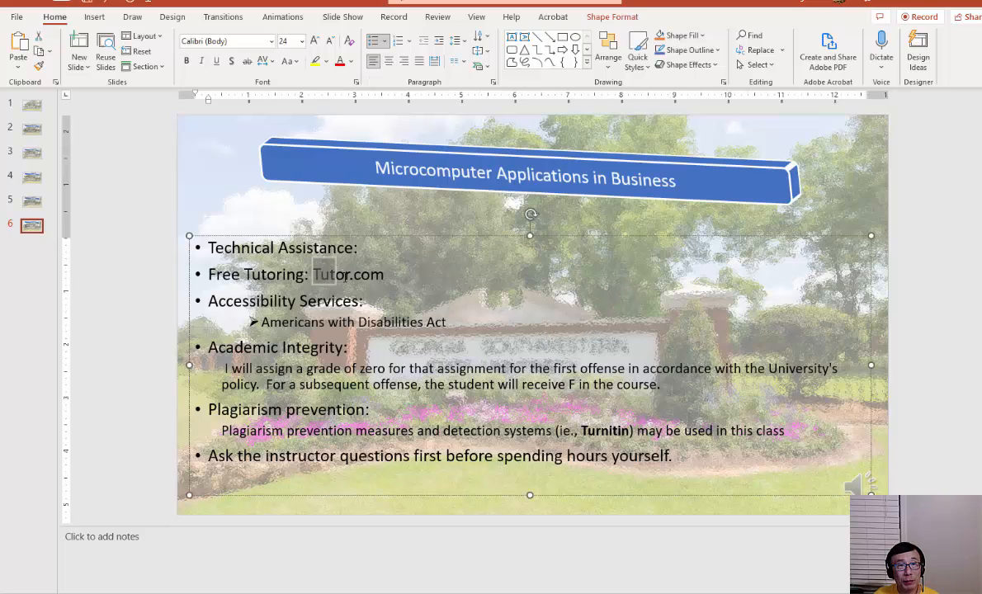
Switch to the Assignment 1 page in GoView and follow the Free Tutoring navbar link, landing on Page Not Found
{"action": "double_click", "coordinate": [347, 274]}
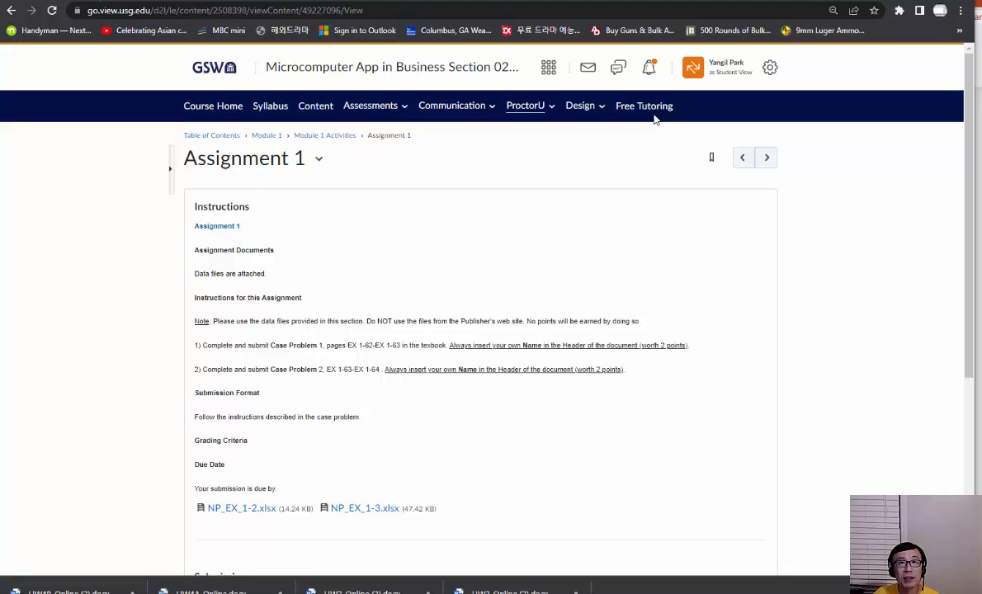
{"action": "mouse_move", "coordinate": [643, 106]}
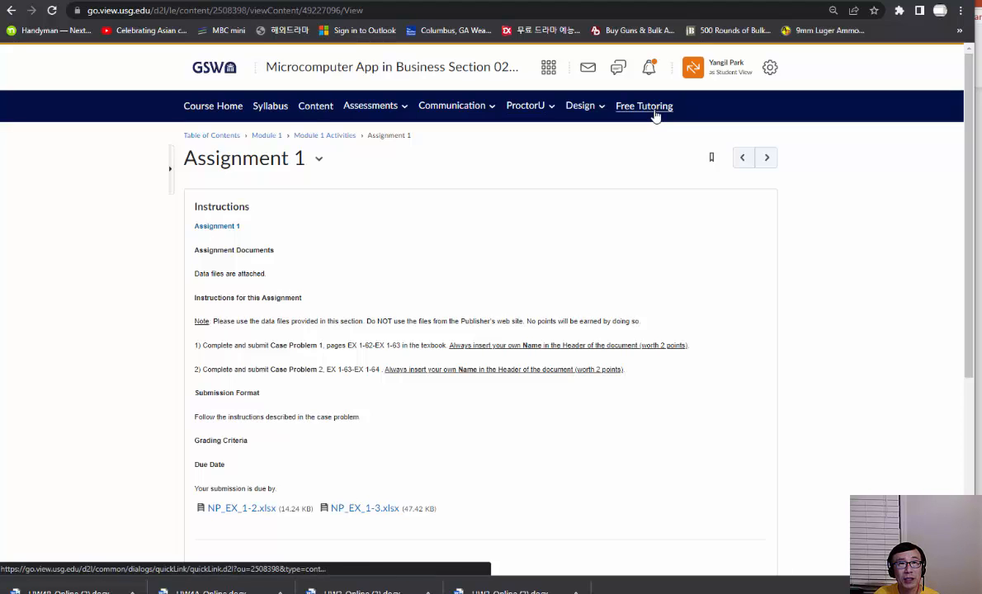
{"action": "left_click", "coordinate": [644, 105]}
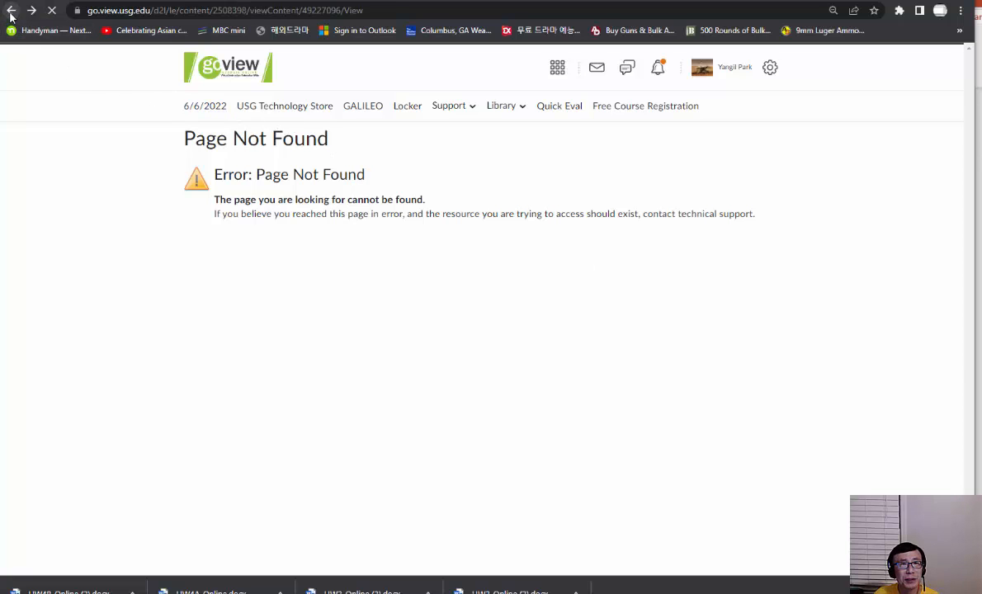
Back out of the Page Not Found error and detour to the GoView home page via the GSW logo
{"action": "left_click", "coordinate": [10, 10]}
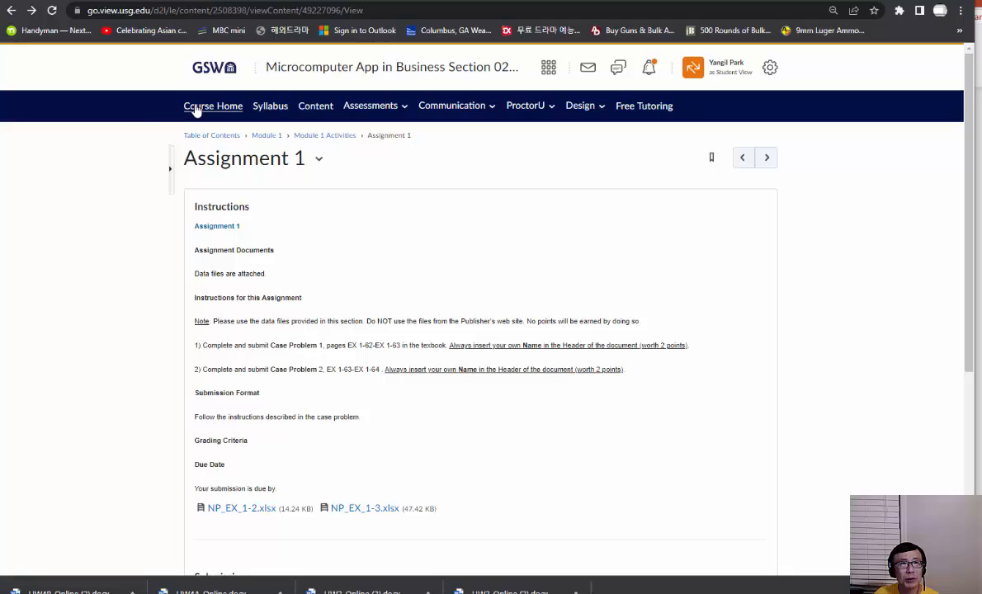
{"action": "mouse_move", "coordinate": [213, 106]}
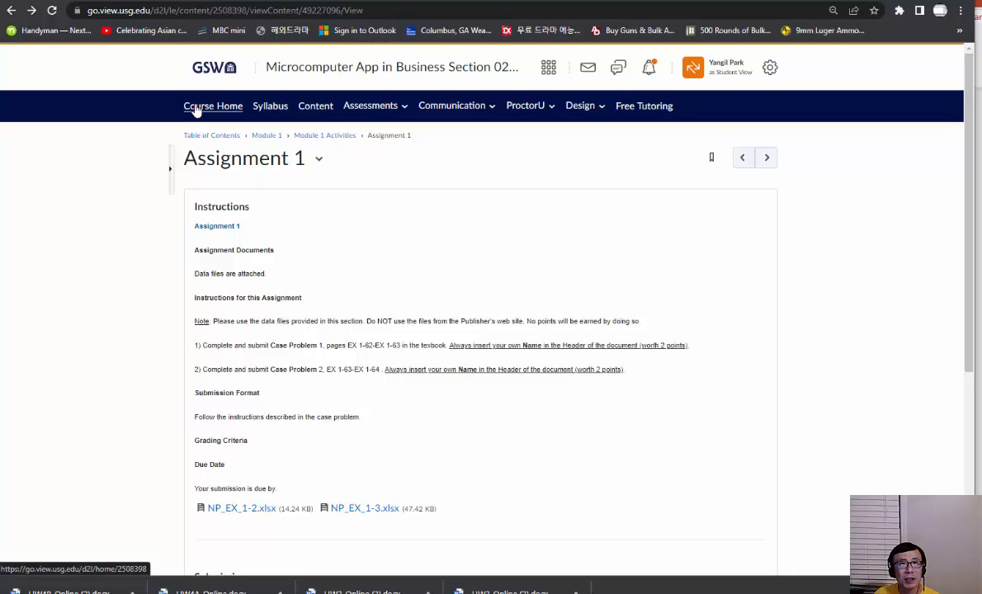
{"action": "mouse_move", "coordinate": [525, 106]}
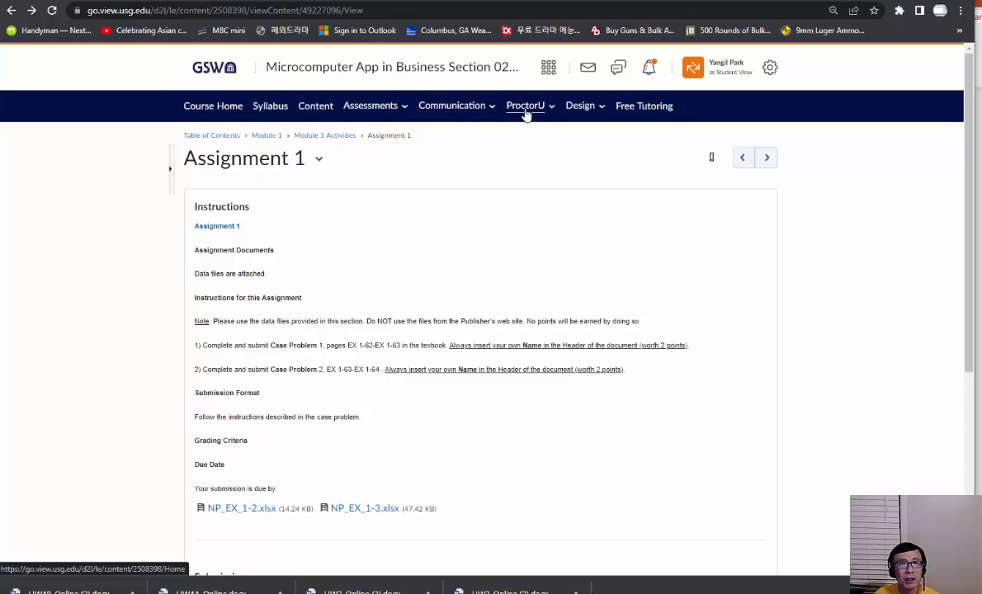
{"action": "left_click", "coordinate": [215, 66]}
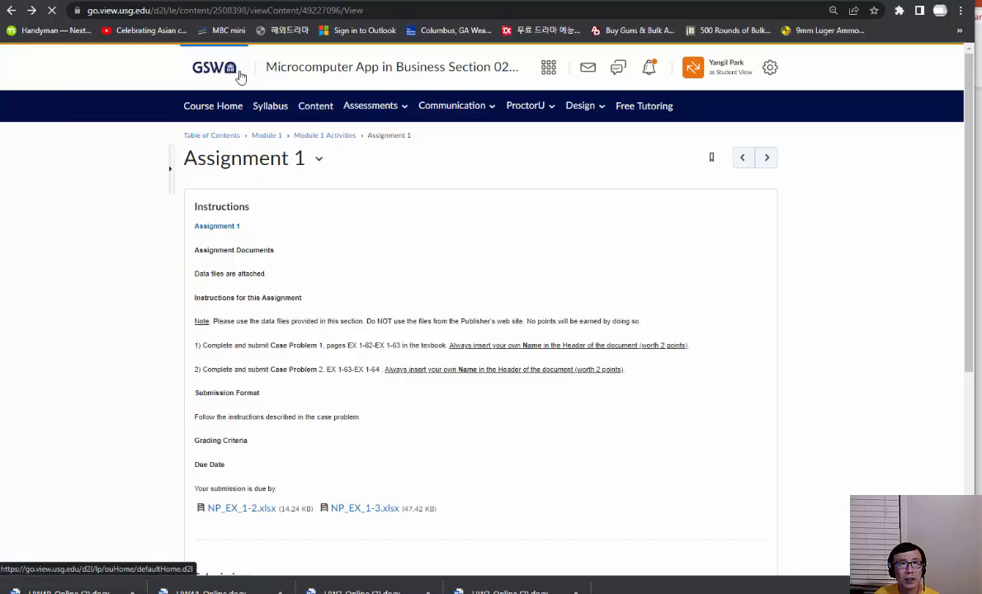
{"action": "left_click", "coordinate": [228, 66]}
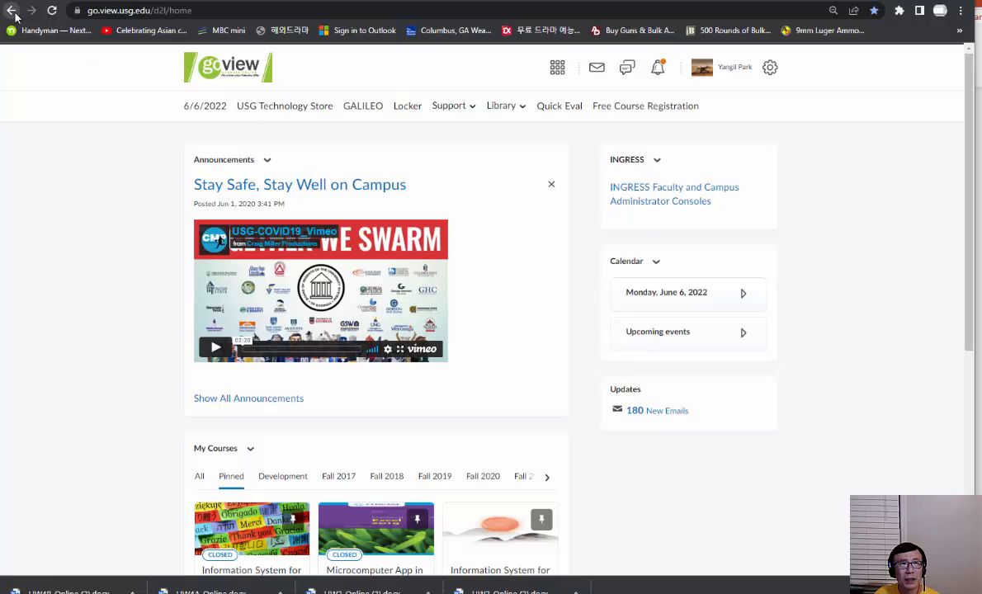
Return to the Assignment 1 page and try the Free Tutoring link again
{"action": "left_click", "coordinate": [374, 531]}
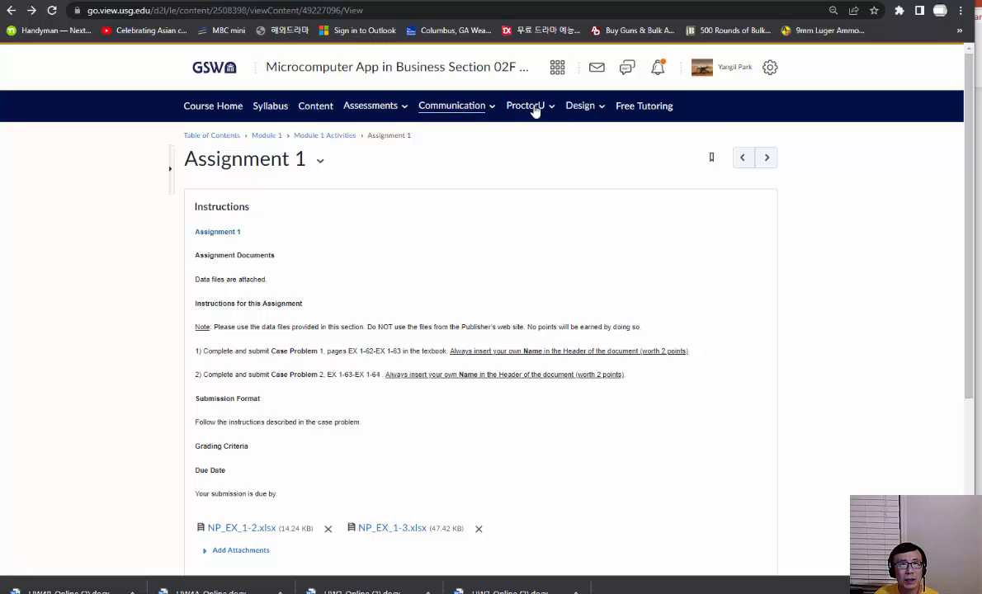
{"action": "left_click", "coordinate": [643, 106]}
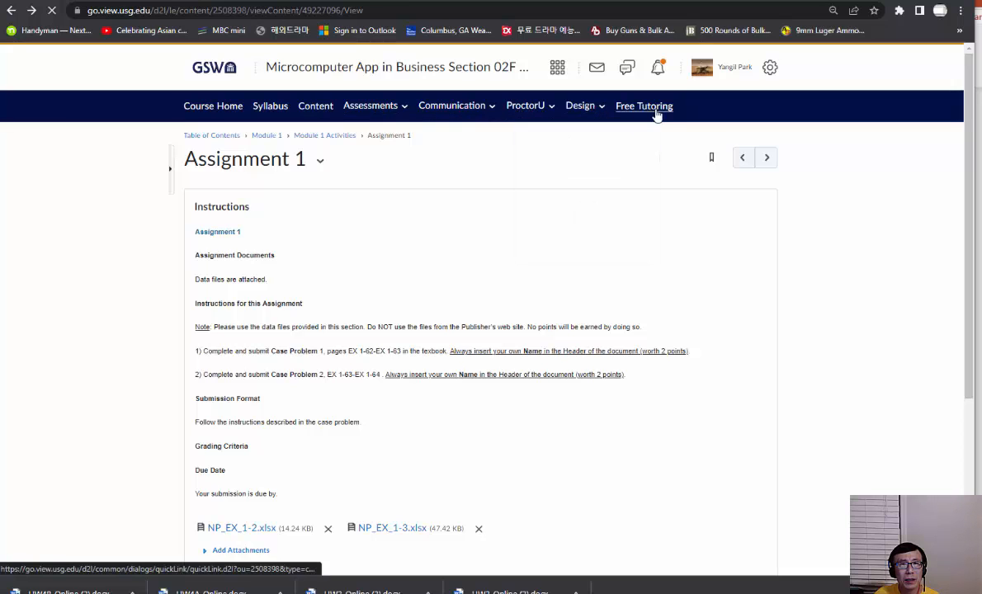
{"action": "left_click", "coordinate": [643, 106]}
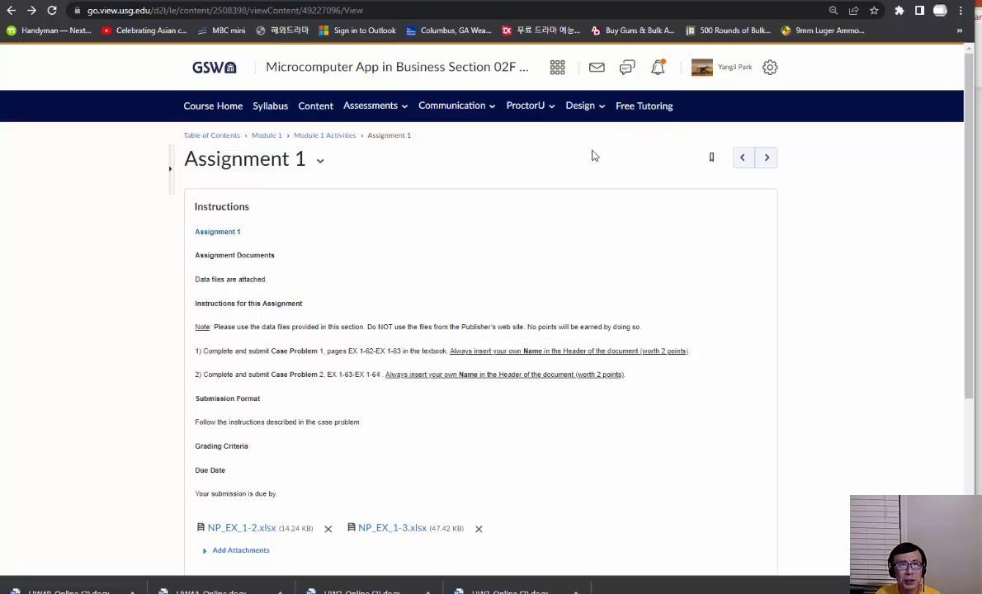
{"action": "mouse_move", "coordinate": [437, 102]}
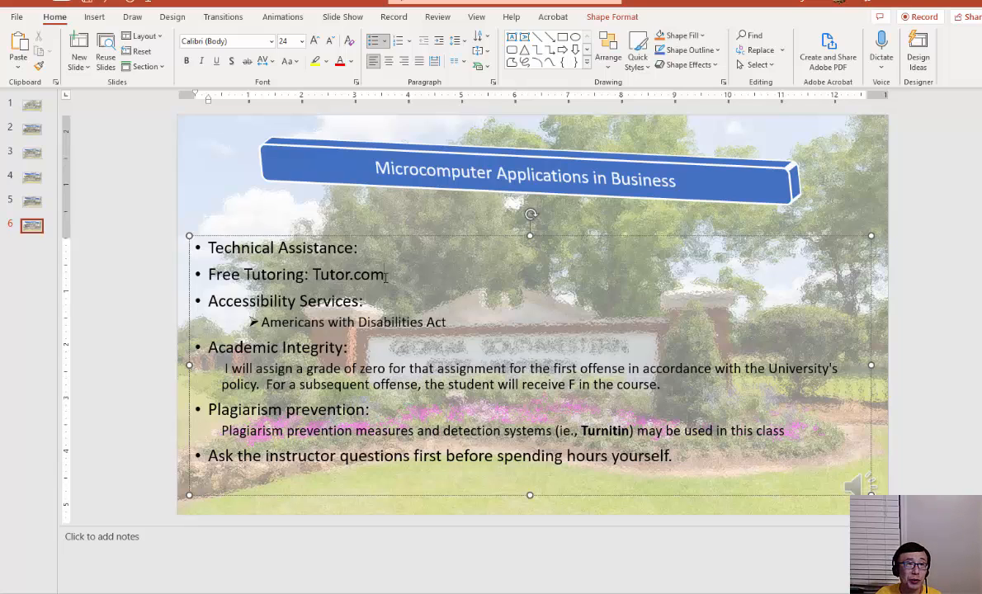
{"action": "double_click", "coordinate": [347, 274]}
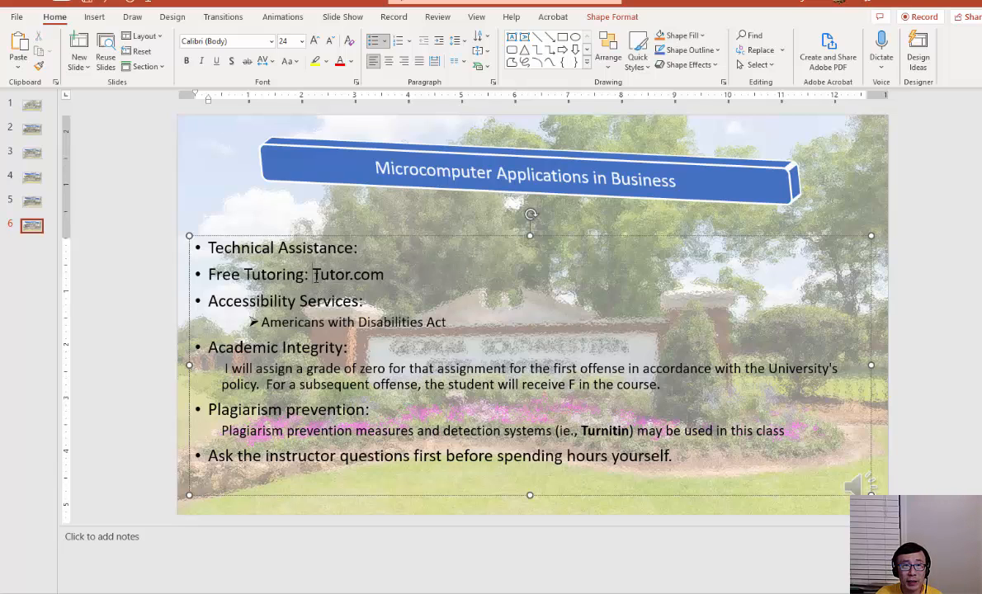
{"action": "double_click", "coordinate": [346, 274]}
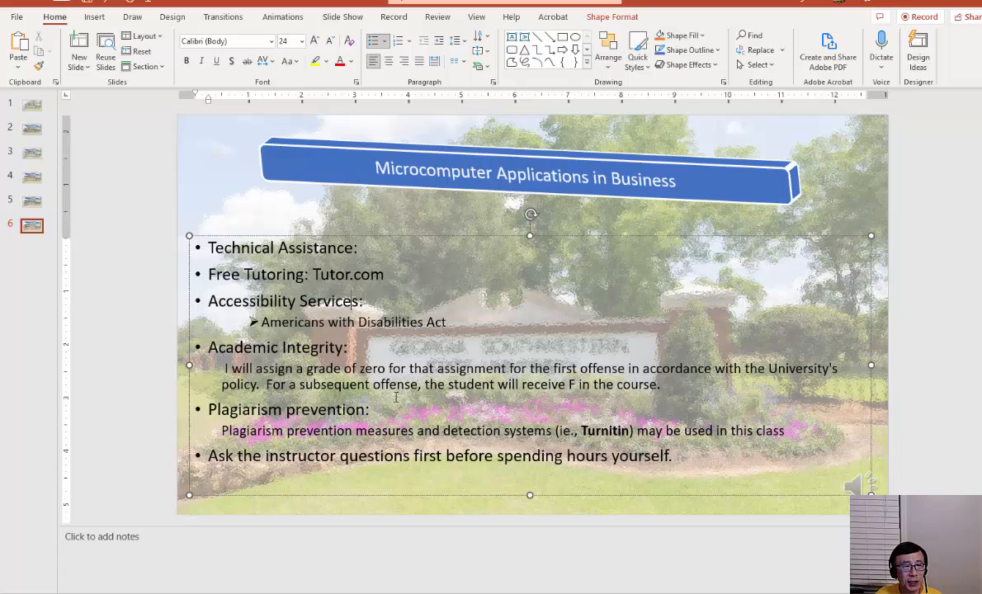
{"action": "mouse_move", "coordinate": [518, 395]}
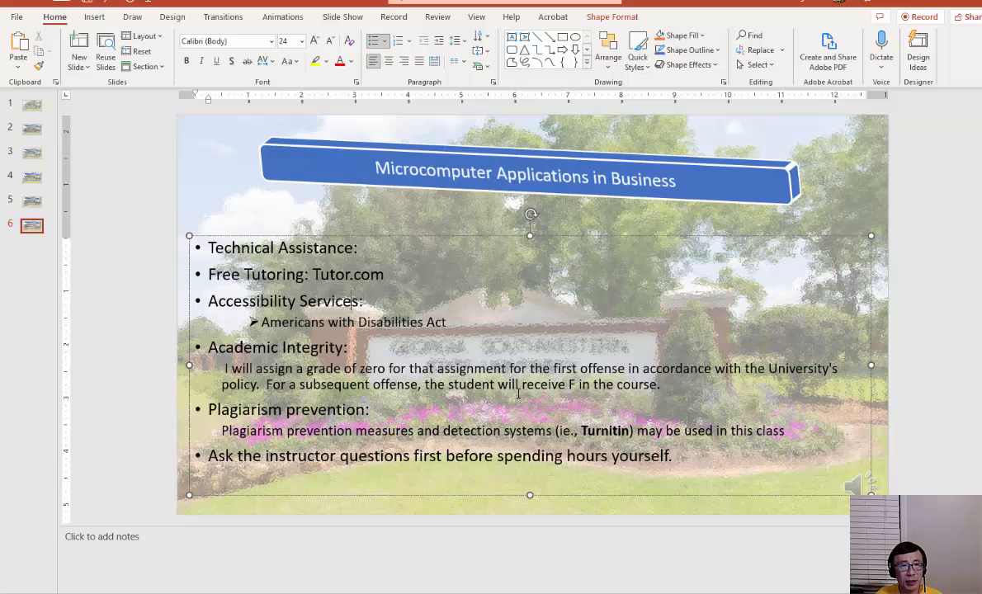